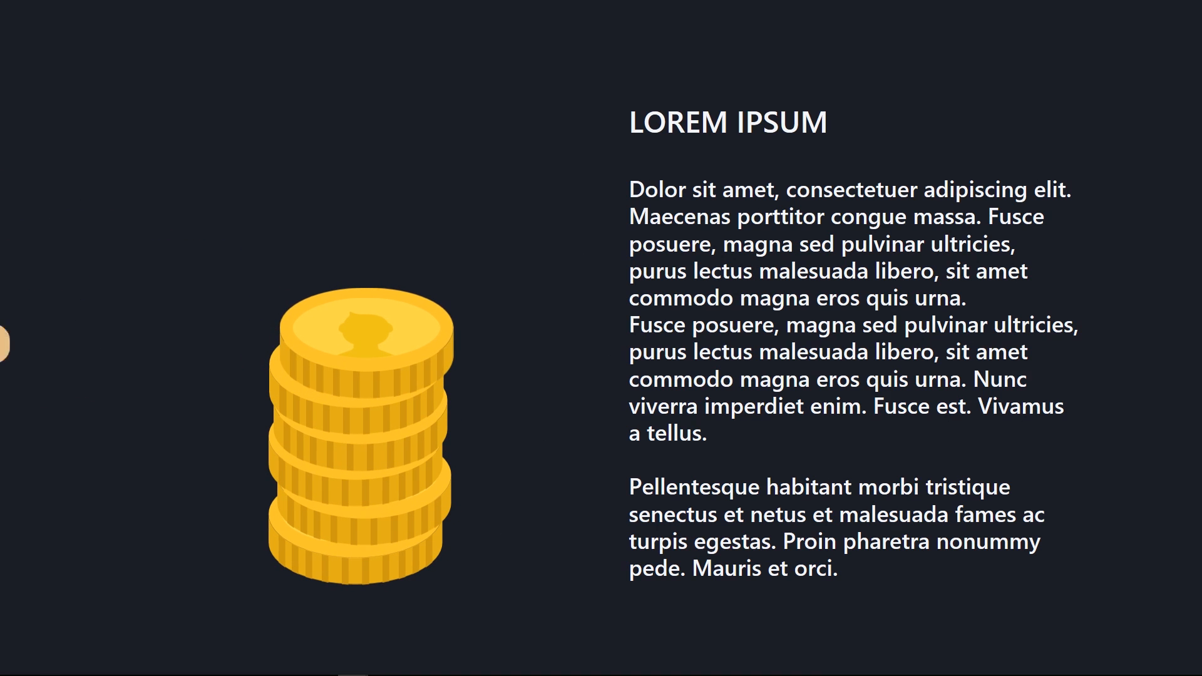
# Exit the slide show to return to slide 2's rocket-and-moon scene in Normal view.
pyautogui.press('Escape')
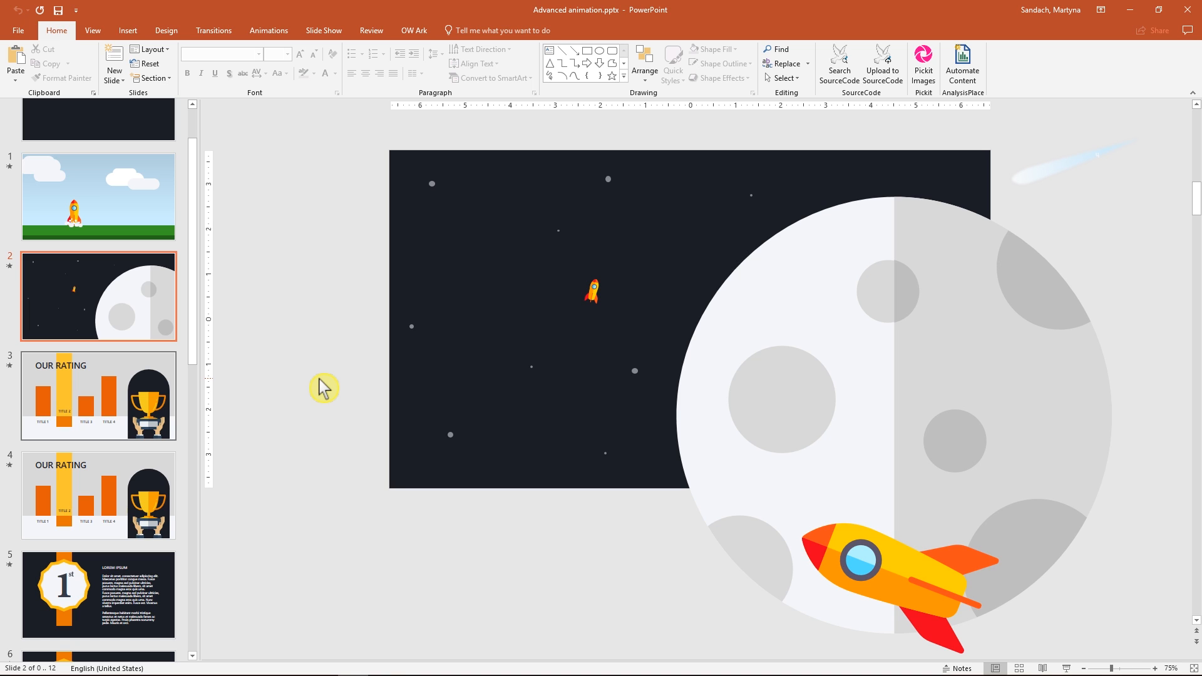
pyautogui.moveTo(291, 50)
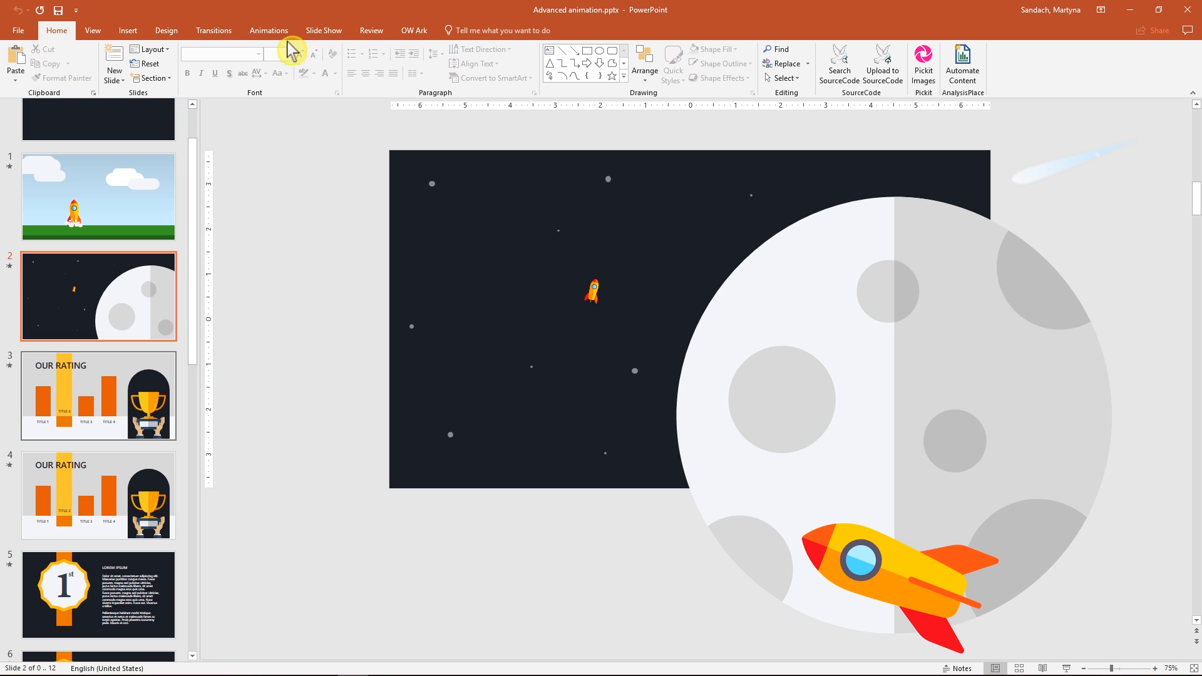
# Open the Animation Pane listing the rocket, nine star, big rocket and falling-star effects.
pyautogui.click(268, 30)
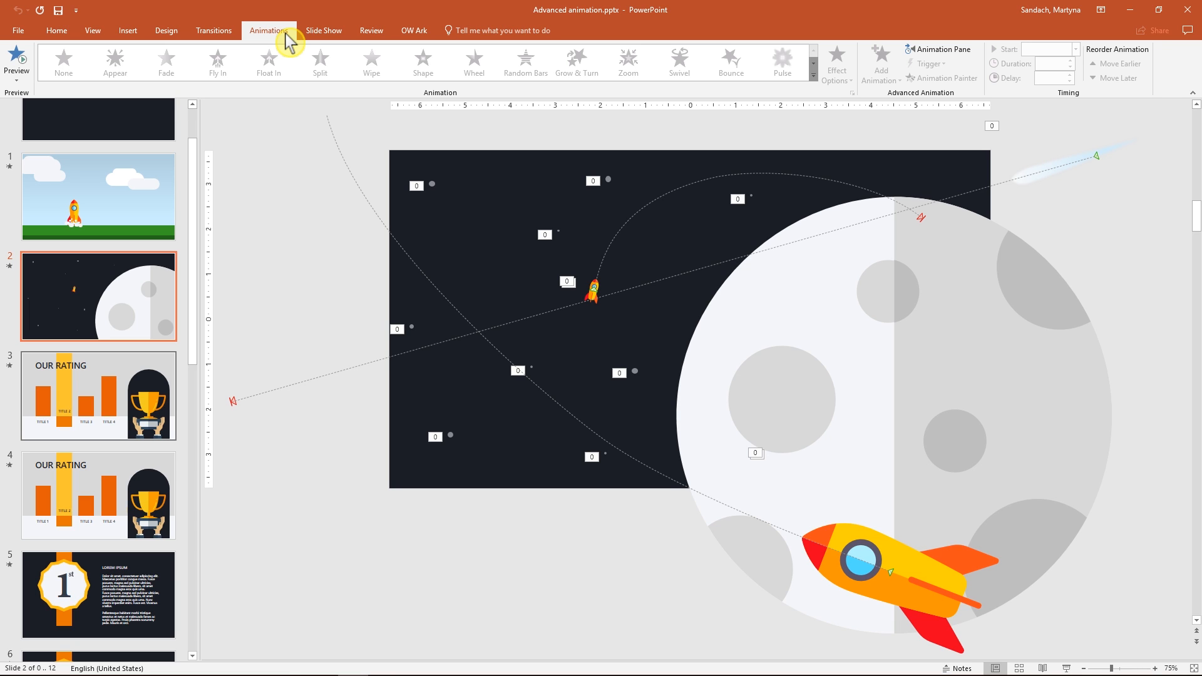
pyautogui.moveTo(457, 120)
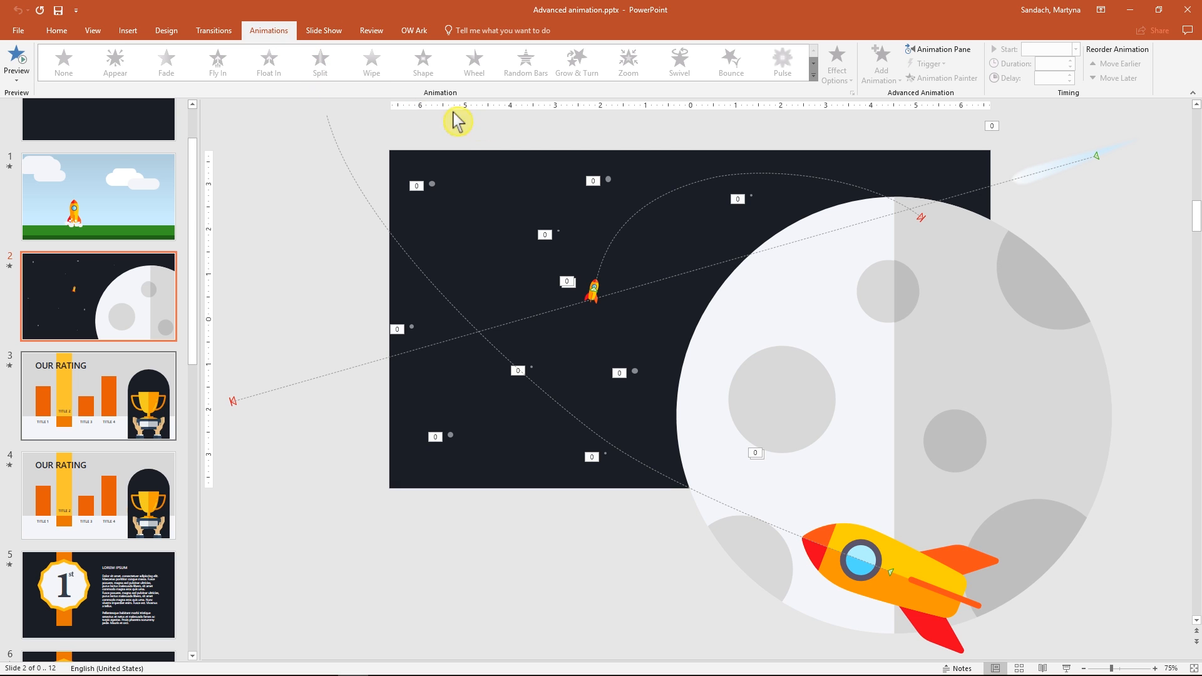
pyautogui.moveTo(973, 60)
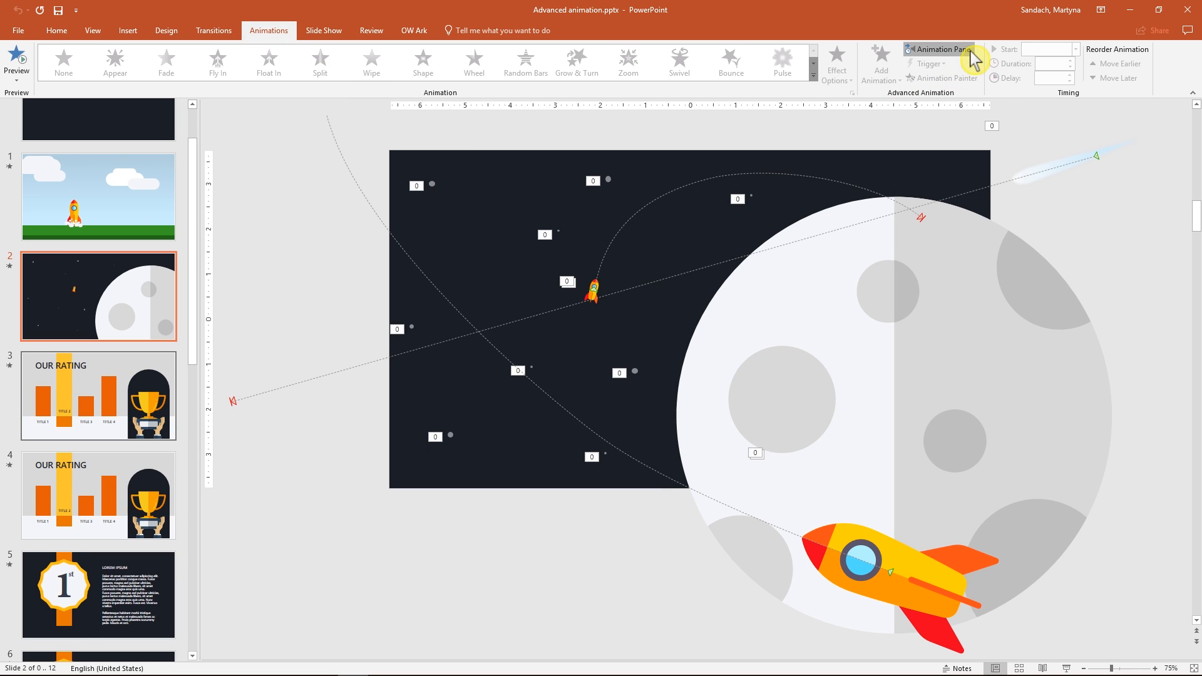
pyautogui.click(939, 51)
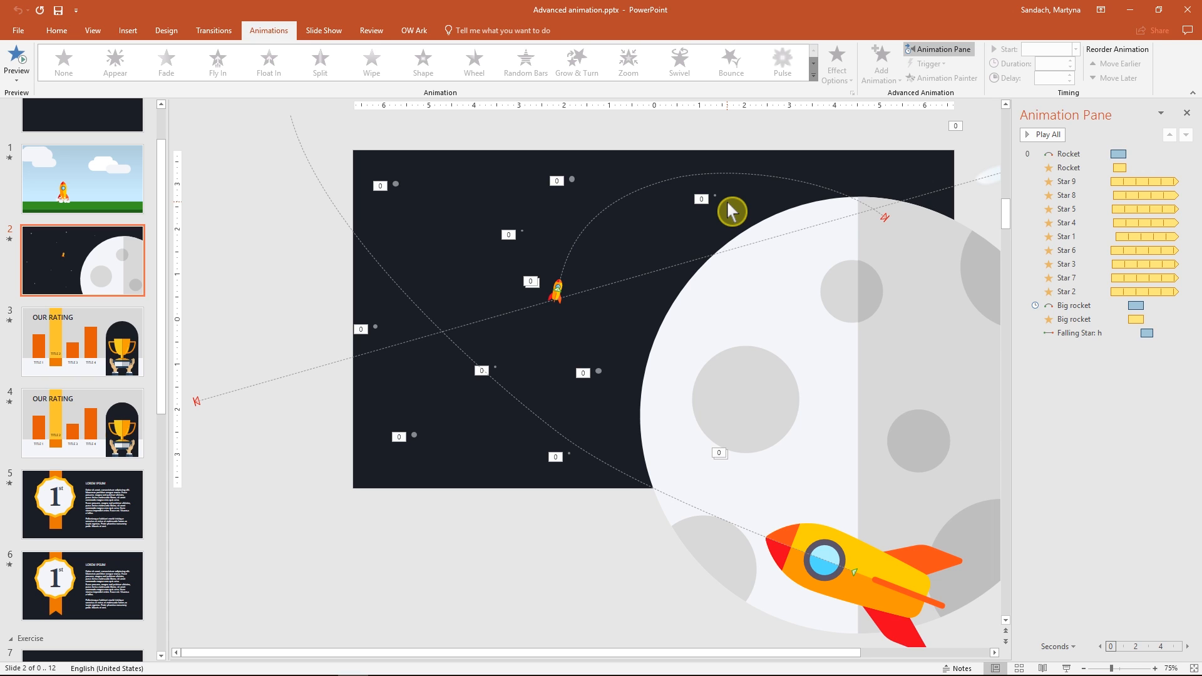
# Show the Selection Pane naming the stars, moon shapes, falling star and rockets.
pyautogui.click(55, 30)
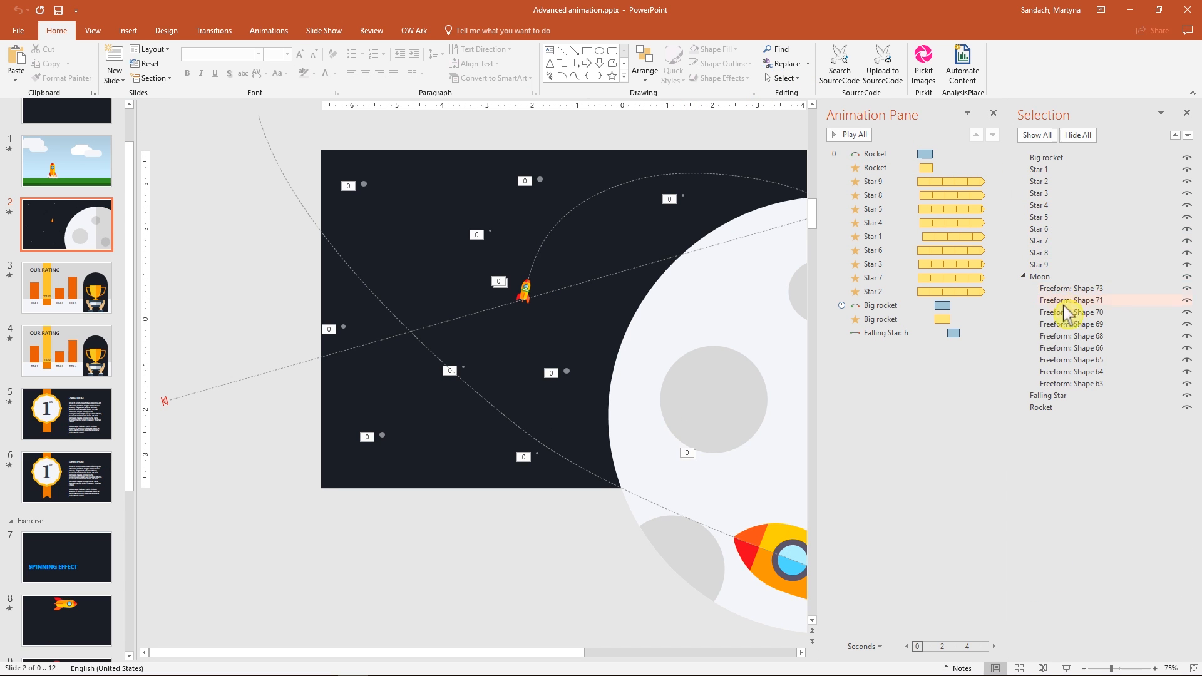
pyautogui.moveTo(1079, 407)
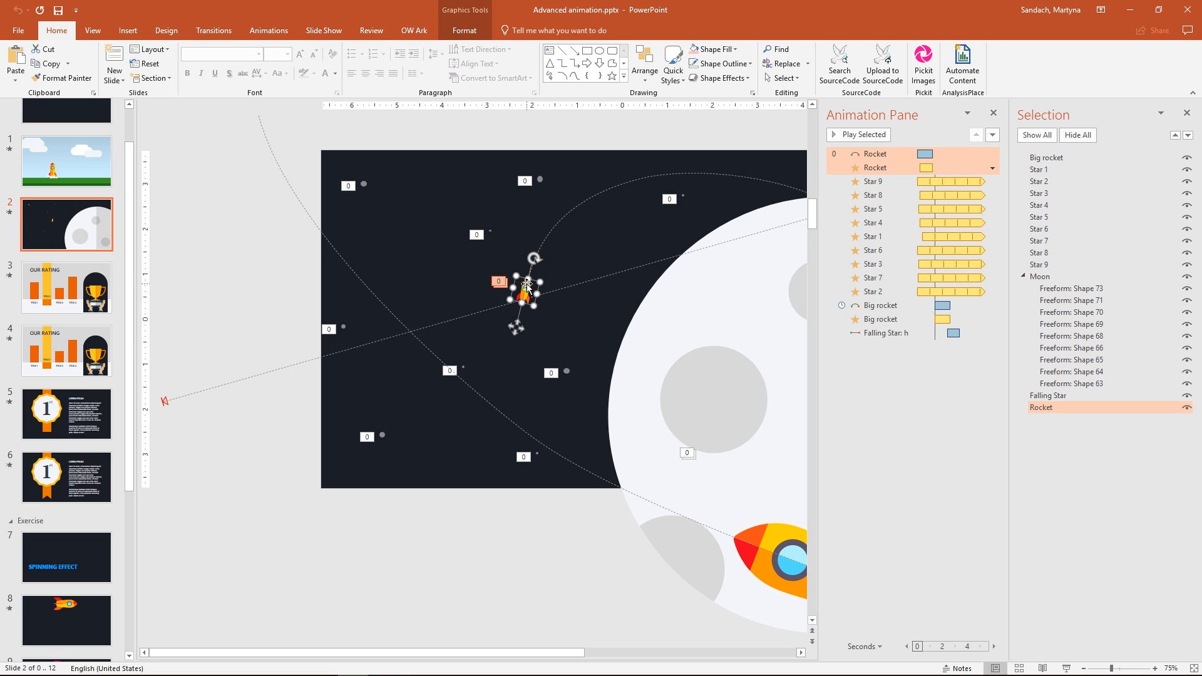
pyautogui.click(857, 136)
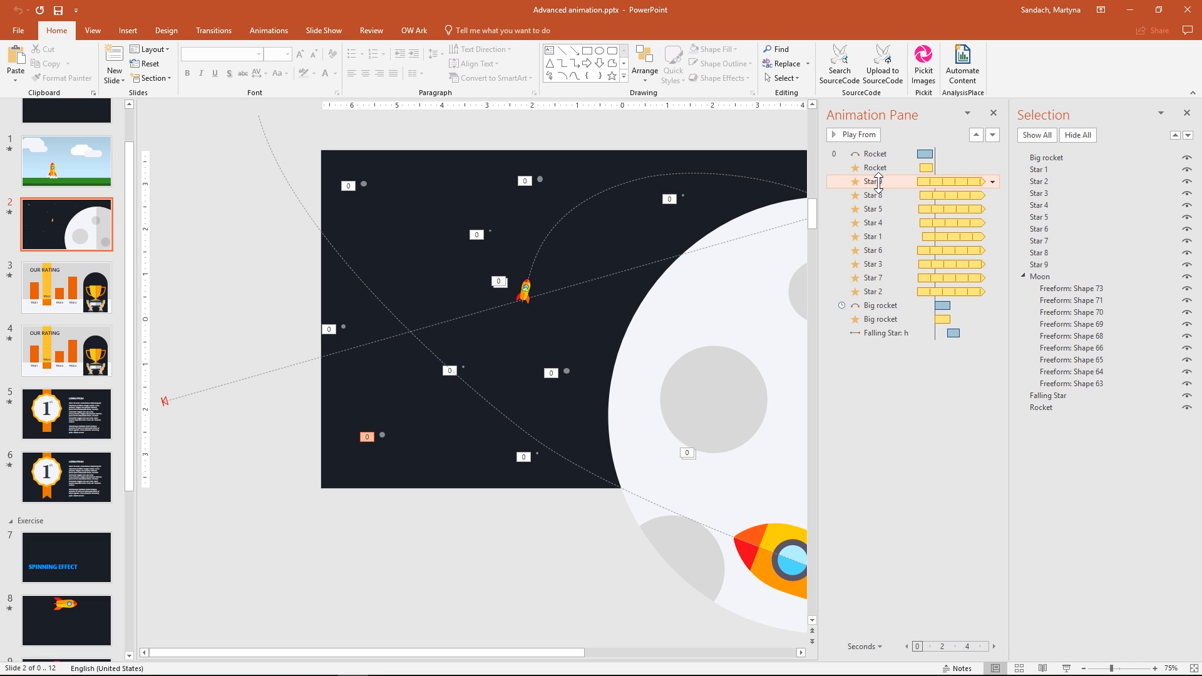
# Set Star 9's Darken effect Timing to repeat Until End of Slide.
pyautogui.click(267, 31)
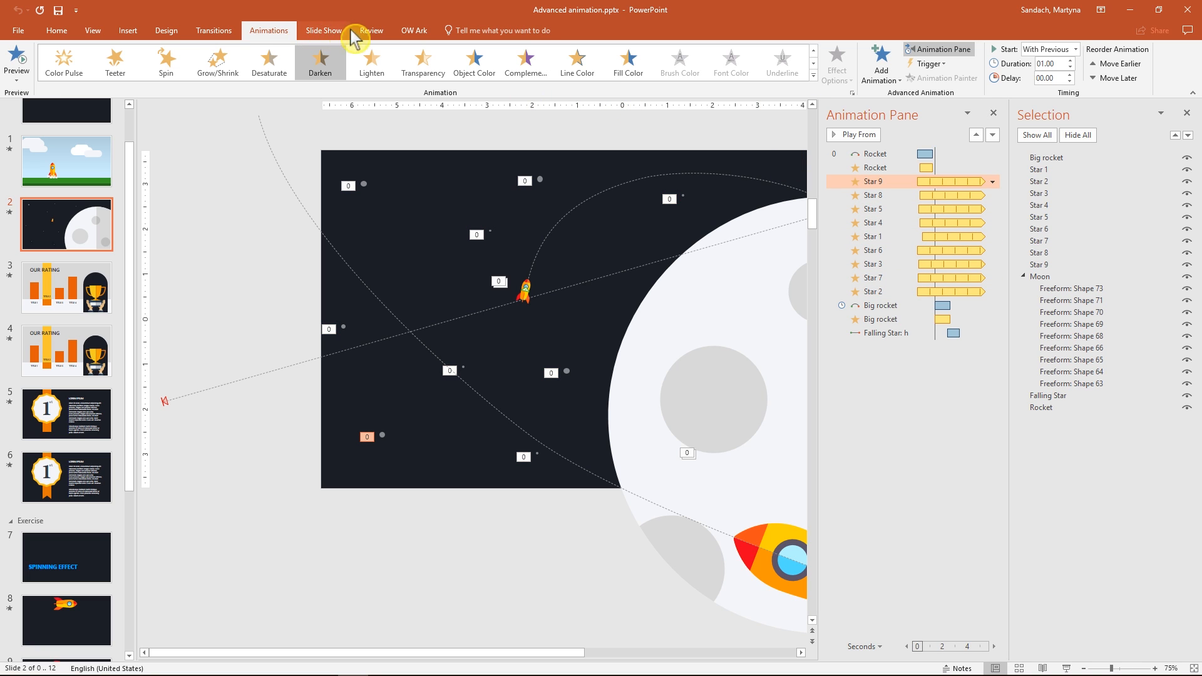
pyautogui.moveTo(338, 85)
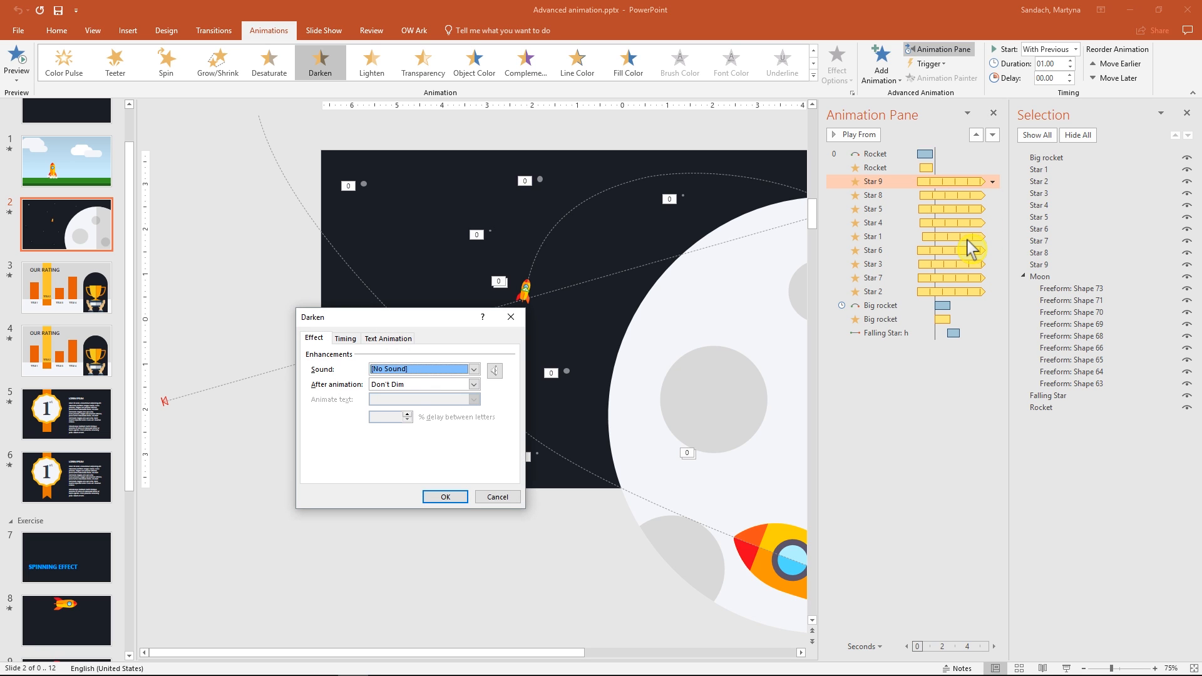
pyautogui.moveTo(457, 334)
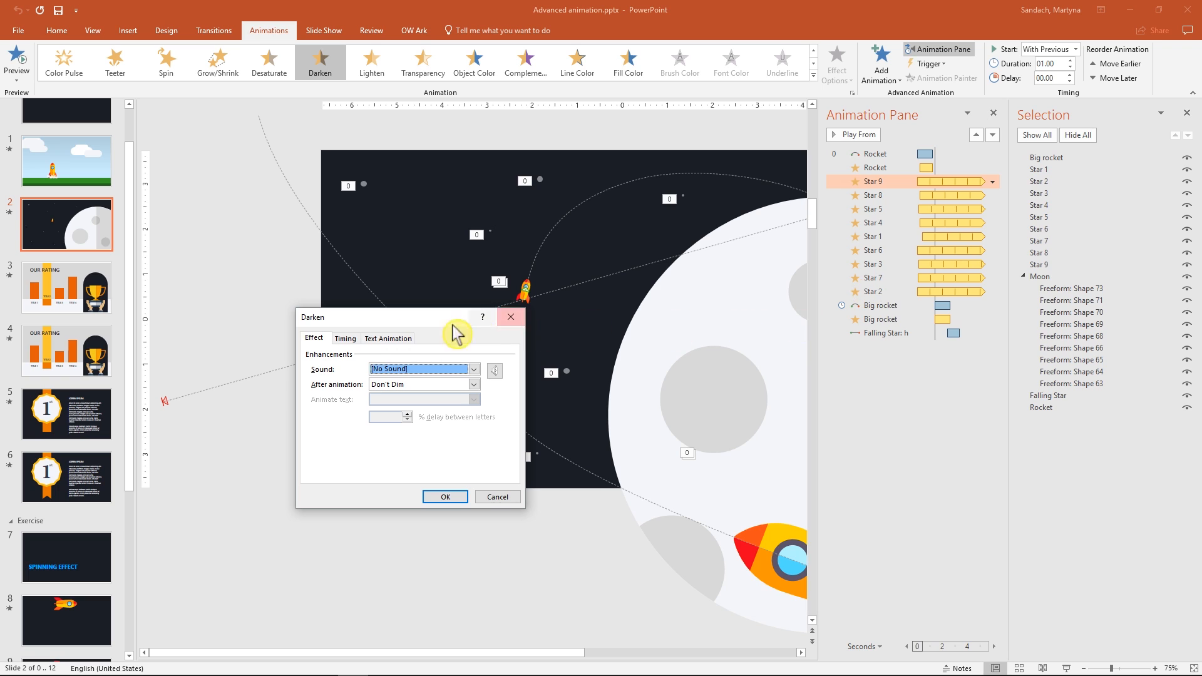
pyautogui.click(345, 338)
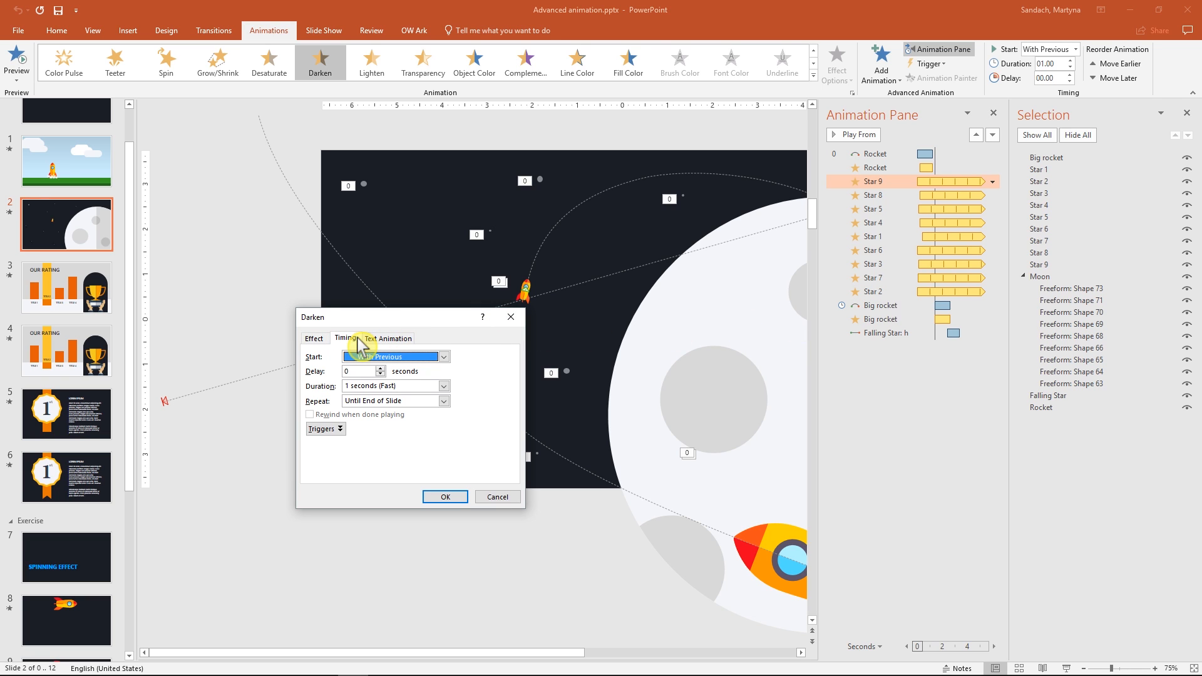
pyautogui.click(443, 401)
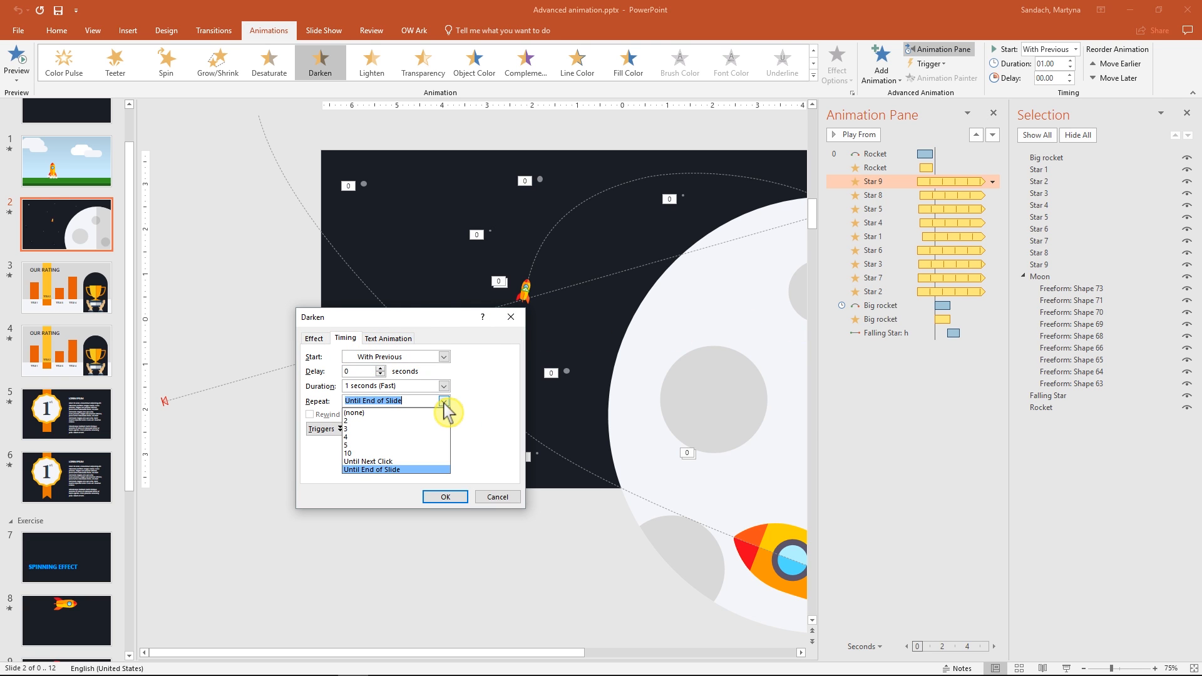
pyautogui.click(370, 469)
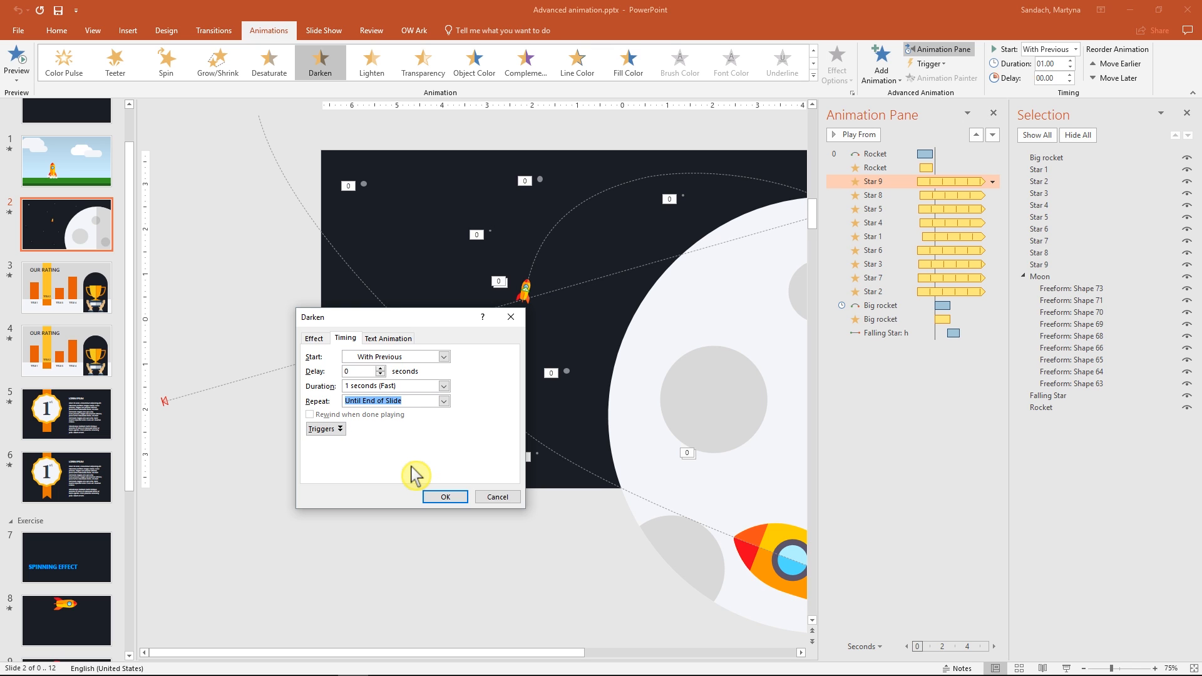
pyautogui.click(445, 497)
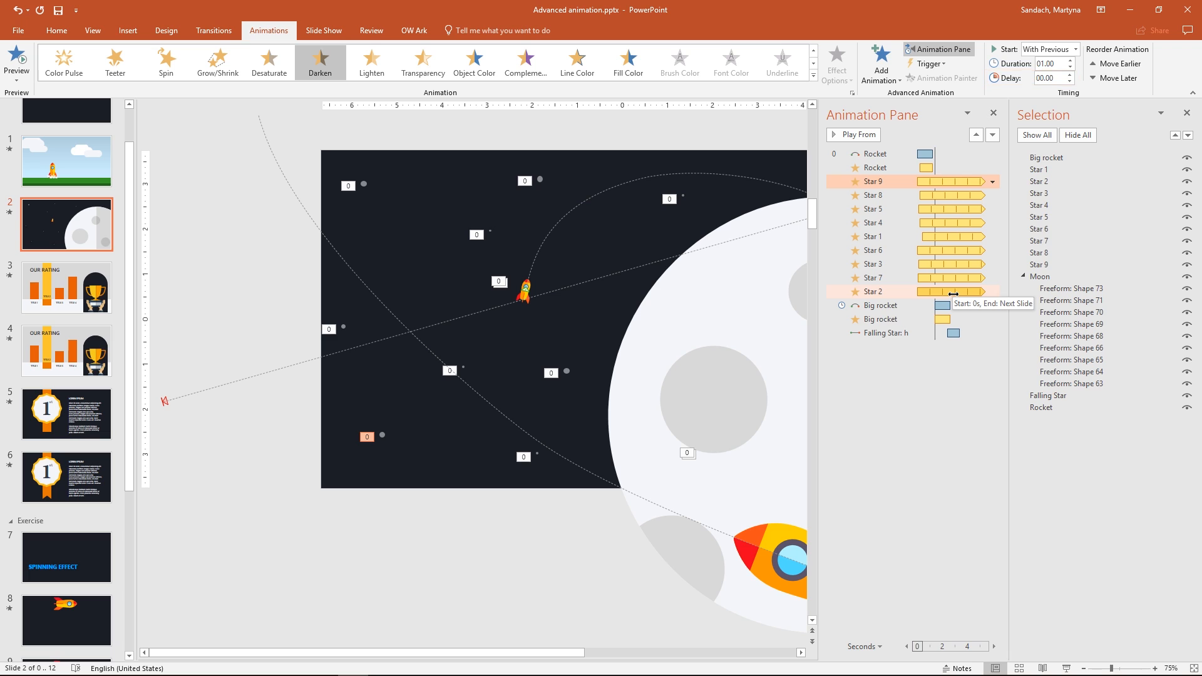
# Preview the Big rocket's two animation effects with Play Selected, then stop.
pyautogui.click(879, 305)
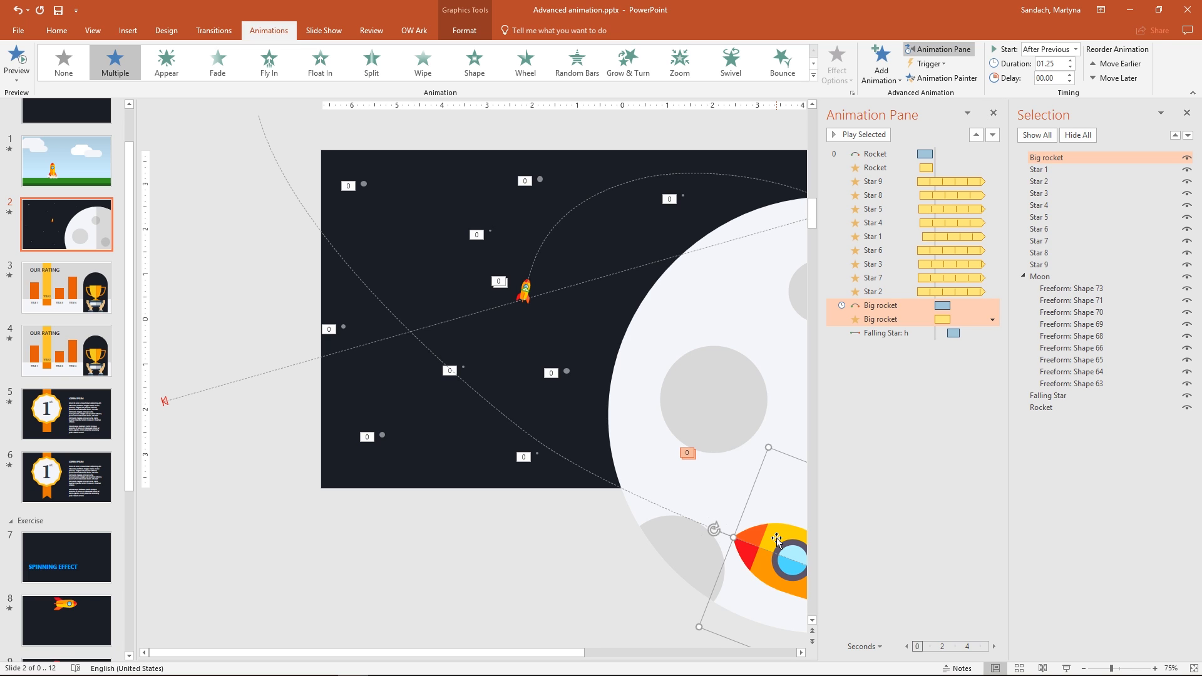
pyautogui.moveTo(822, 373)
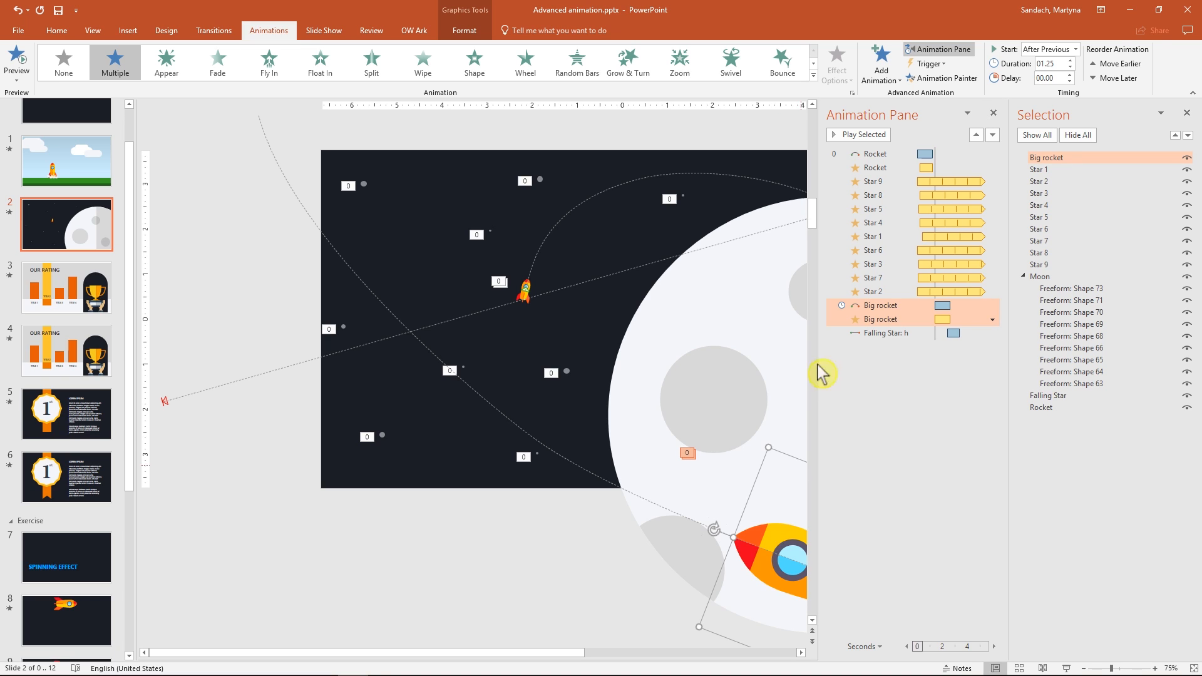
pyautogui.click(858, 134)
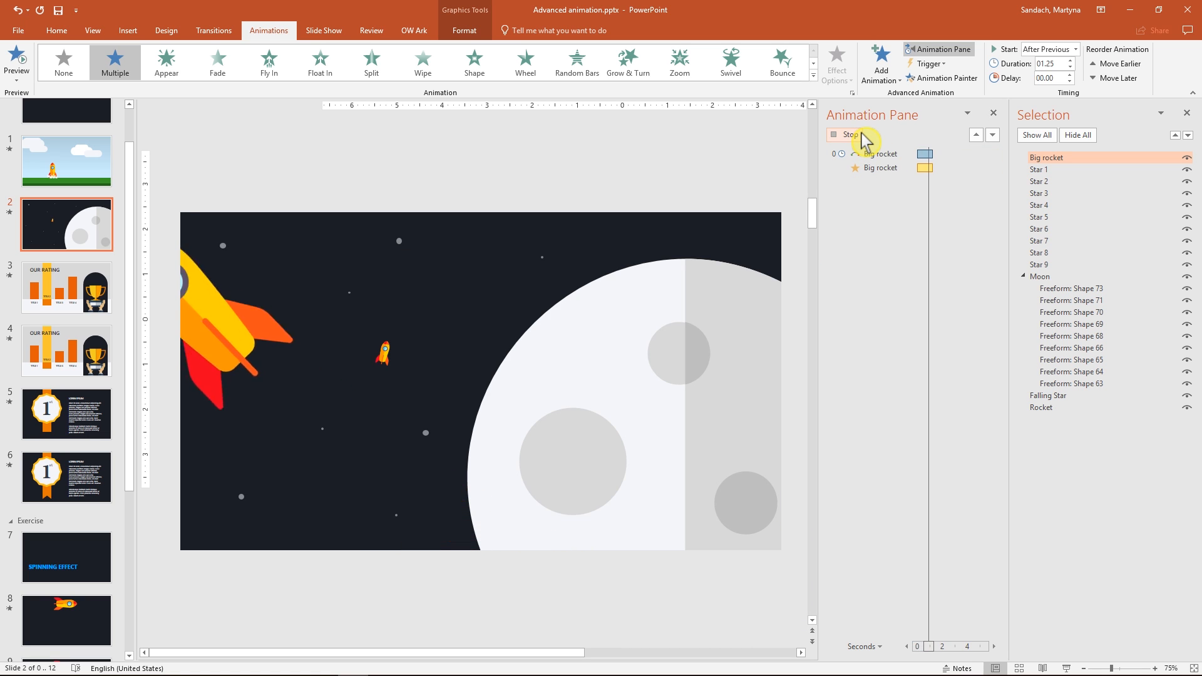
pyautogui.click(847, 135)
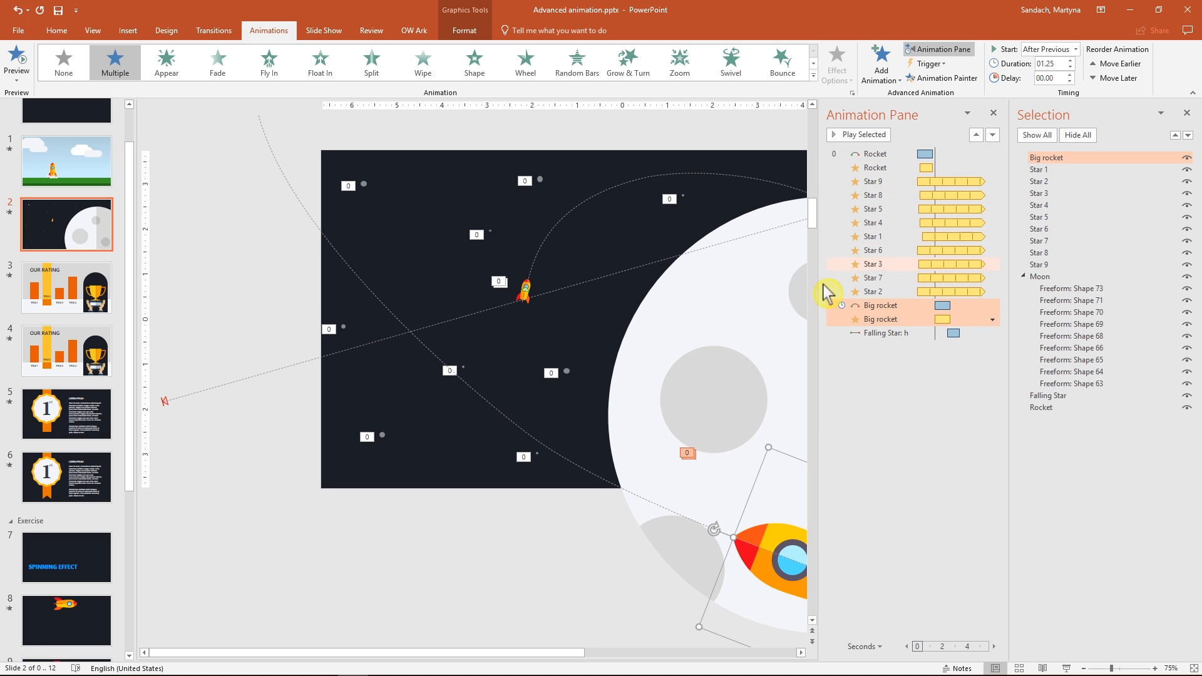
pyautogui.scroll(3)
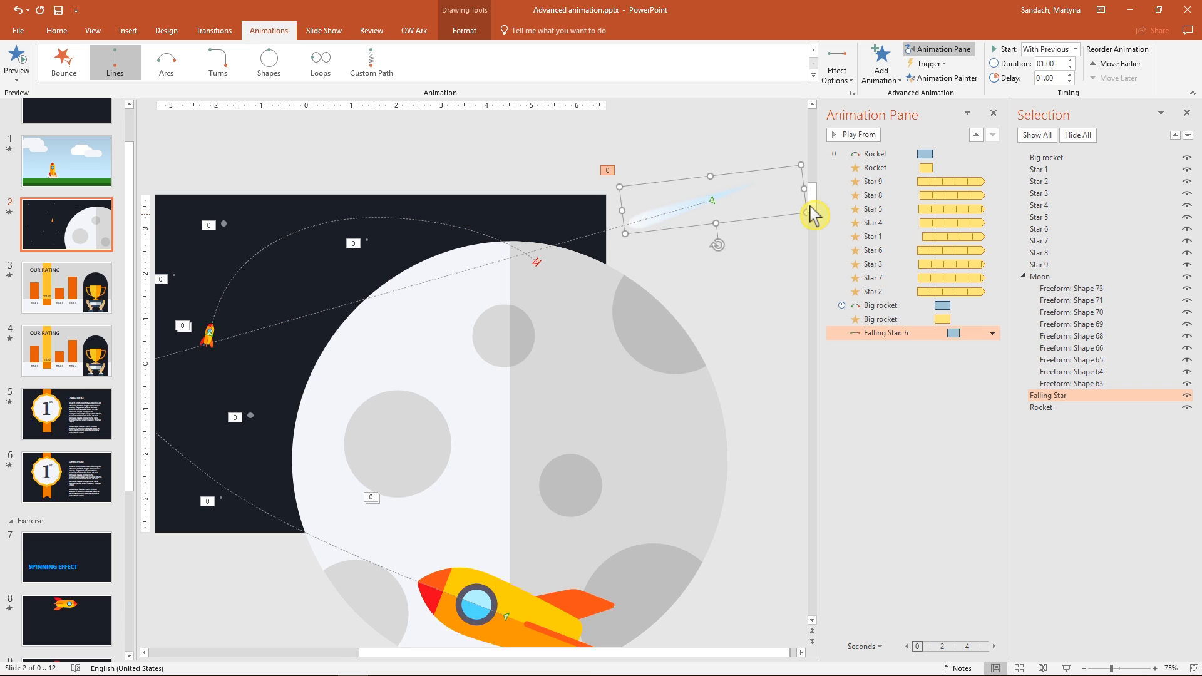
pyautogui.moveTo(1063, 669)
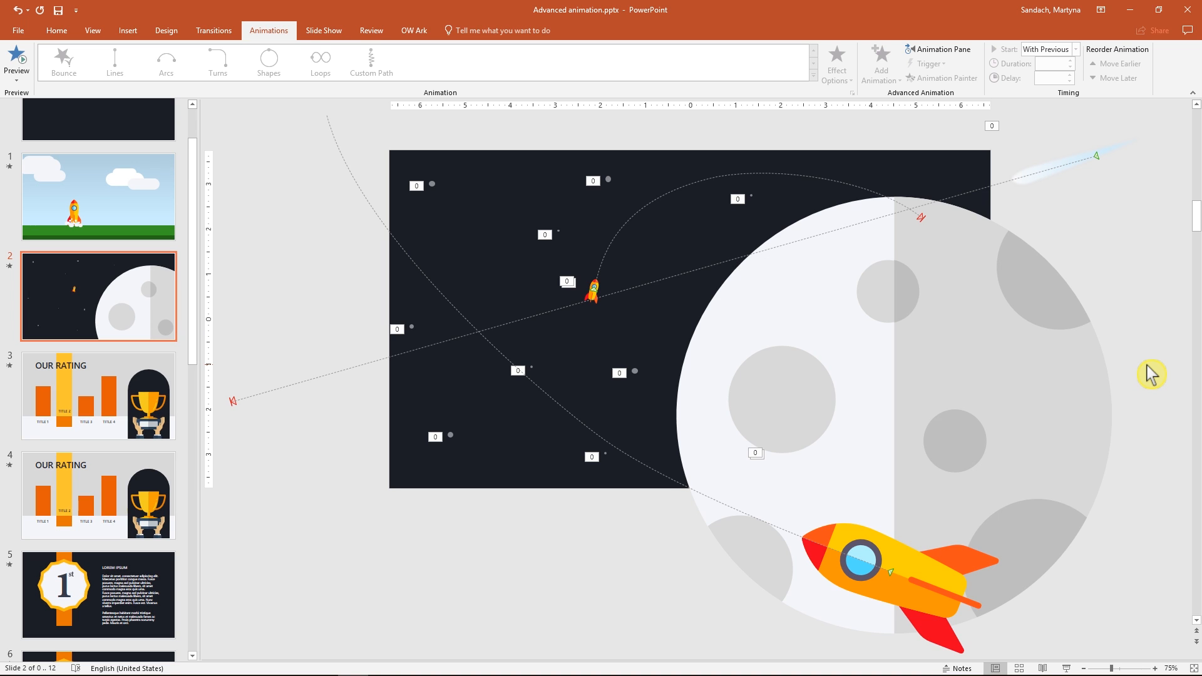
pyautogui.moveTo(1161, 405)
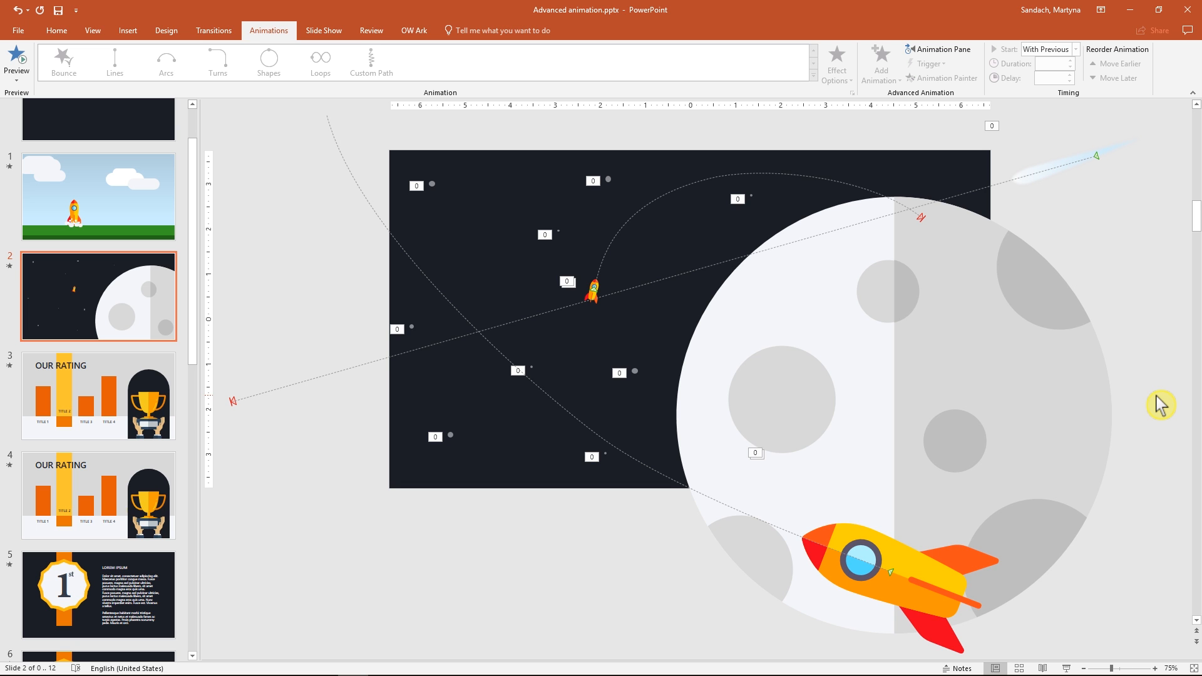
# On slide 9, apply a circular Shapes motion path to the rocket.
pyautogui.click(98, 420)
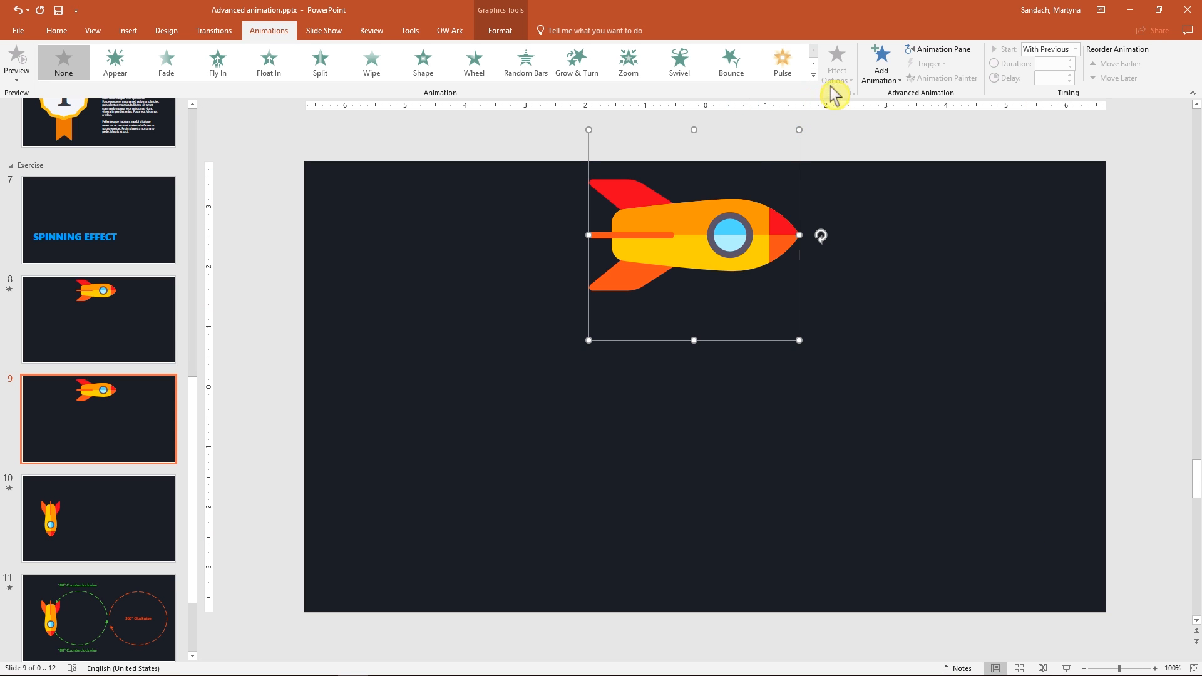
pyautogui.click(881, 66)
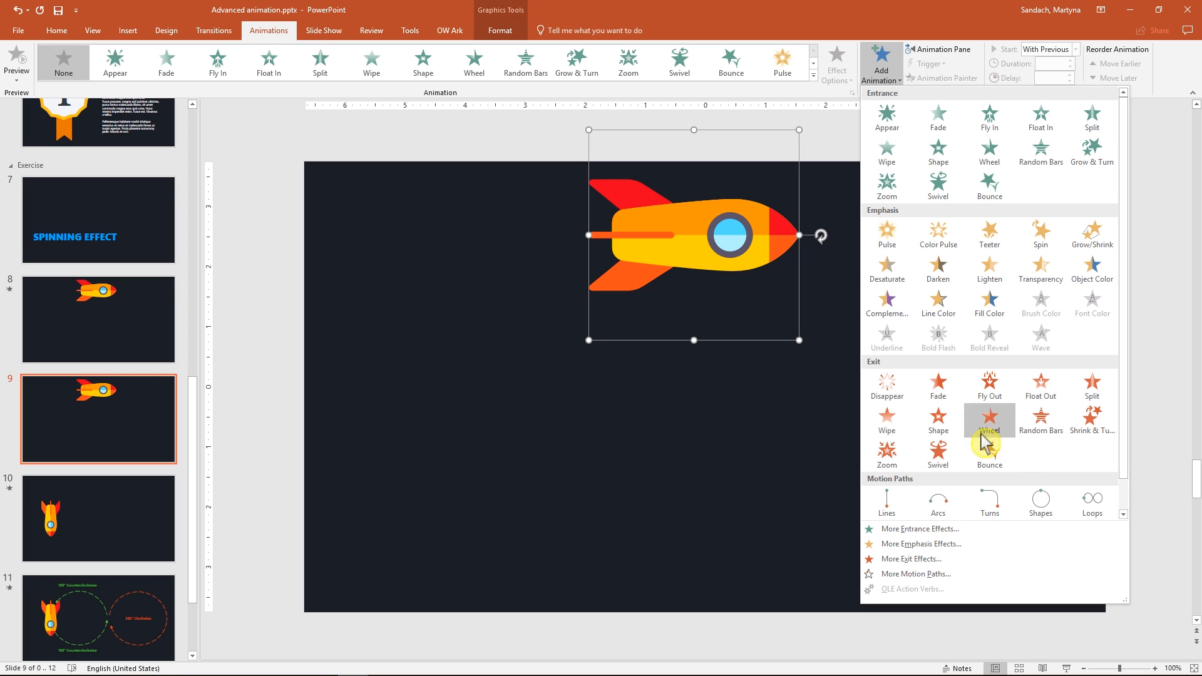
pyautogui.moveTo(1041, 504)
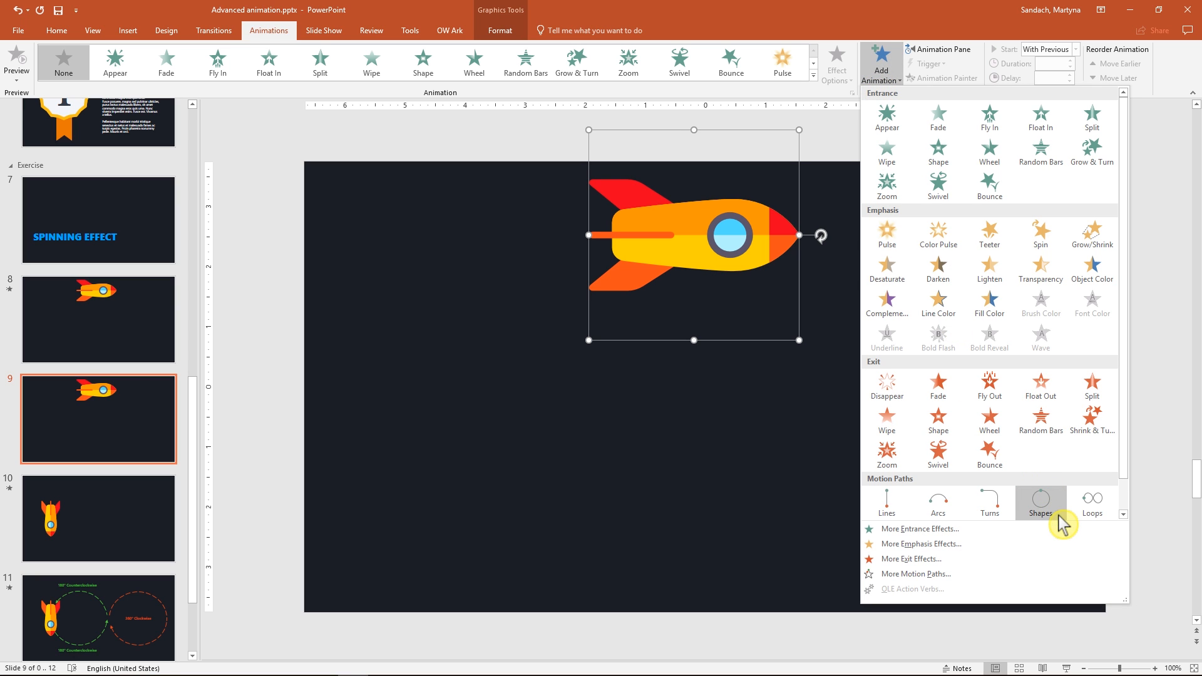
pyautogui.click(1041, 503)
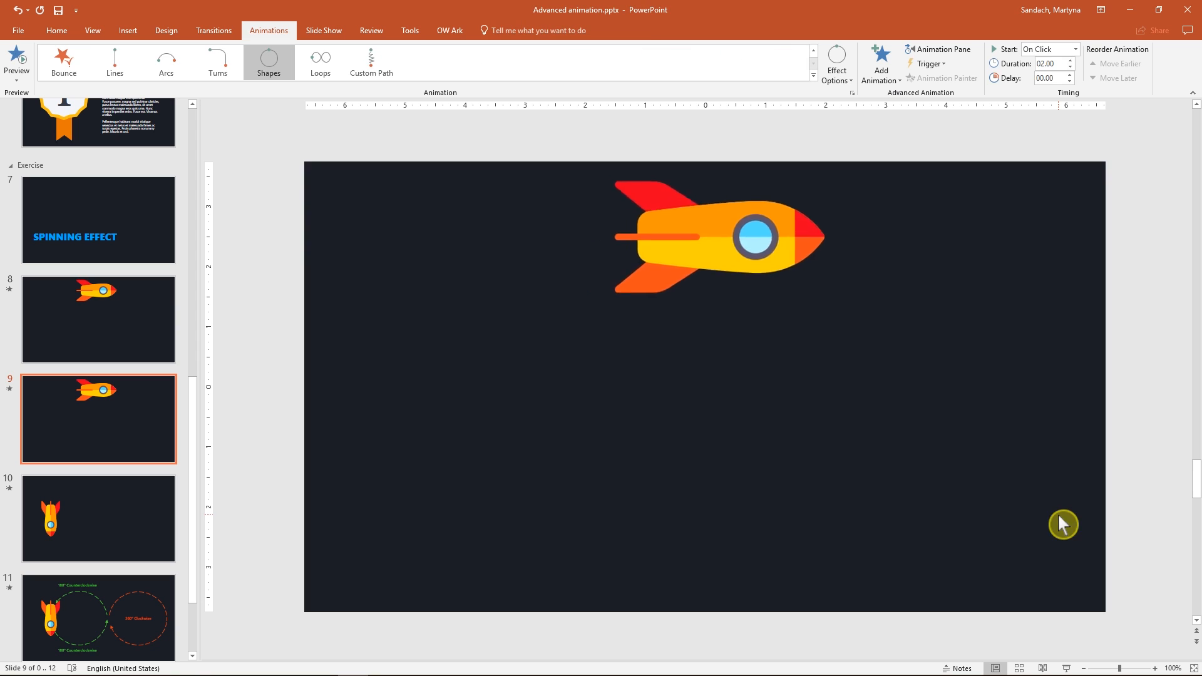
pyautogui.click(720, 236)
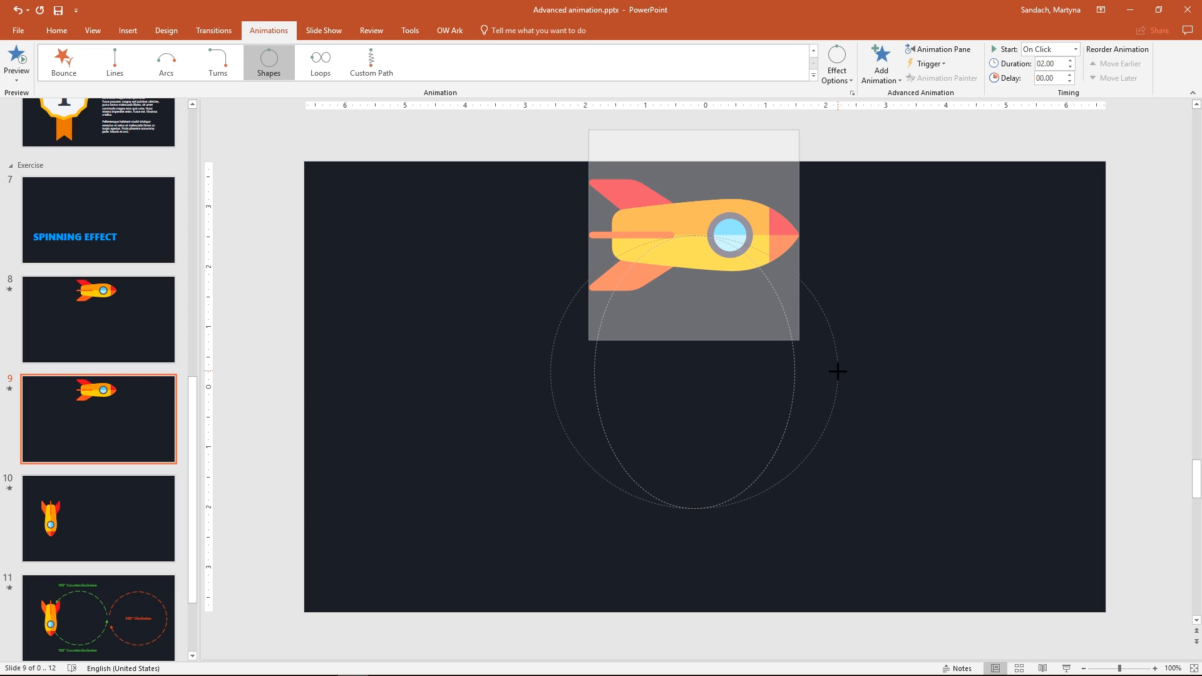
pyautogui.click(693, 372)
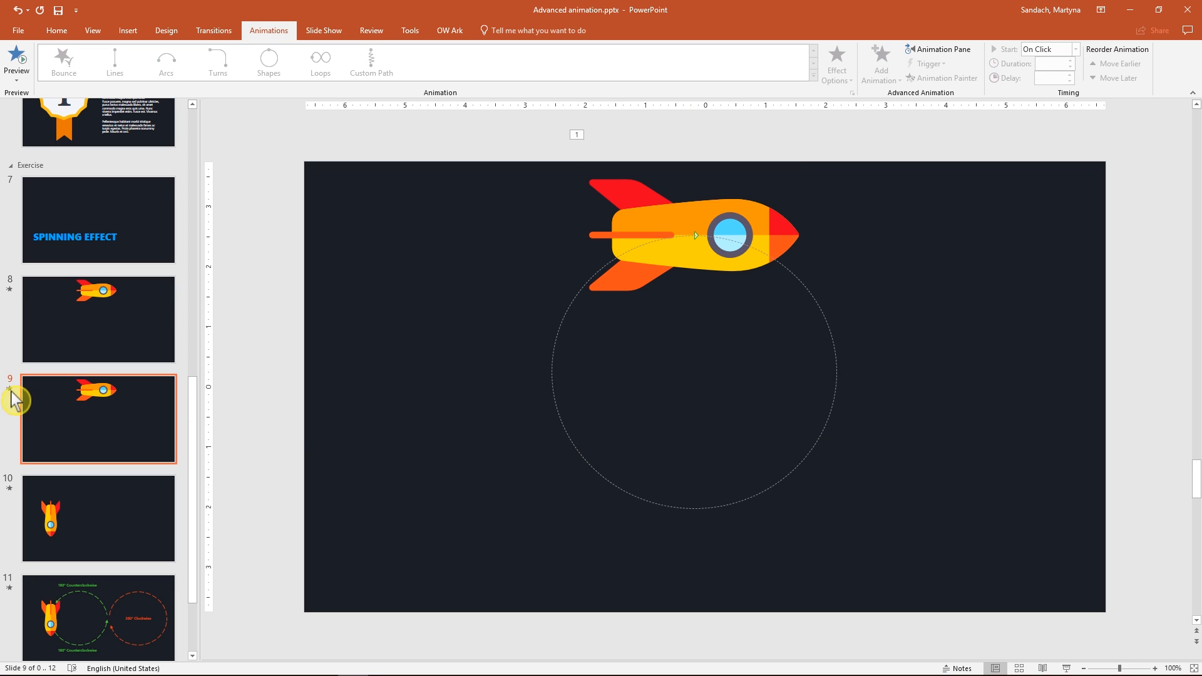
pyautogui.click(17, 61)
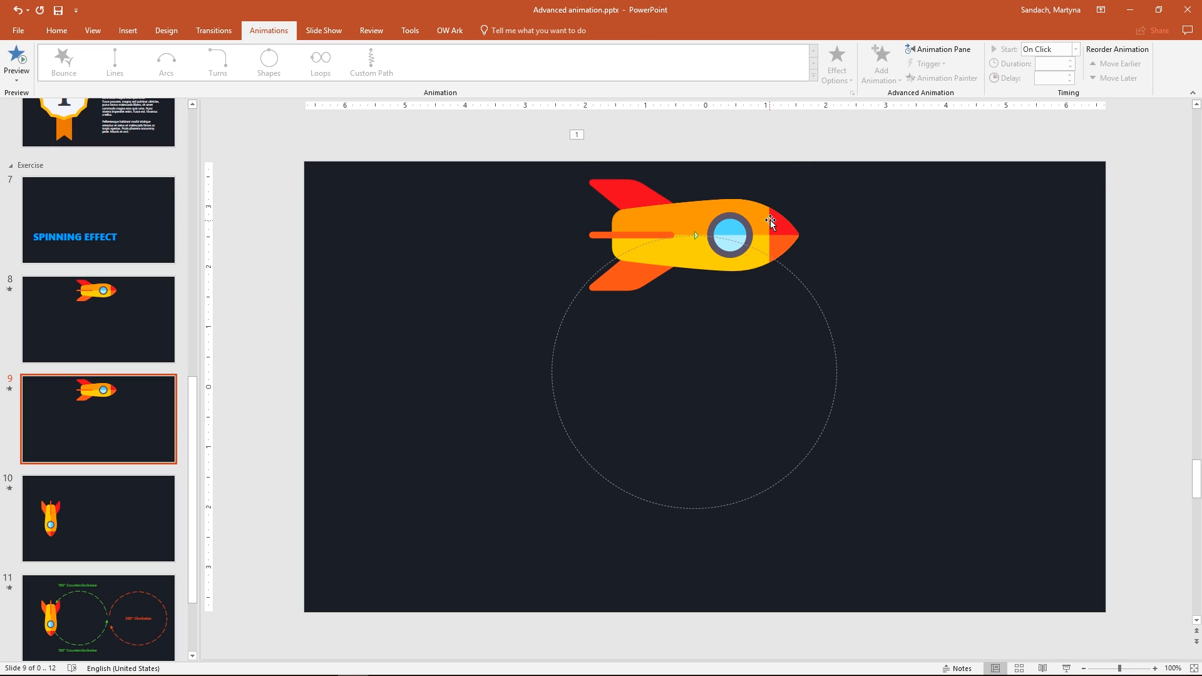
# Add a Spin emphasis effect as the rocket's second animation.
pyautogui.click(881, 62)
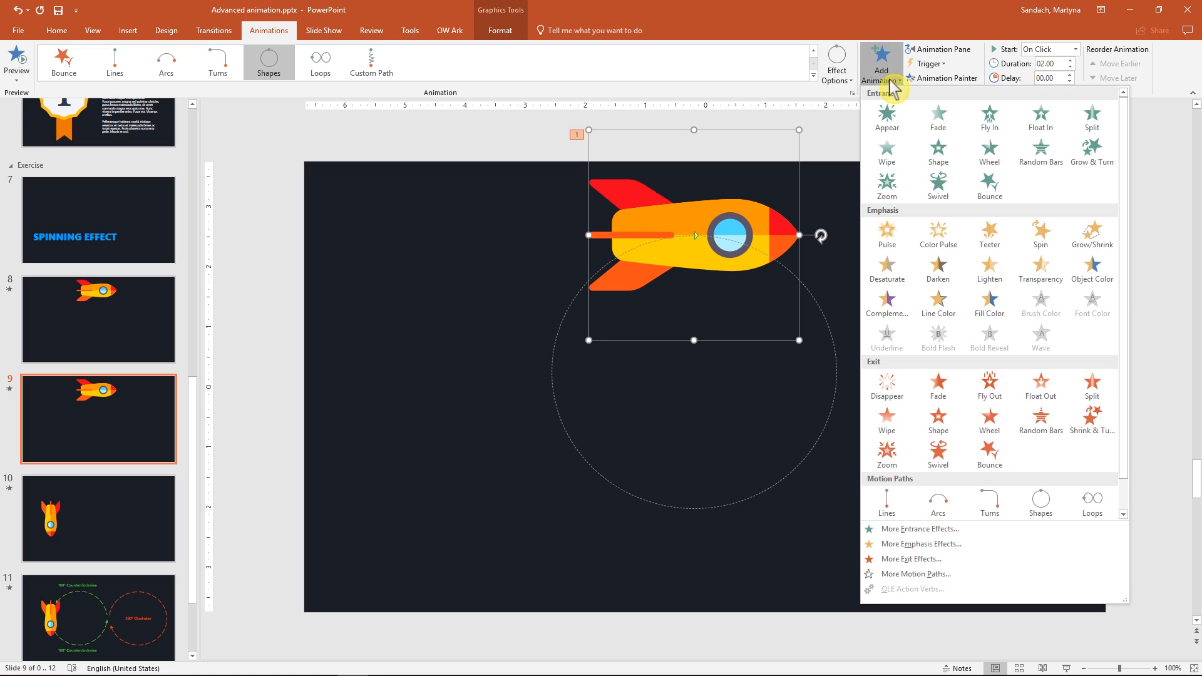
pyautogui.moveTo(936, 115)
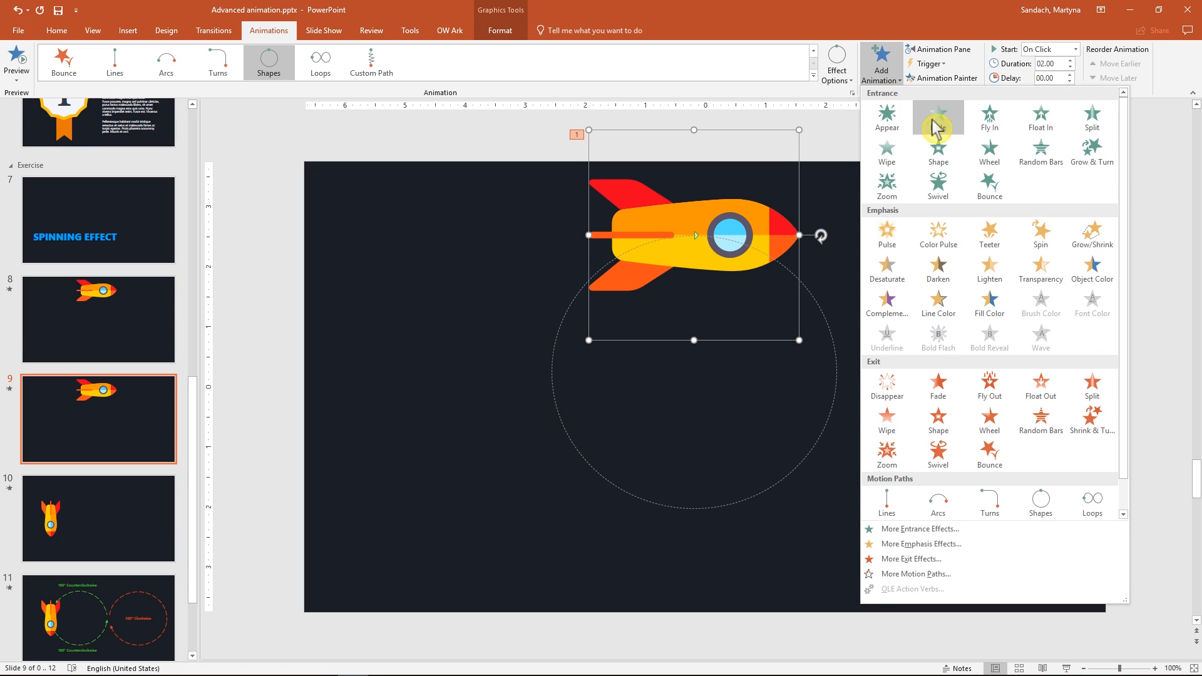
pyautogui.click(1040, 233)
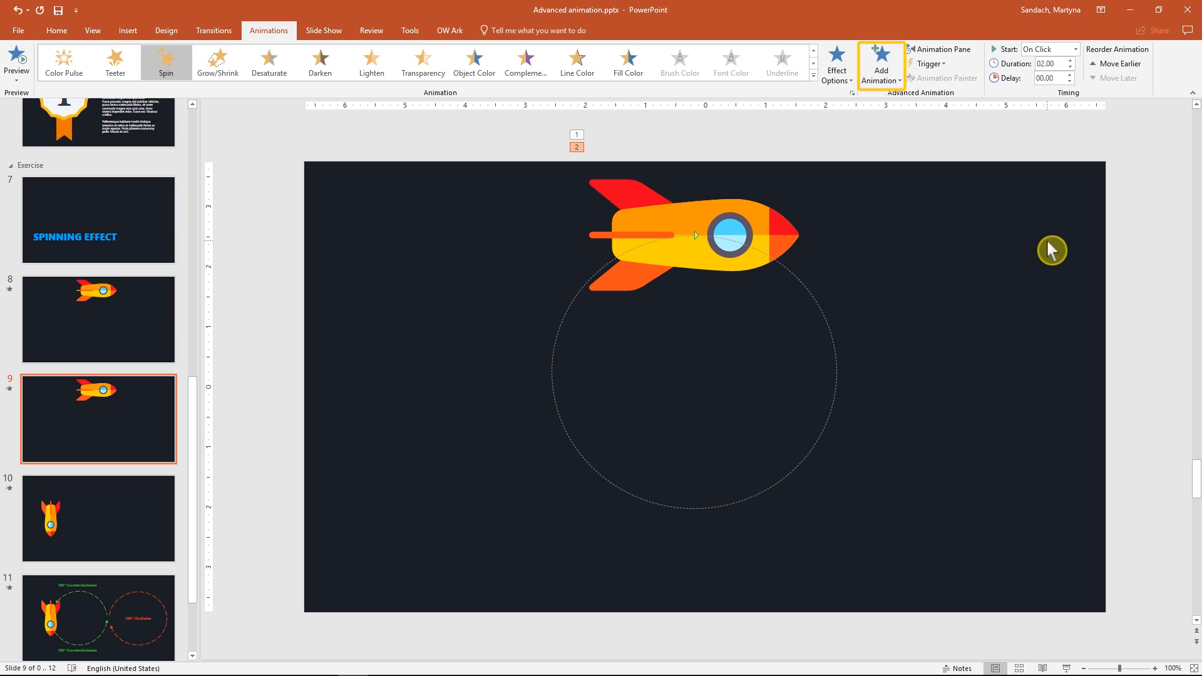
pyautogui.moveTo(941, 49)
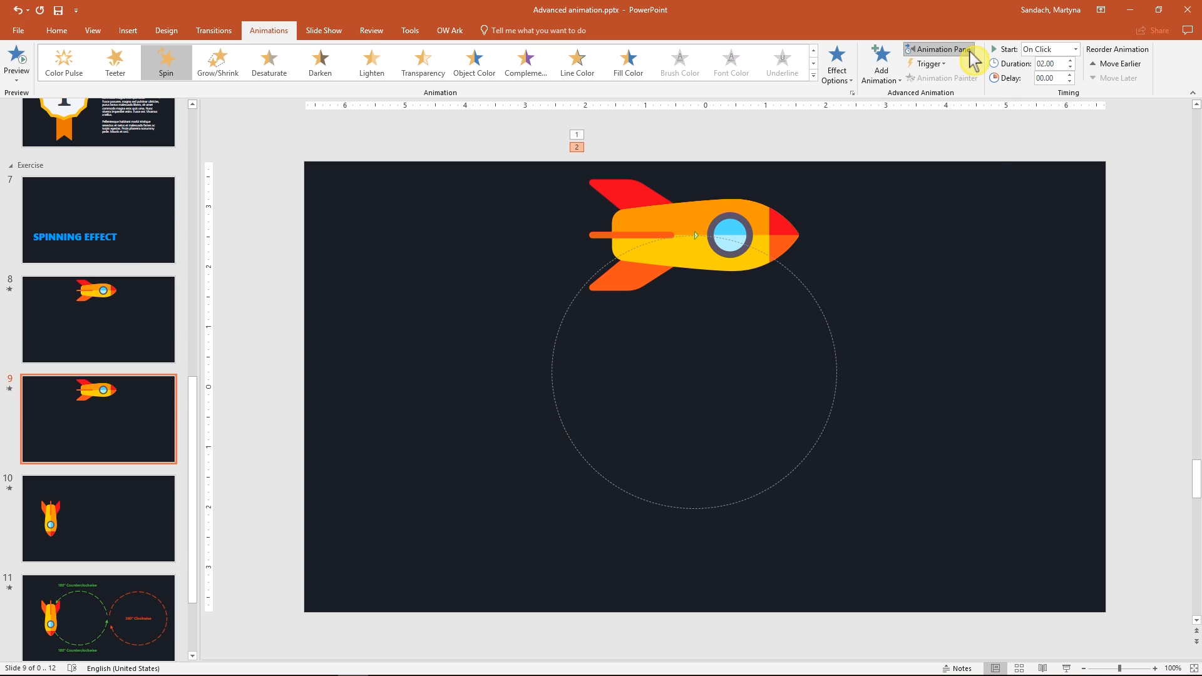
# Set the rocket's circle path Smooth start and Smooth end to 0 seconds.
pyautogui.click(938, 49)
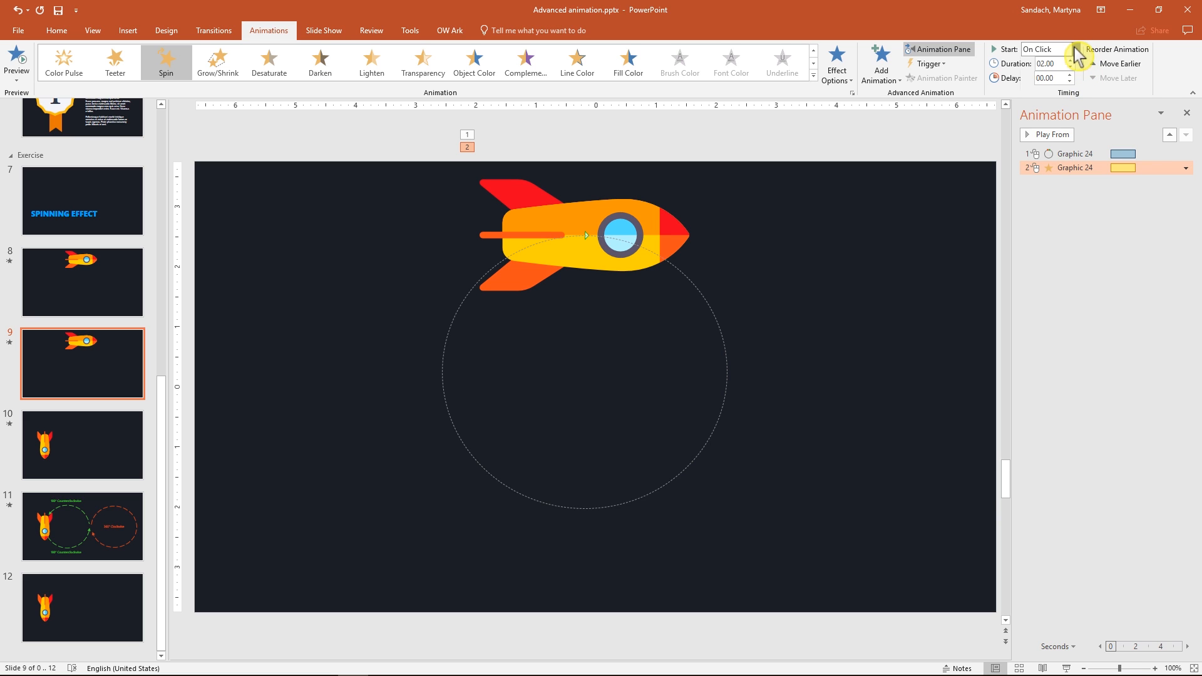
pyautogui.click(1044, 48)
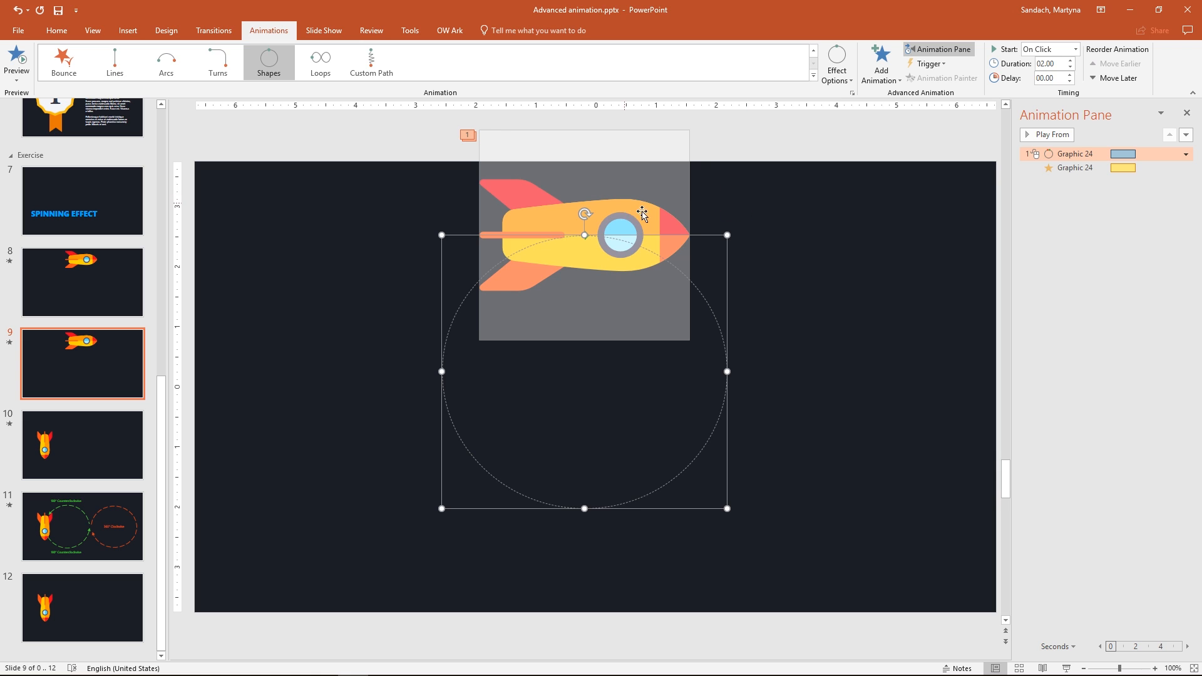
pyautogui.click(1049, 134)
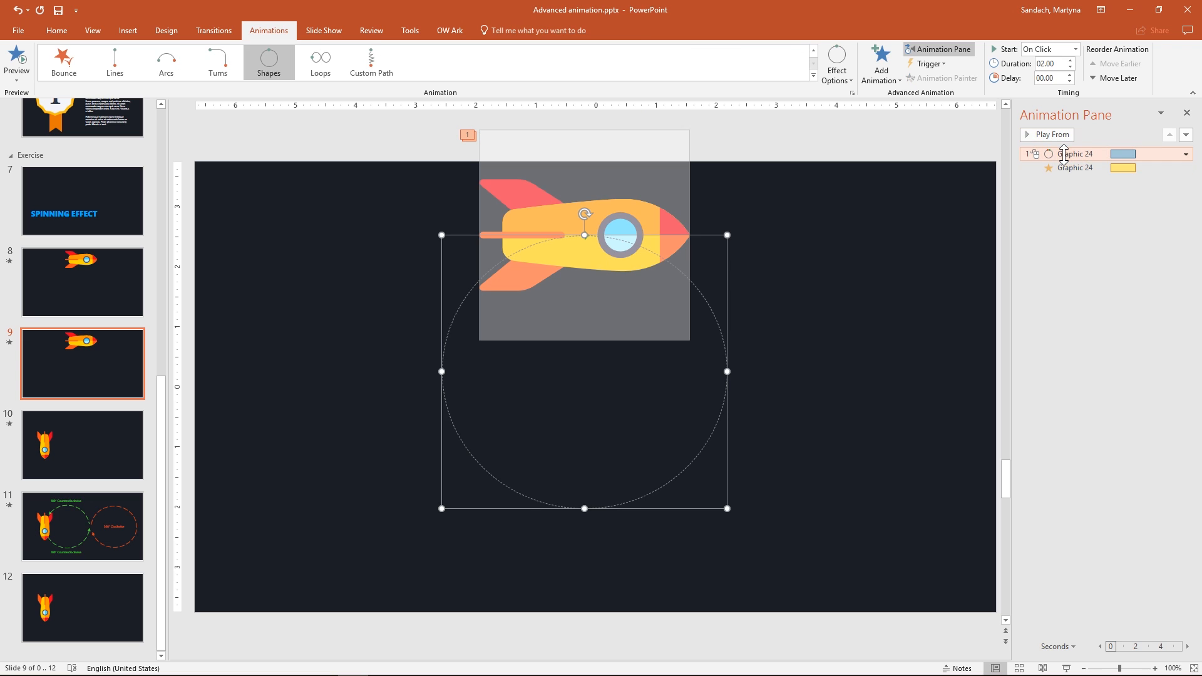
pyautogui.moveTo(1077, 154)
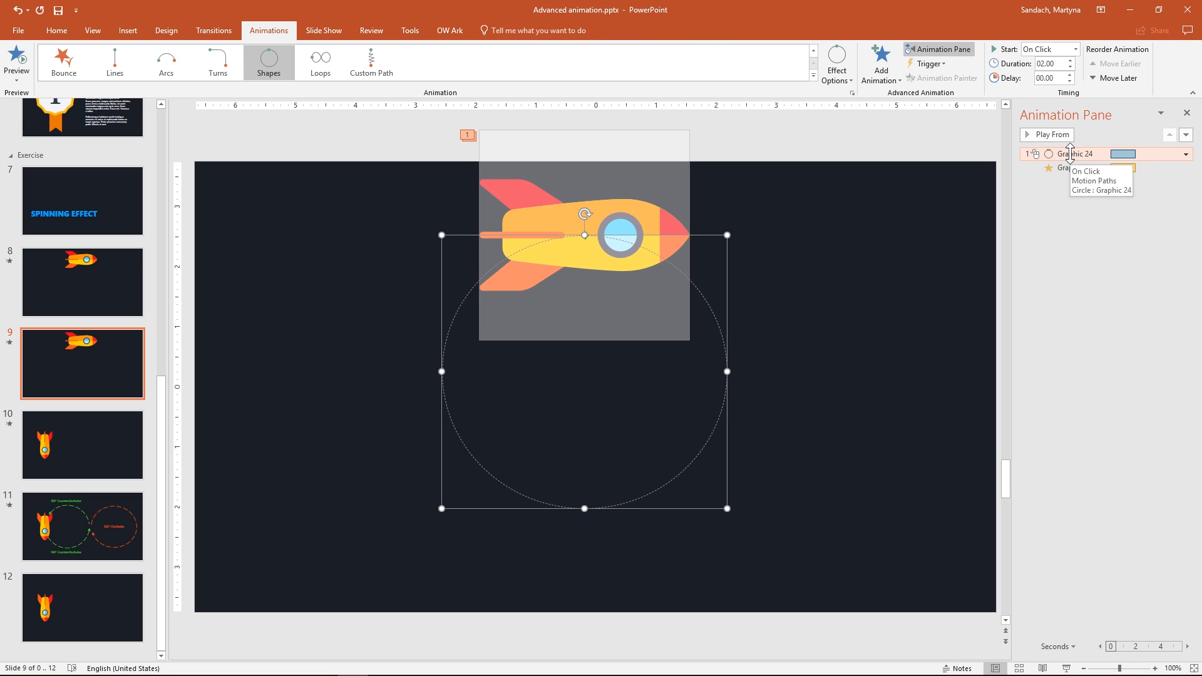
pyautogui.click(1186, 154)
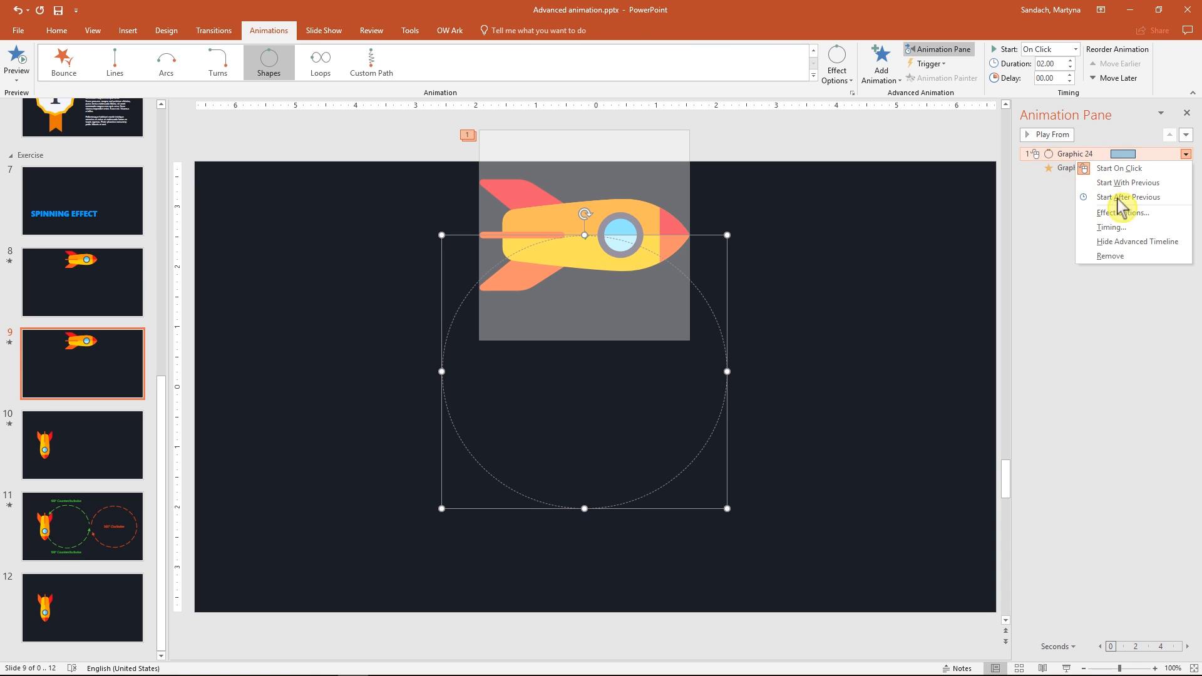
pyautogui.click(1124, 213)
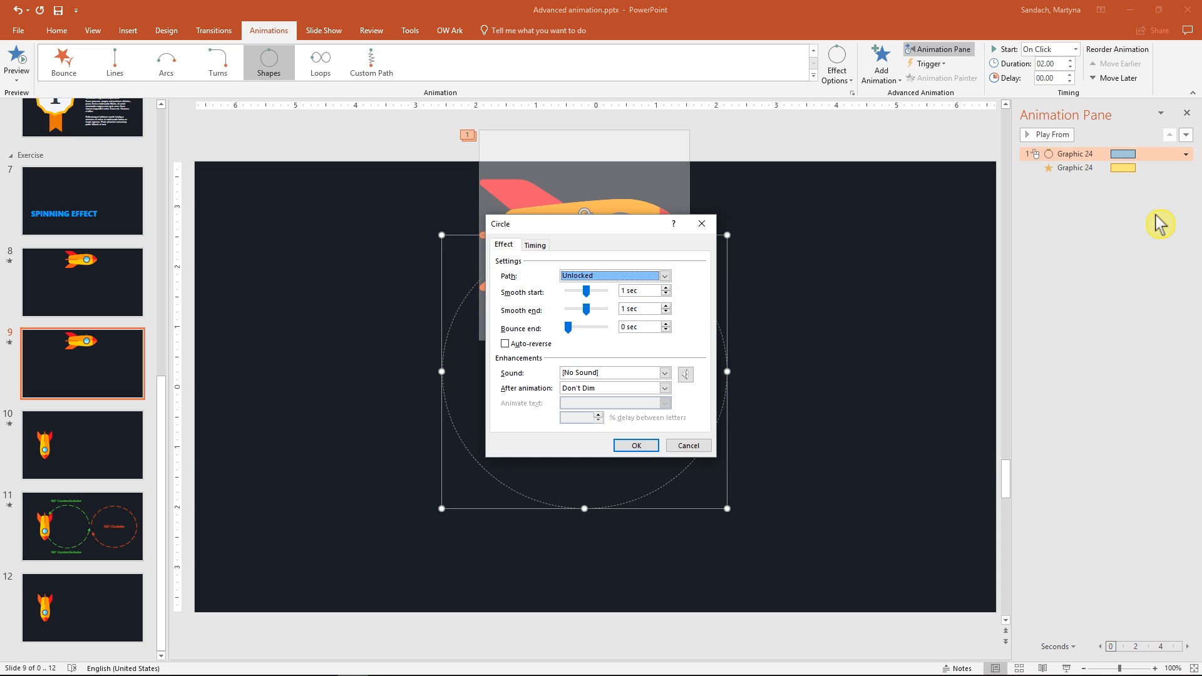
pyautogui.moveTo(587, 299)
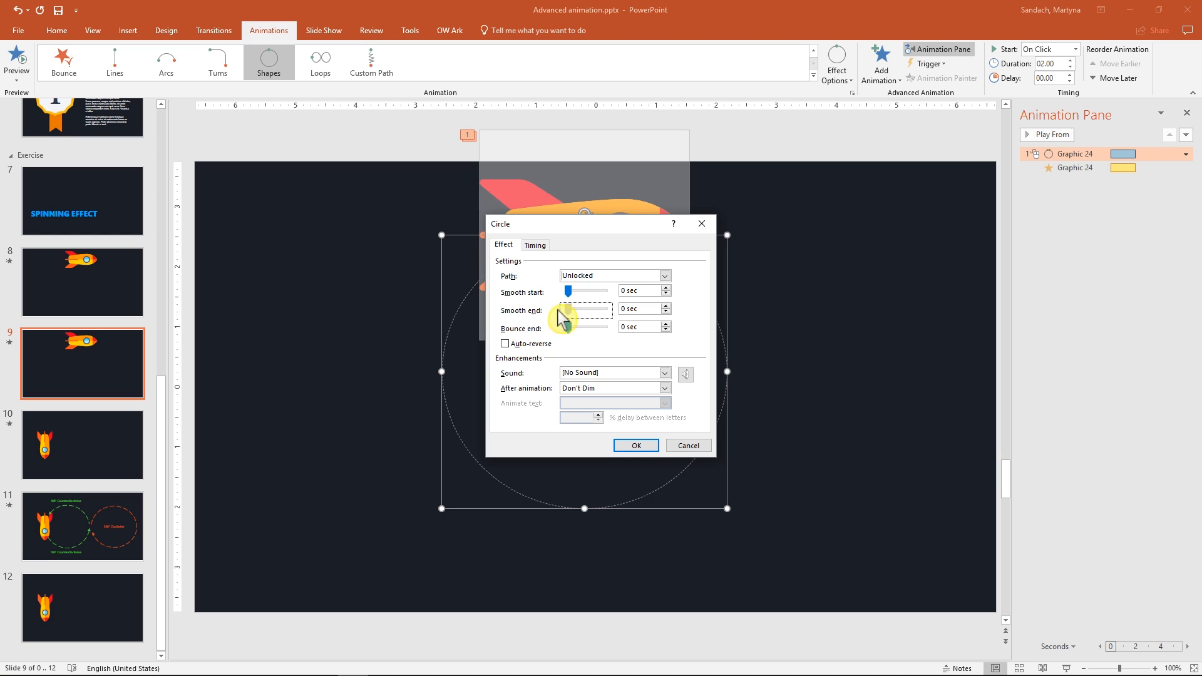
pyautogui.click(635, 446)
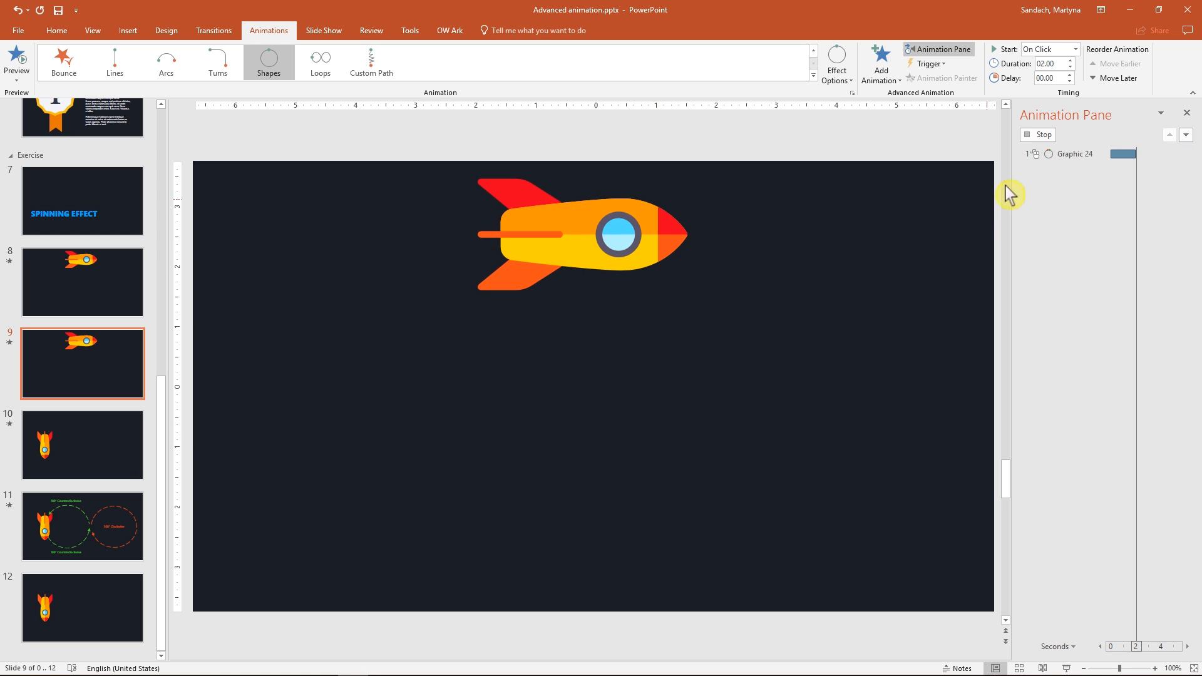
# Select the rocket and preview its combined circle-and-spin animation.
pyautogui.click(583, 233)
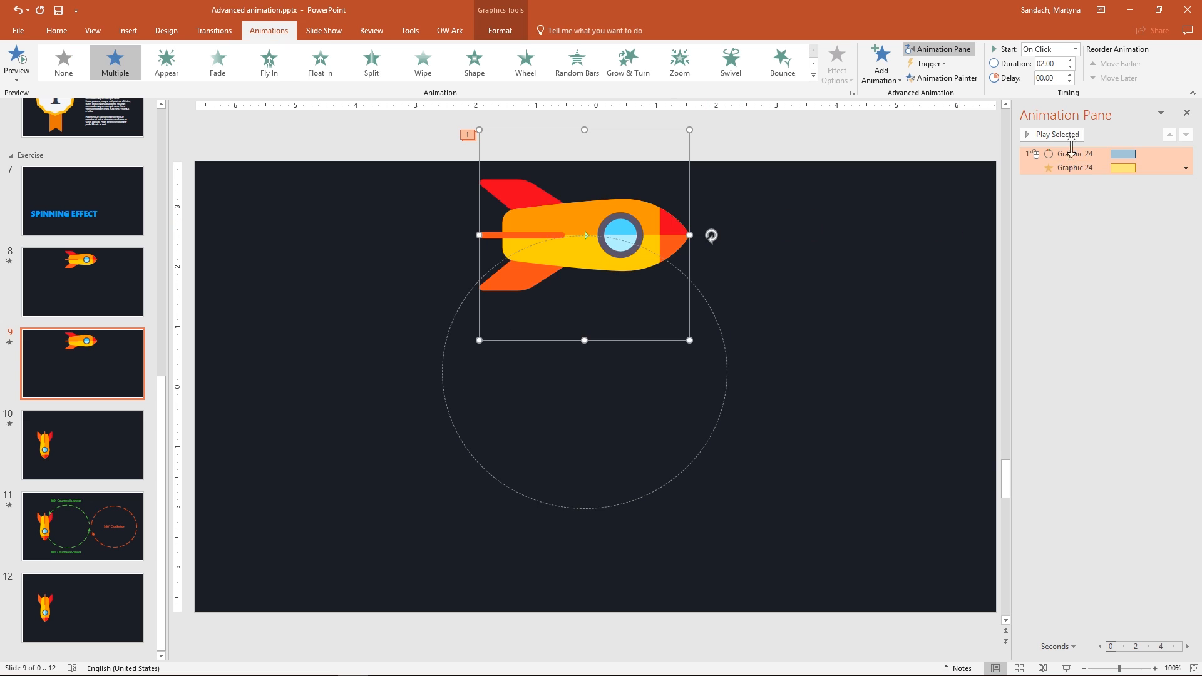
pyautogui.click(1056, 134)
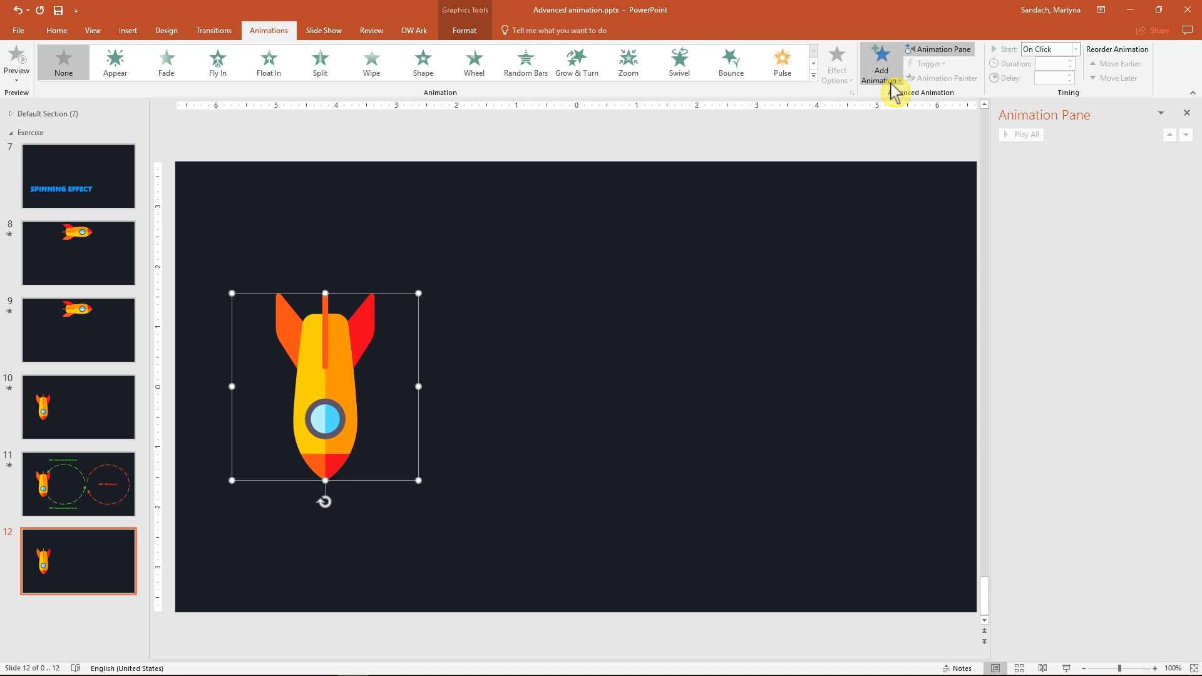
# Apply a Loops figure-8 path to the rocket, duration 08.00, smooth start/end zero.
pyautogui.click(882, 63)
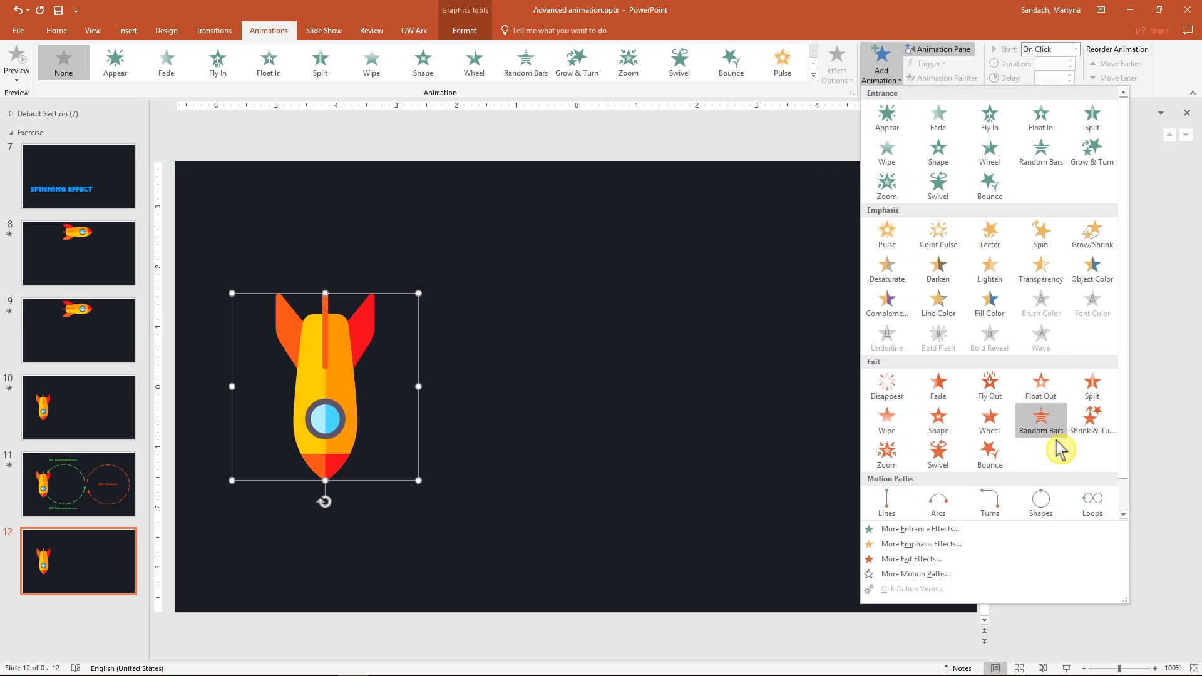
pyautogui.click(1091, 503)
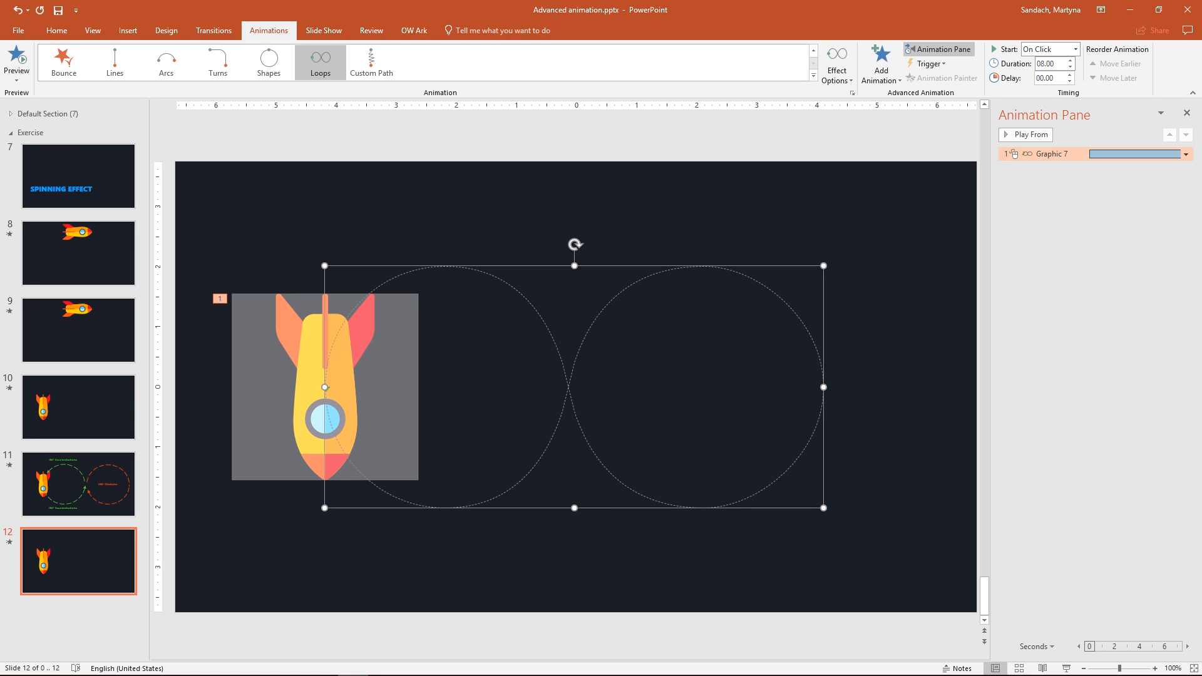
pyautogui.click(1186, 154)
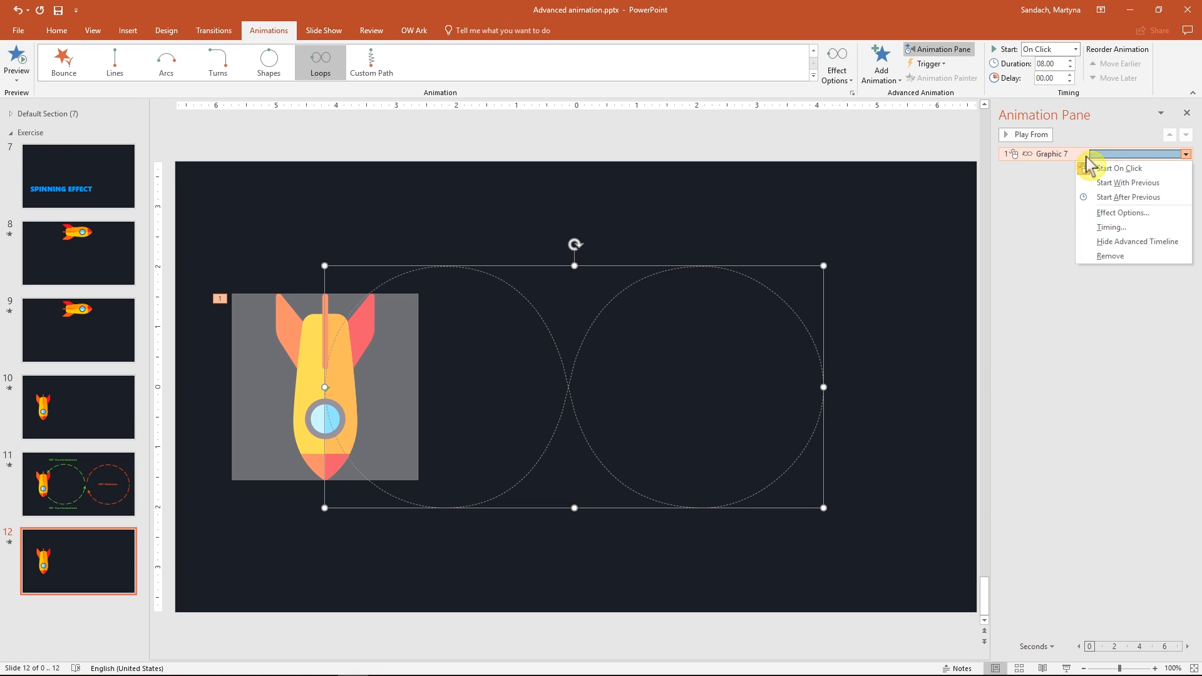
pyautogui.click(1123, 213)
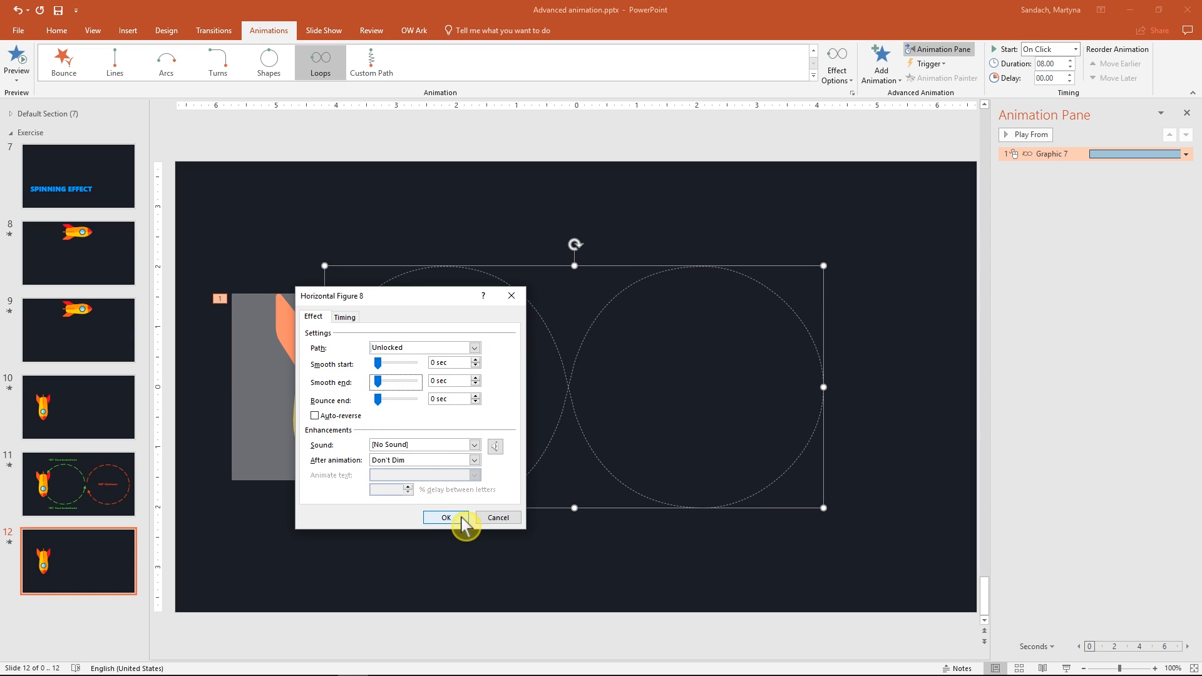
pyautogui.click(446, 518)
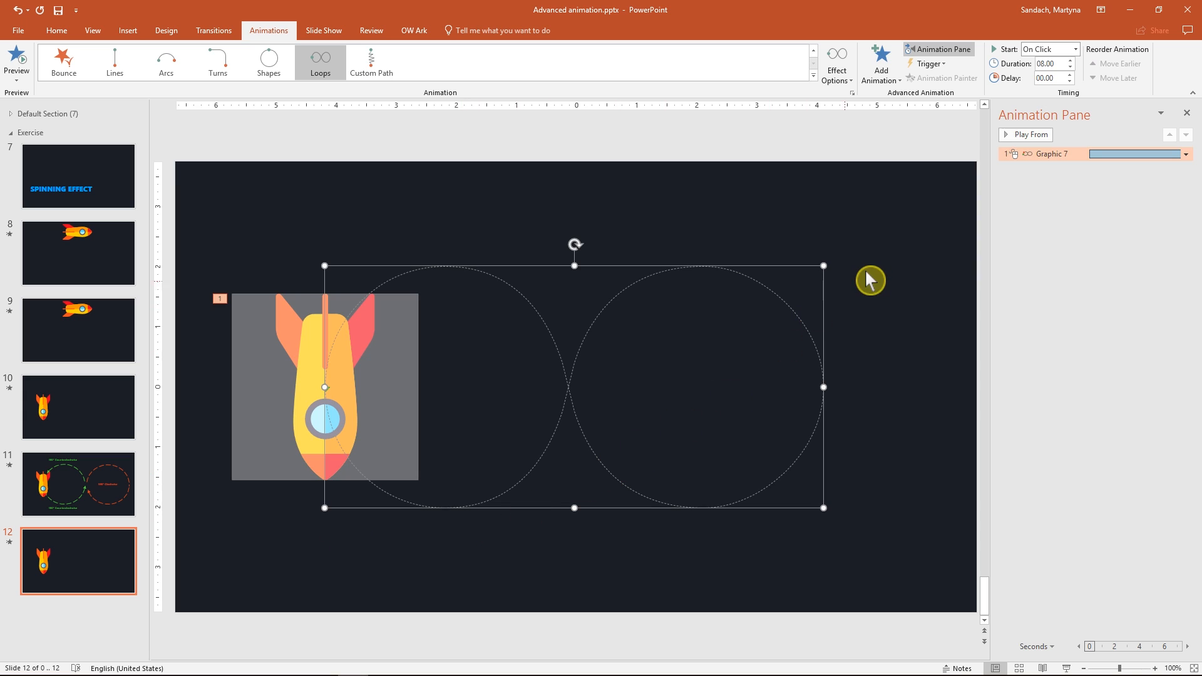
pyautogui.moveTo(914, 202)
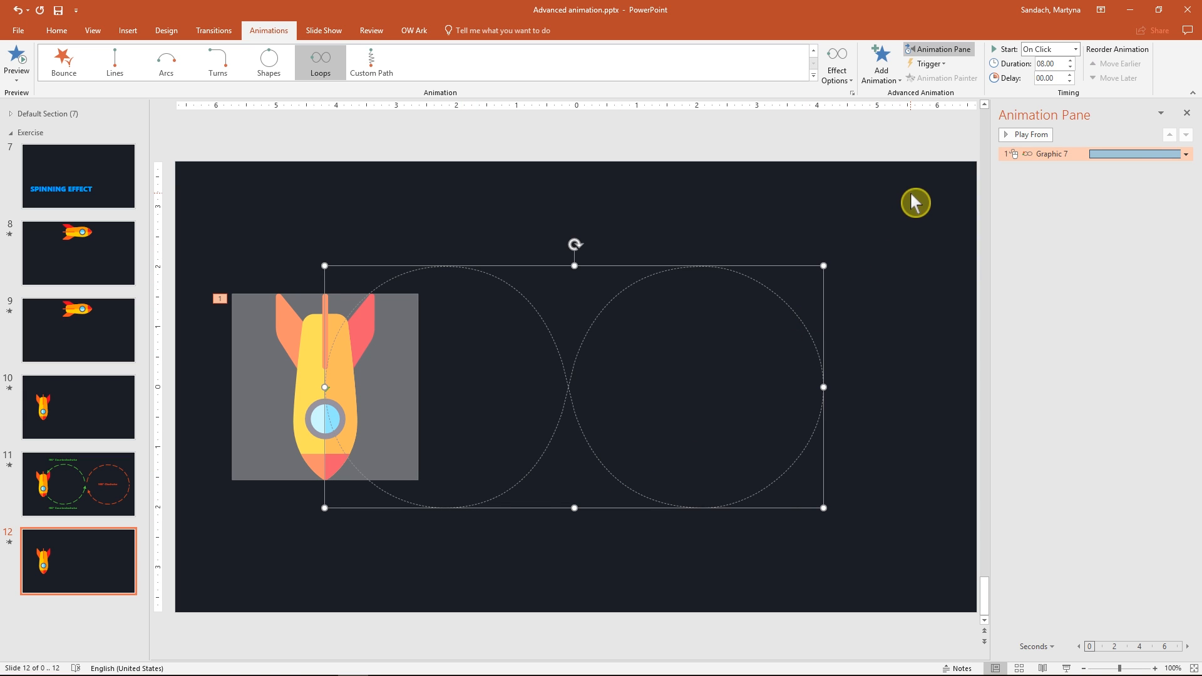
pyautogui.click(880, 62)
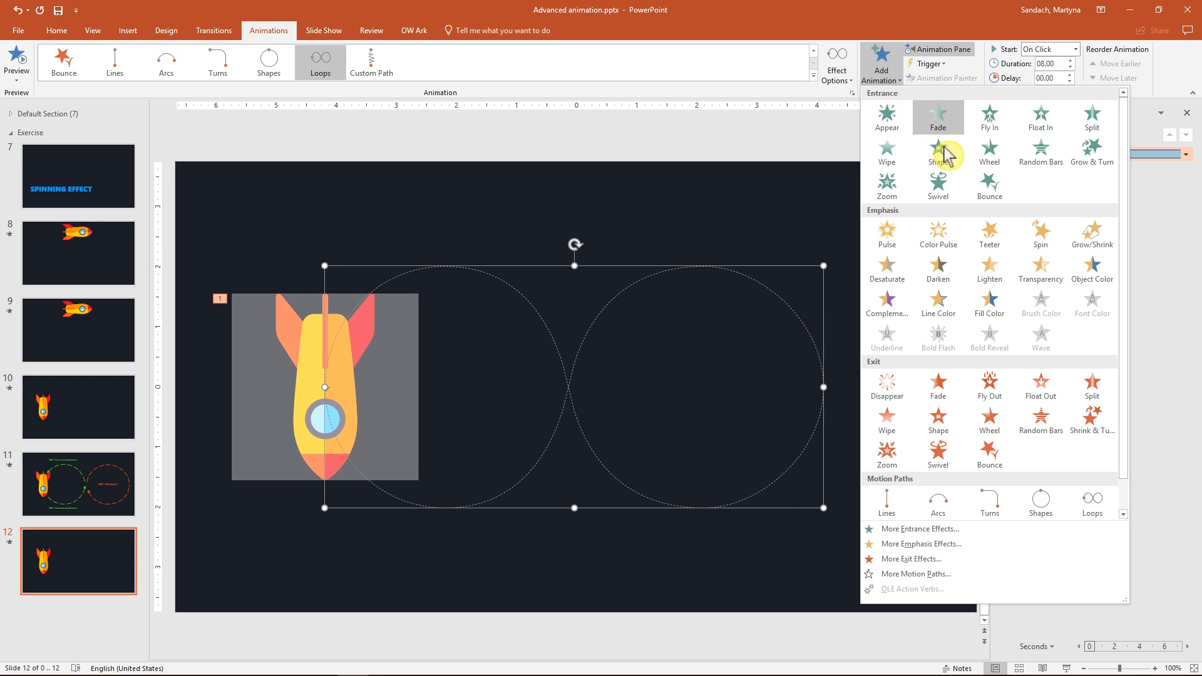
pyautogui.moveTo(1041, 235)
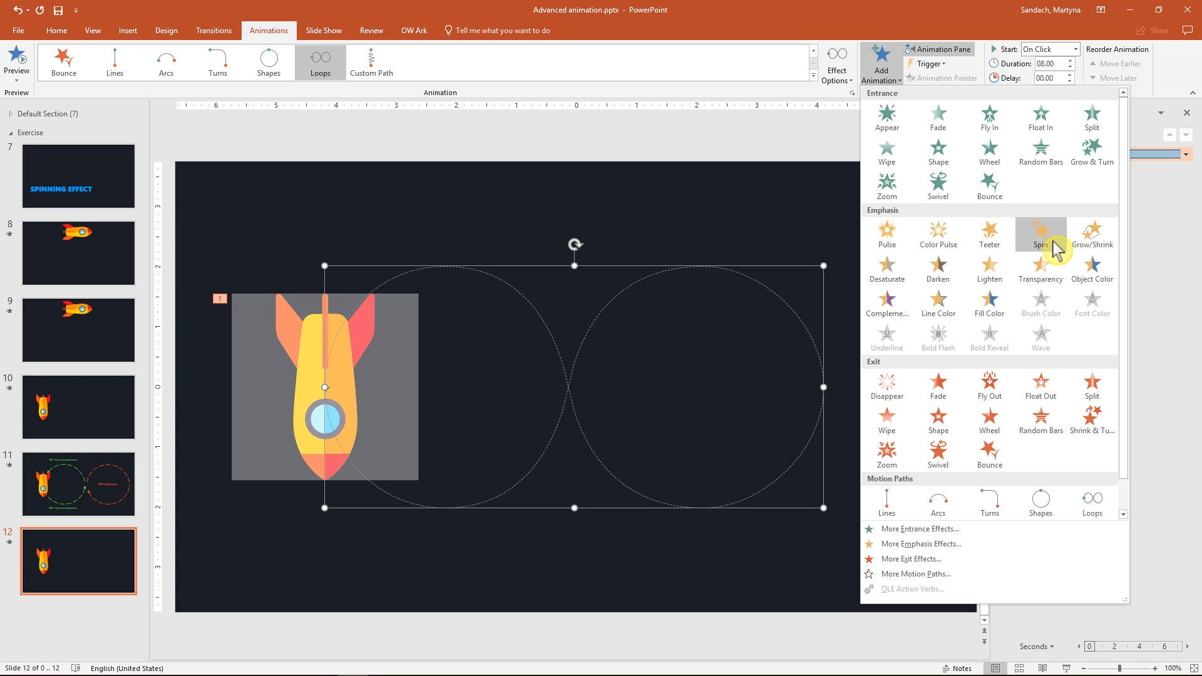
# Add a Spin emphasis to the rocket, preview it, and set it to start With Previous.
pyautogui.click(1039, 234)
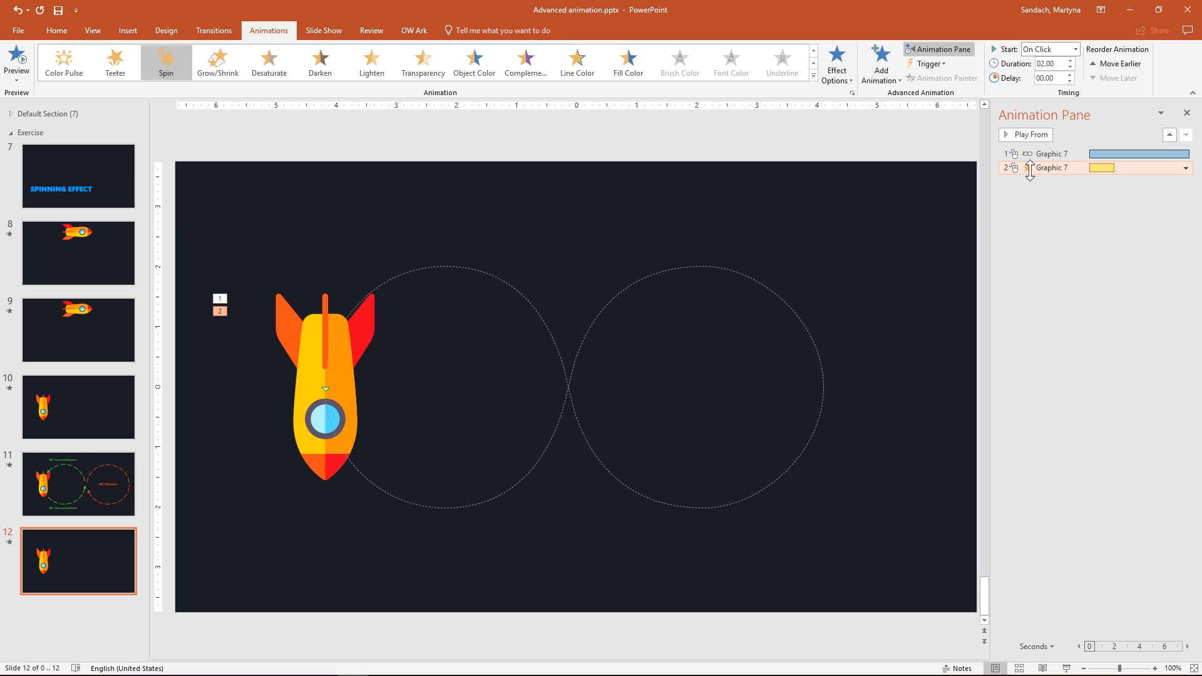
pyautogui.click(1187, 168)
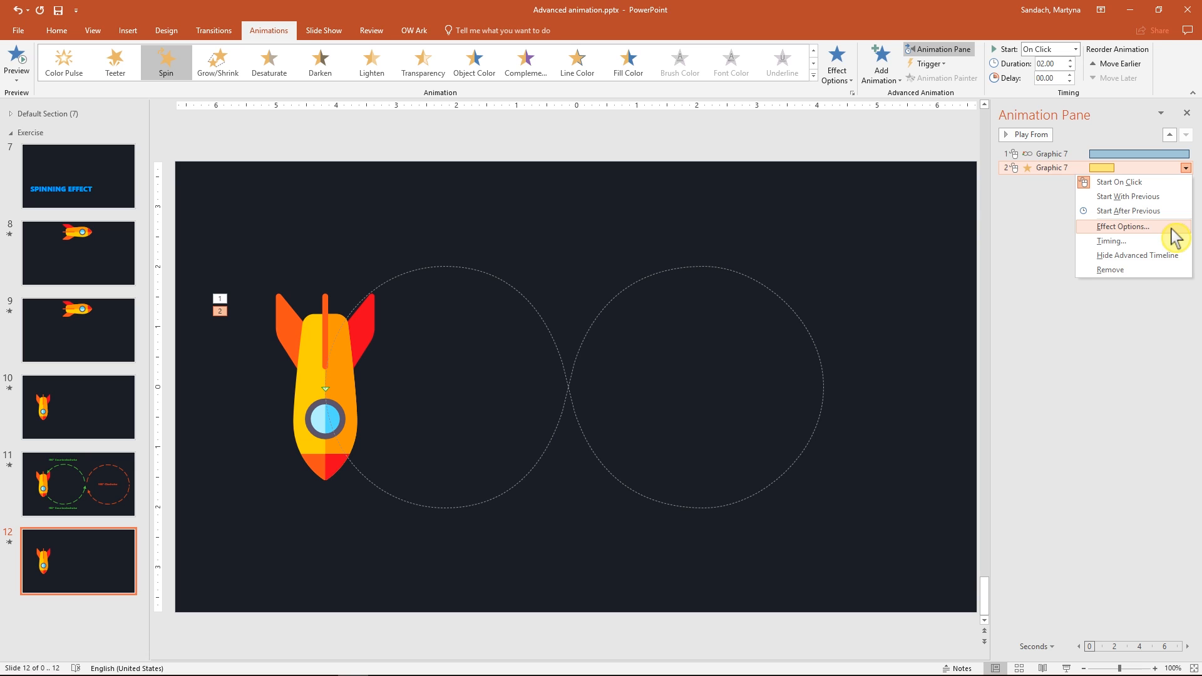
pyautogui.moveTo(1072, 226)
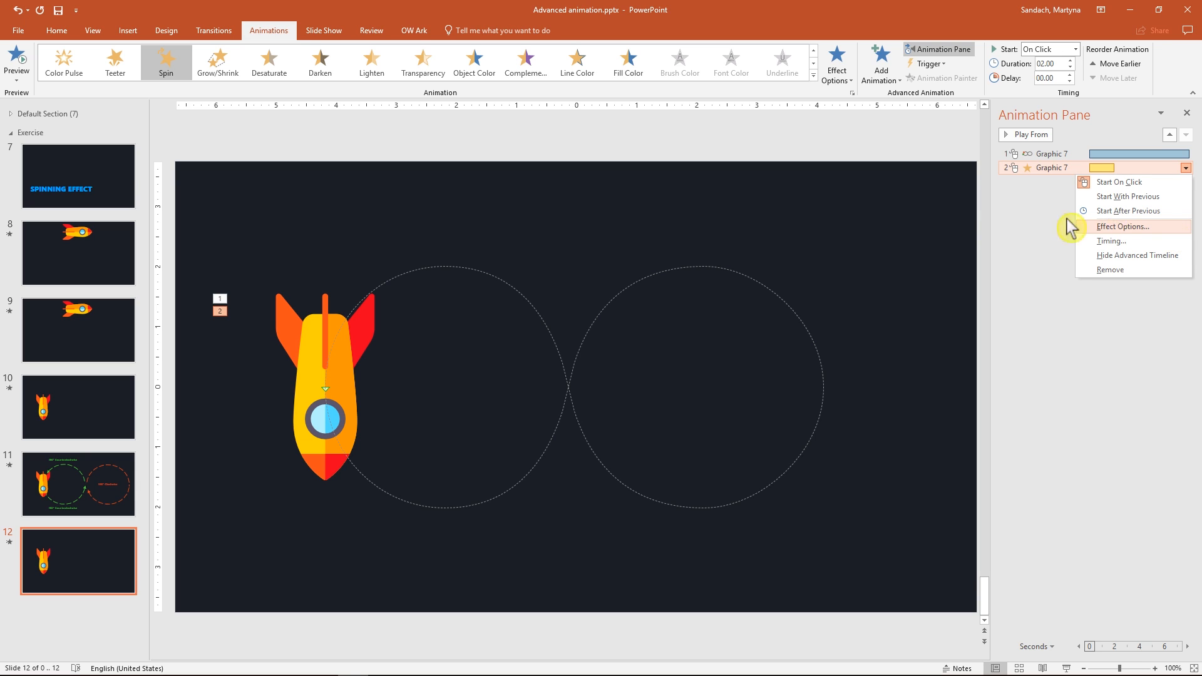
pyautogui.click(837, 63)
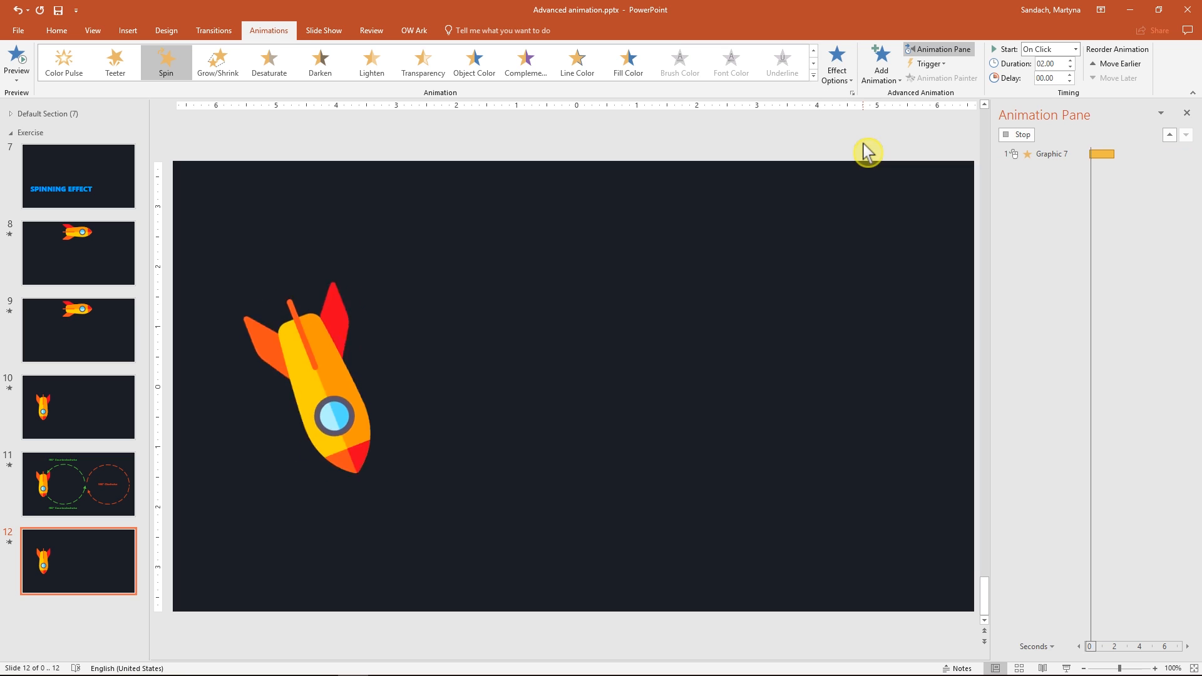
pyautogui.click(837, 62)
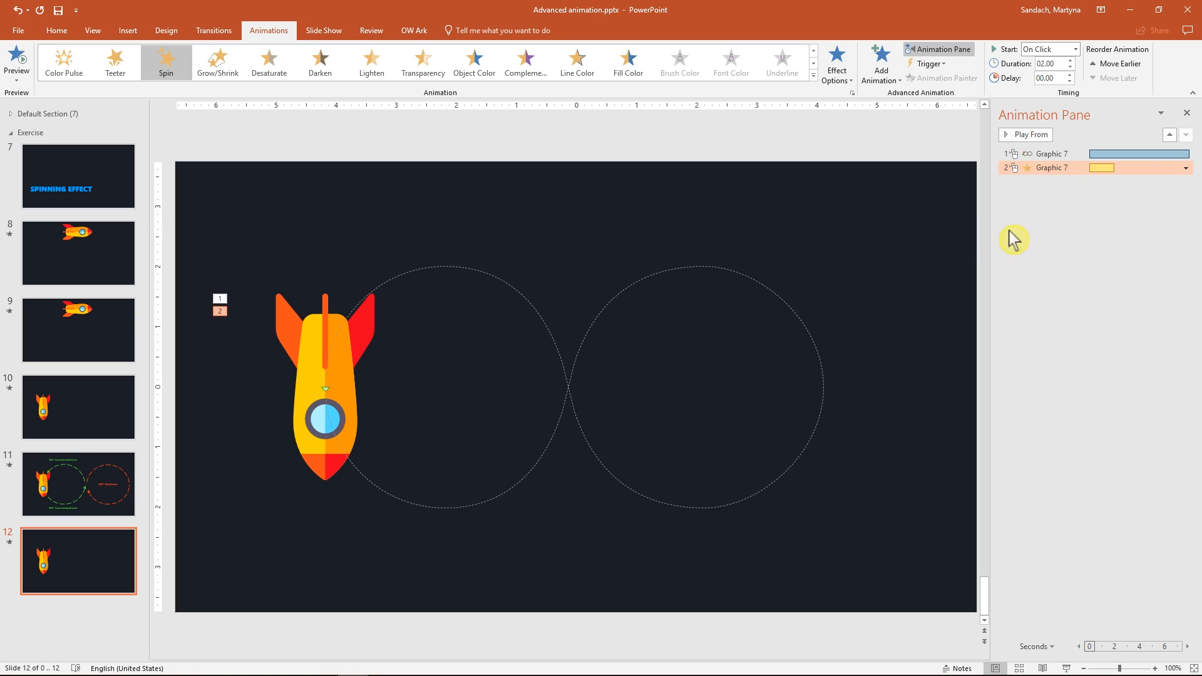
pyautogui.click(1073, 48)
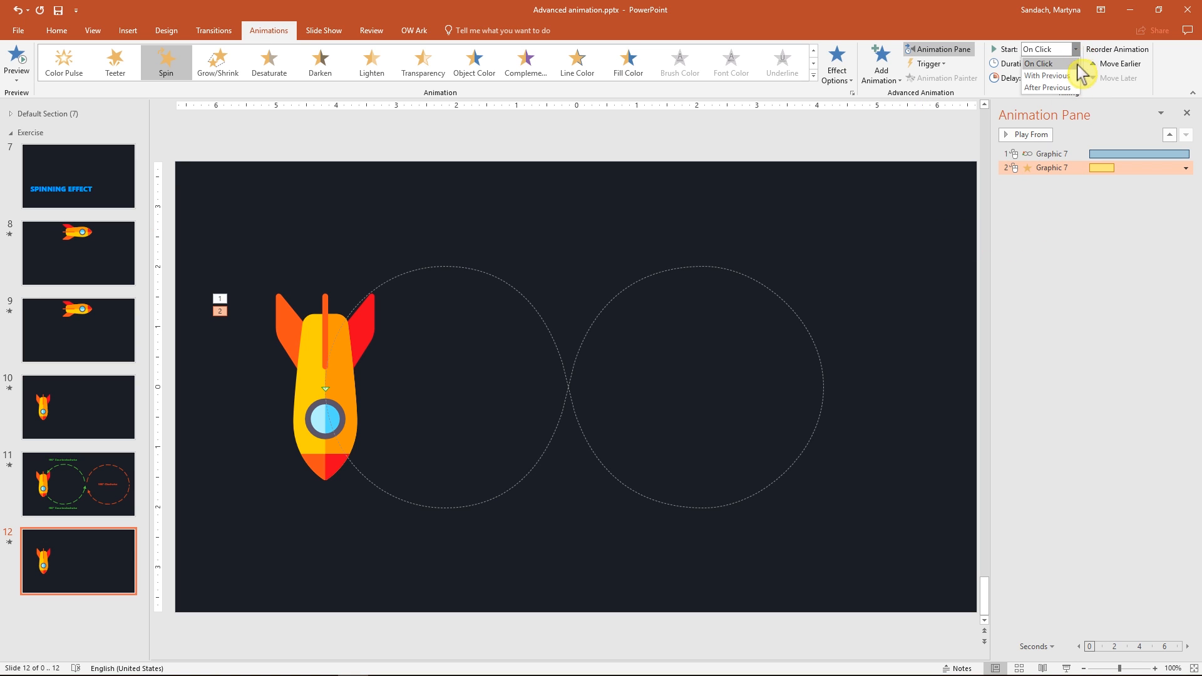
pyautogui.click(1048, 75)
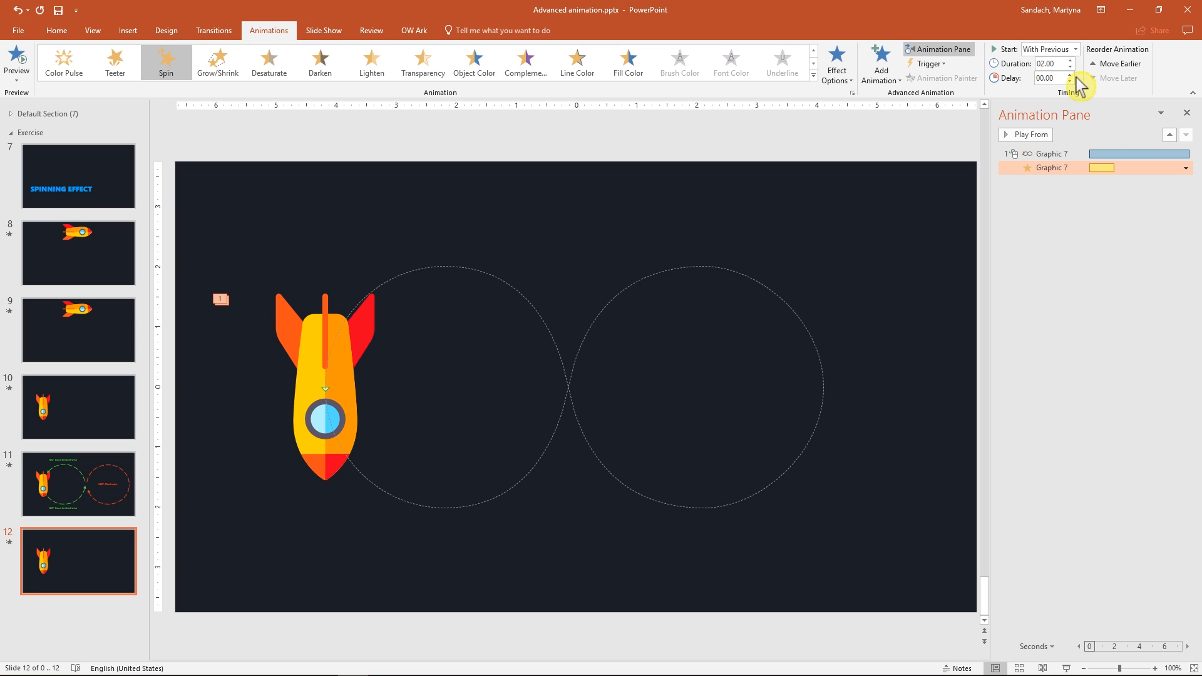
pyautogui.click(881, 63)
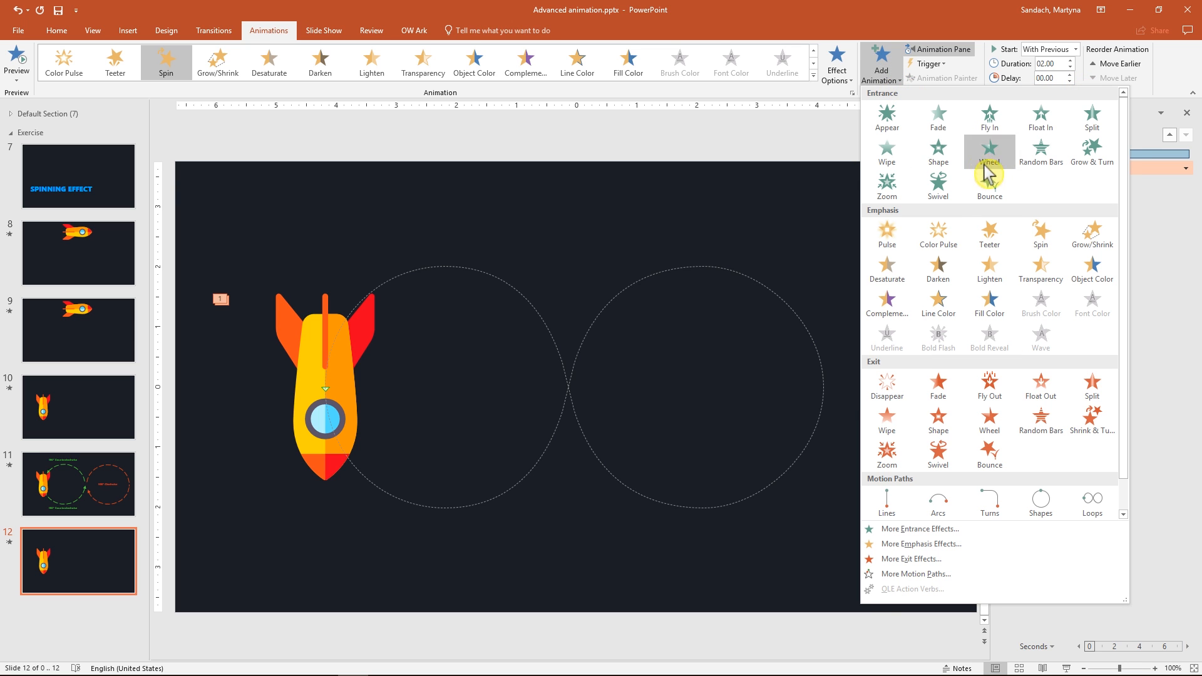
# Add a second Spin starting With Previous, with a 2.00 s delay and 4.00 s duration.
pyautogui.click(990, 152)
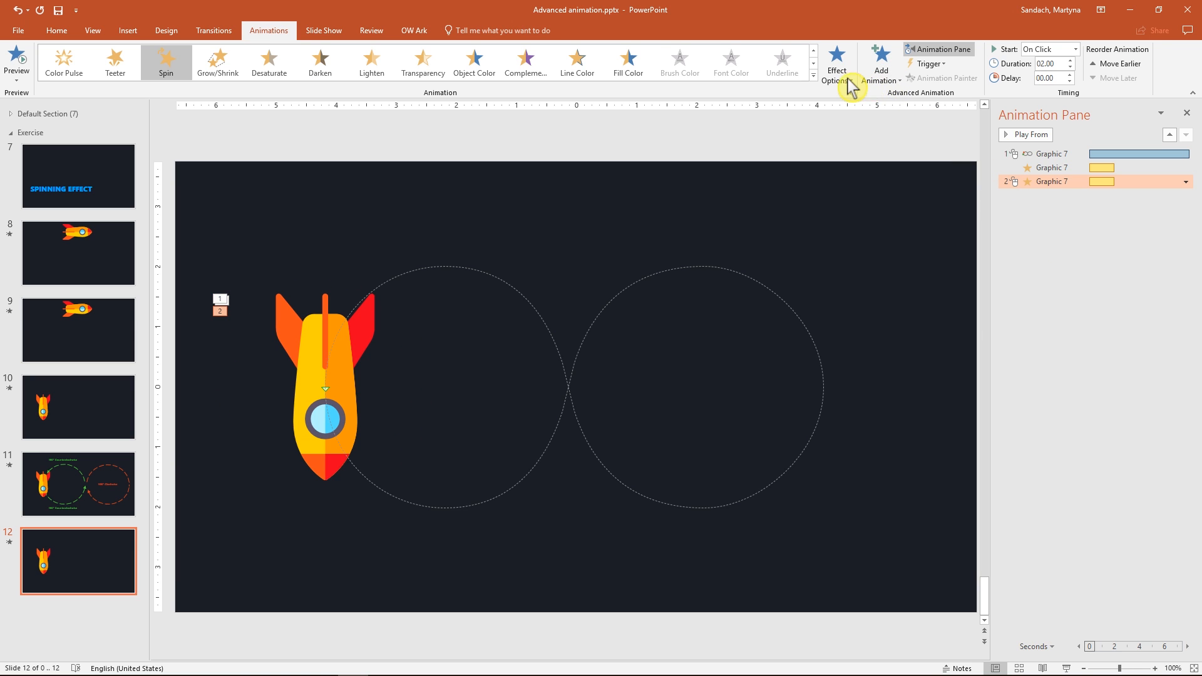
pyautogui.click(837, 62)
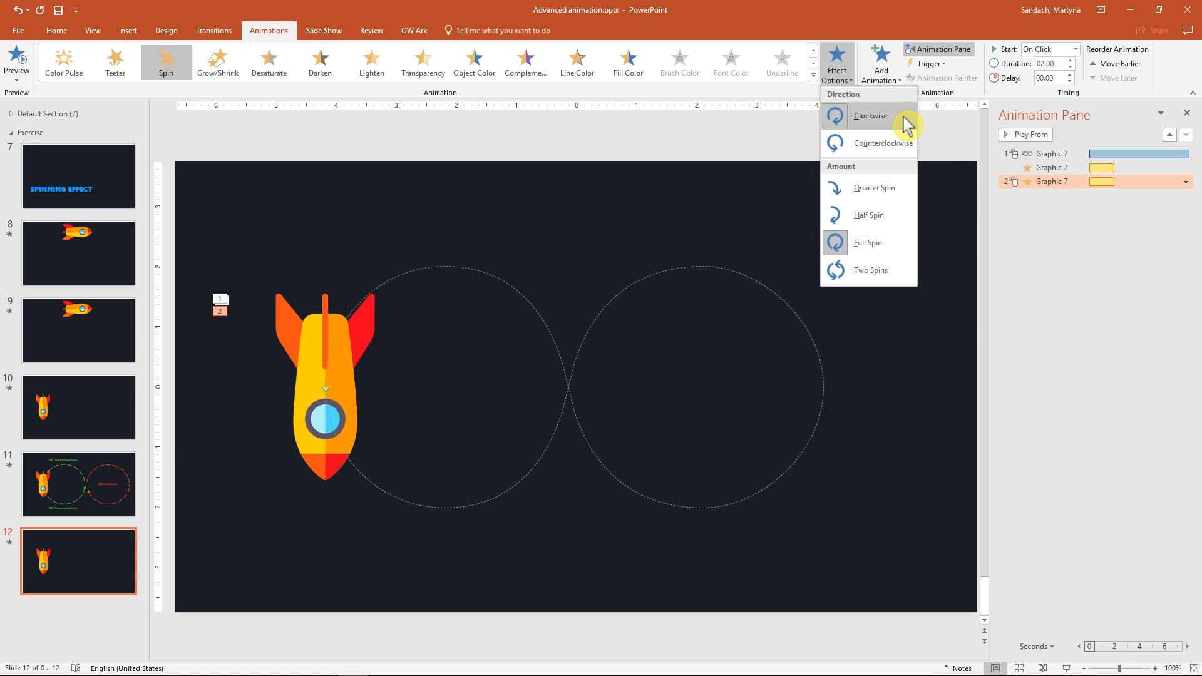
pyautogui.moveTo(1058, 78)
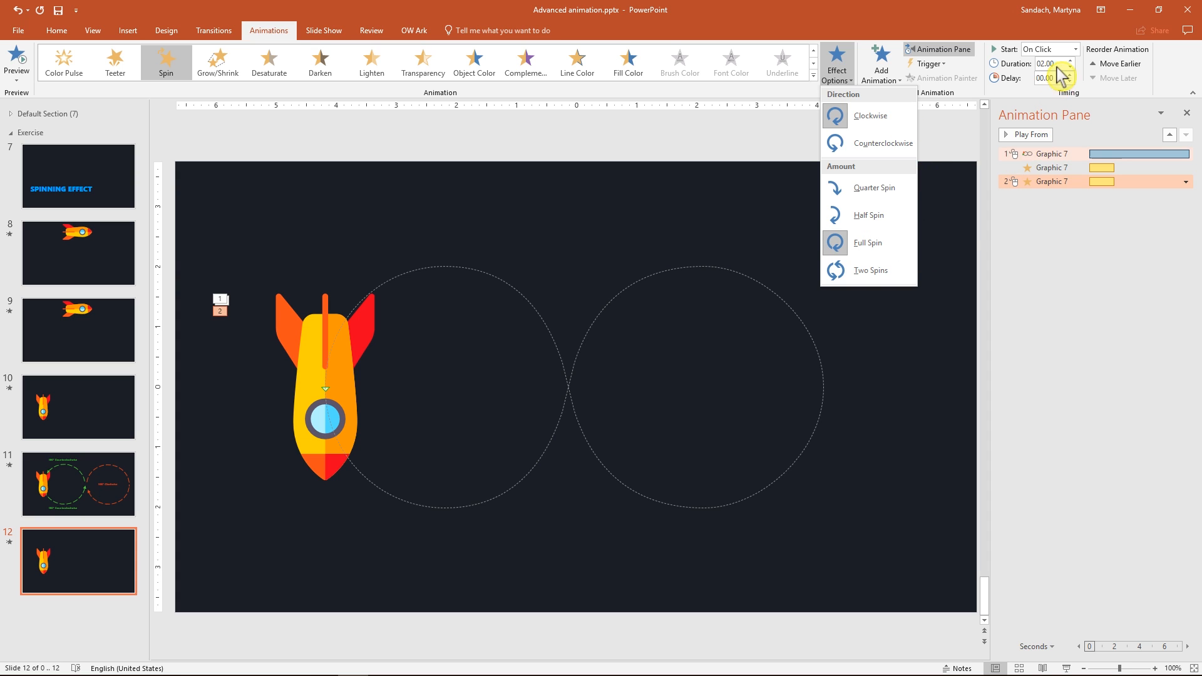
pyautogui.click(1048, 49)
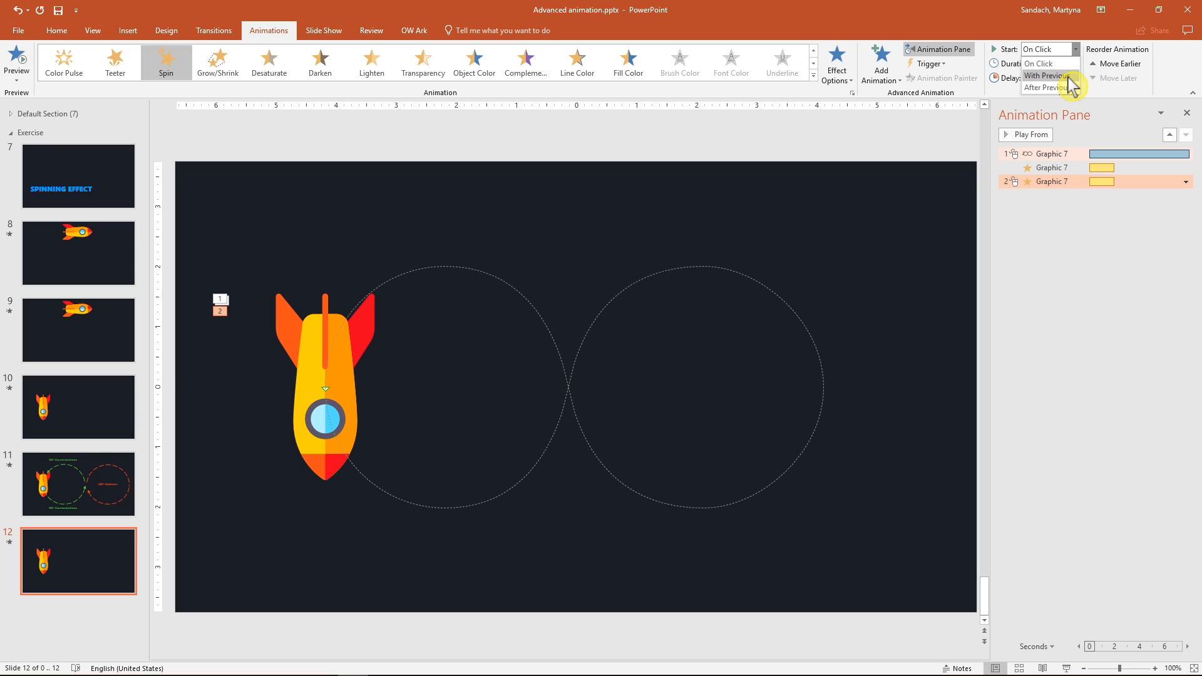
pyautogui.click(1045, 76)
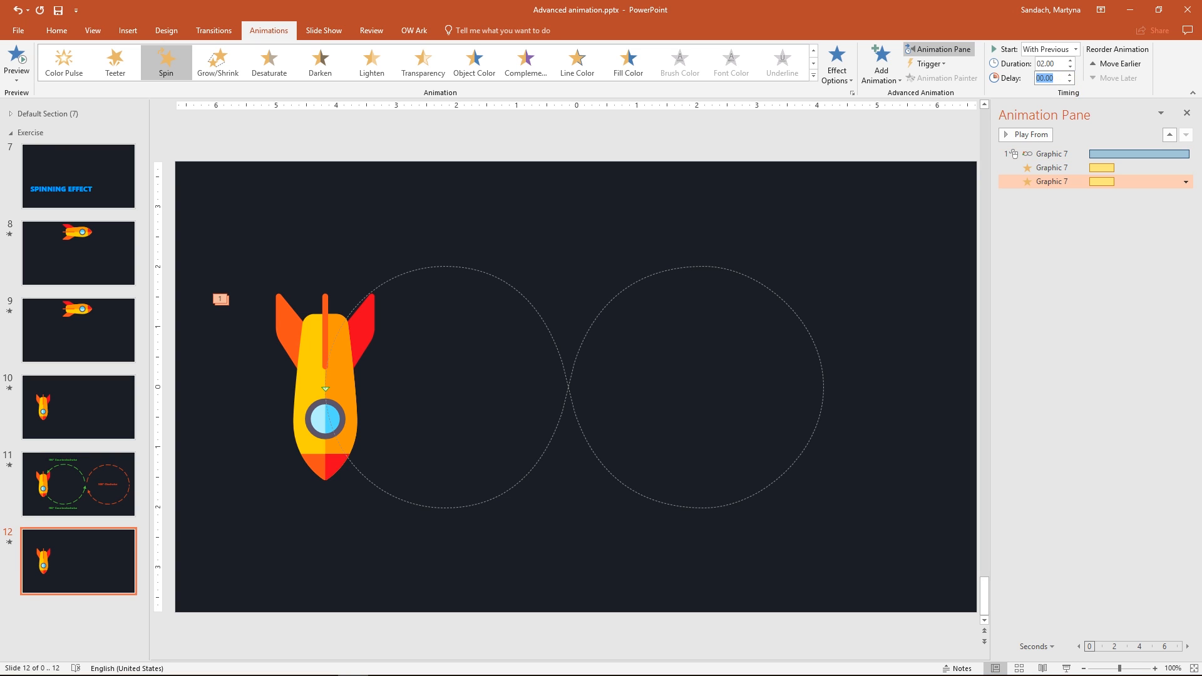
pyautogui.write('2.00')
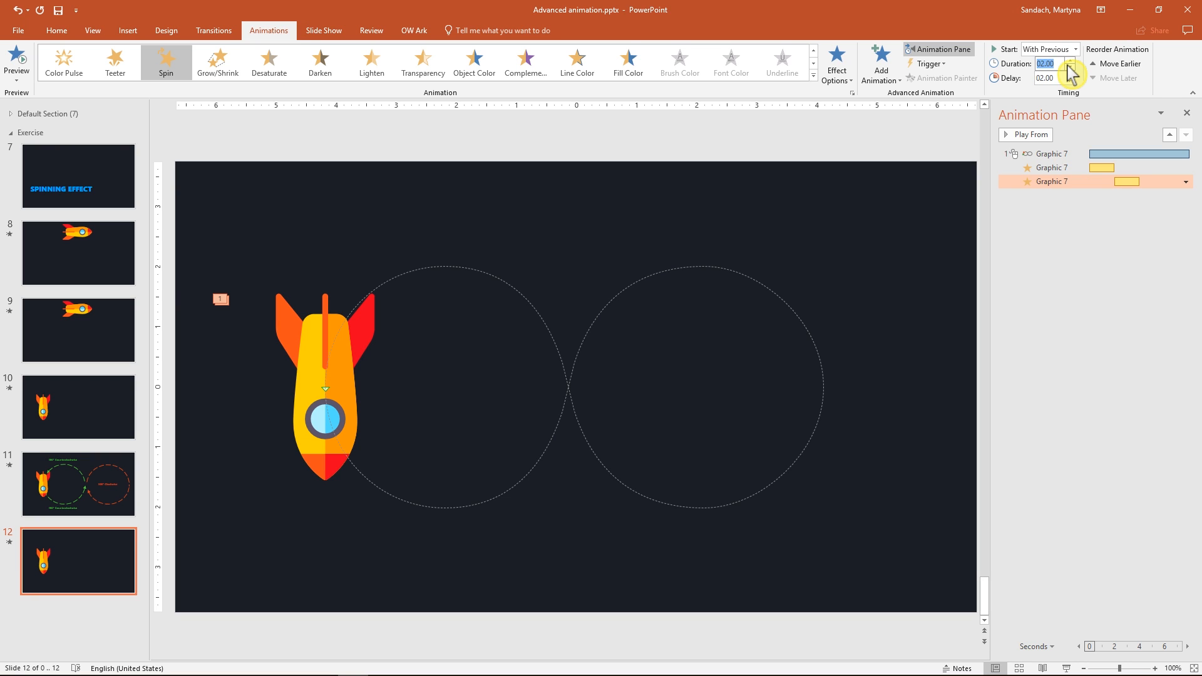
pyautogui.click(1072, 74)
pyautogui.write('04')
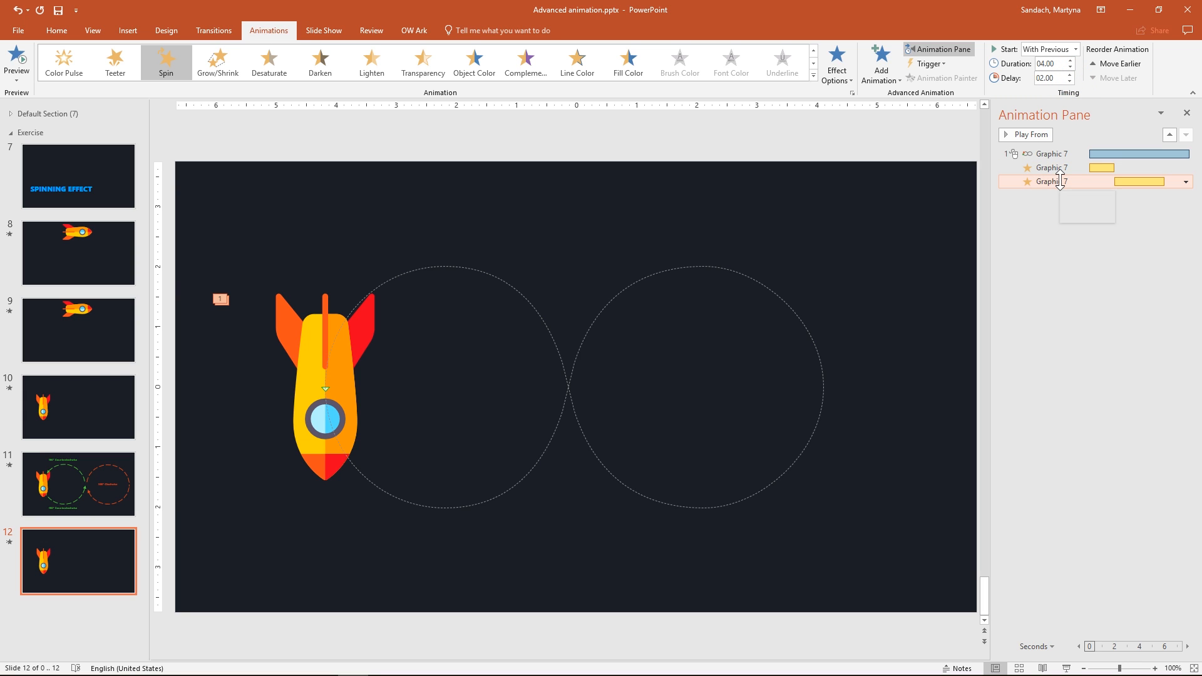
# Add a third Spin, preview it, set Start to With Previous, and select its Delay value.
pyautogui.click(881, 62)
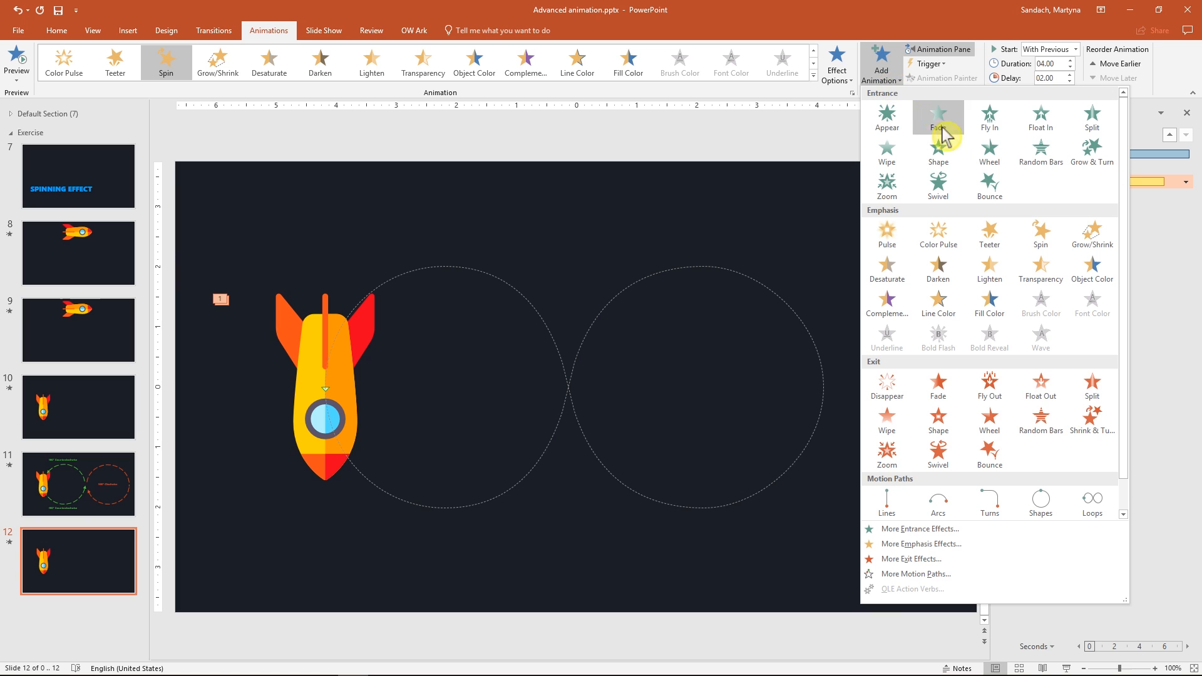
pyautogui.click(938, 119)
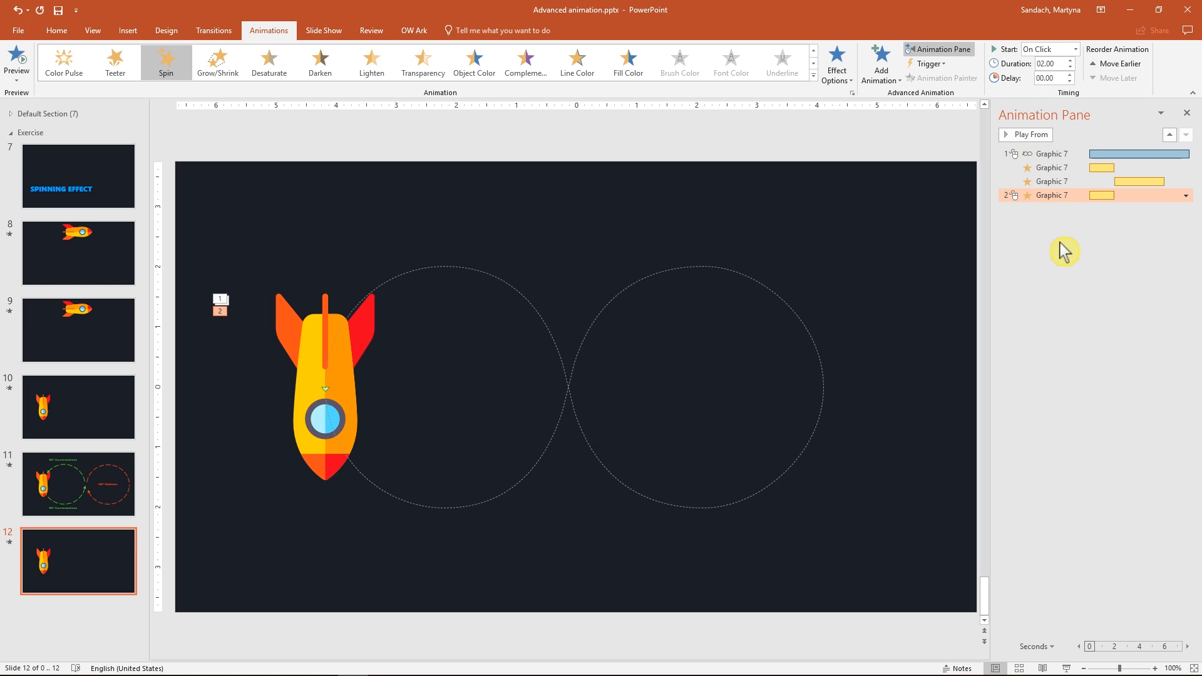
pyautogui.click(837, 62)
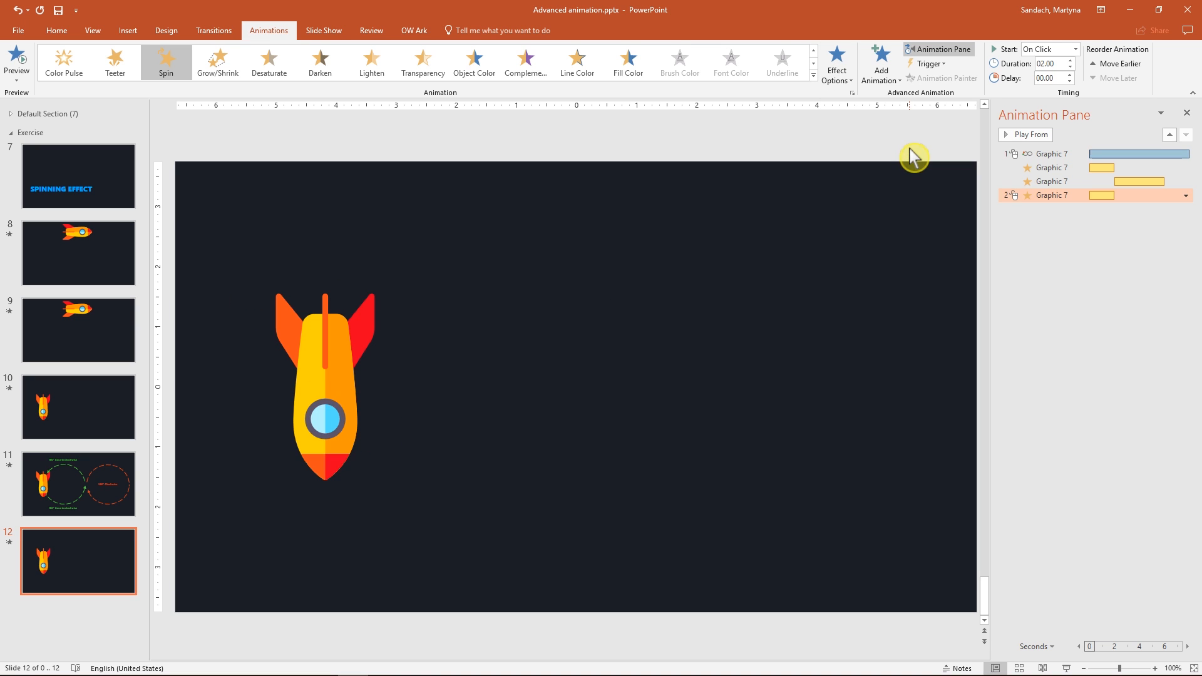
pyautogui.click(836, 62)
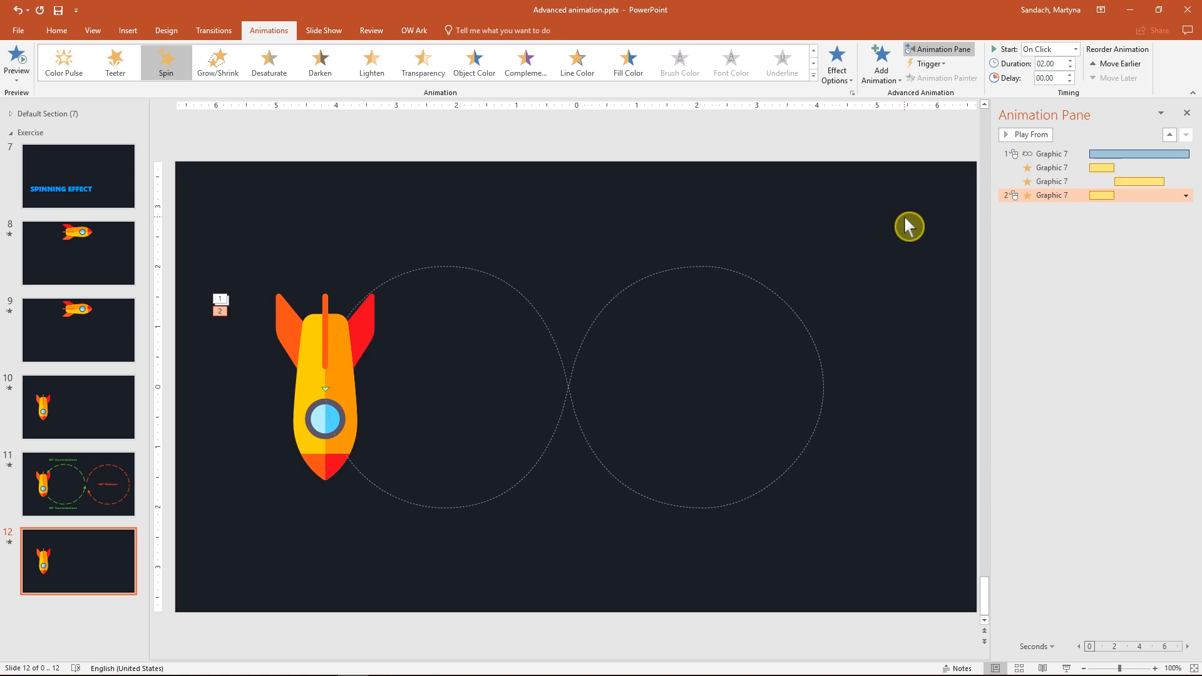
pyautogui.click(1077, 49)
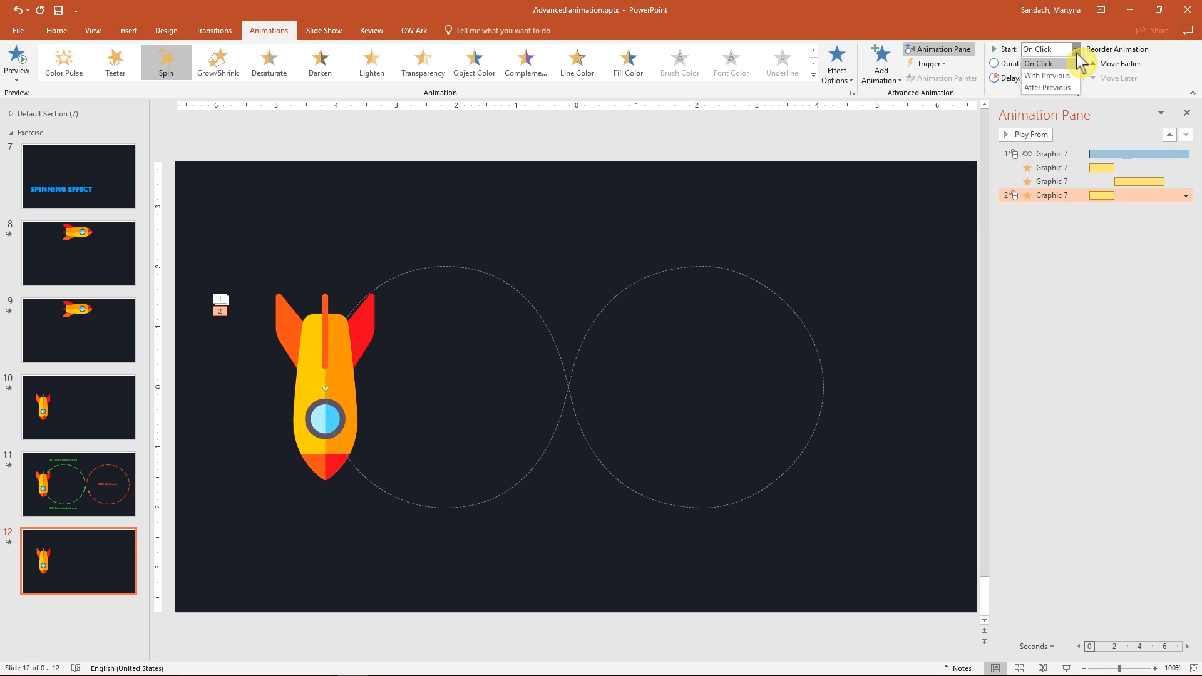
pyautogui.click(1048, 76)
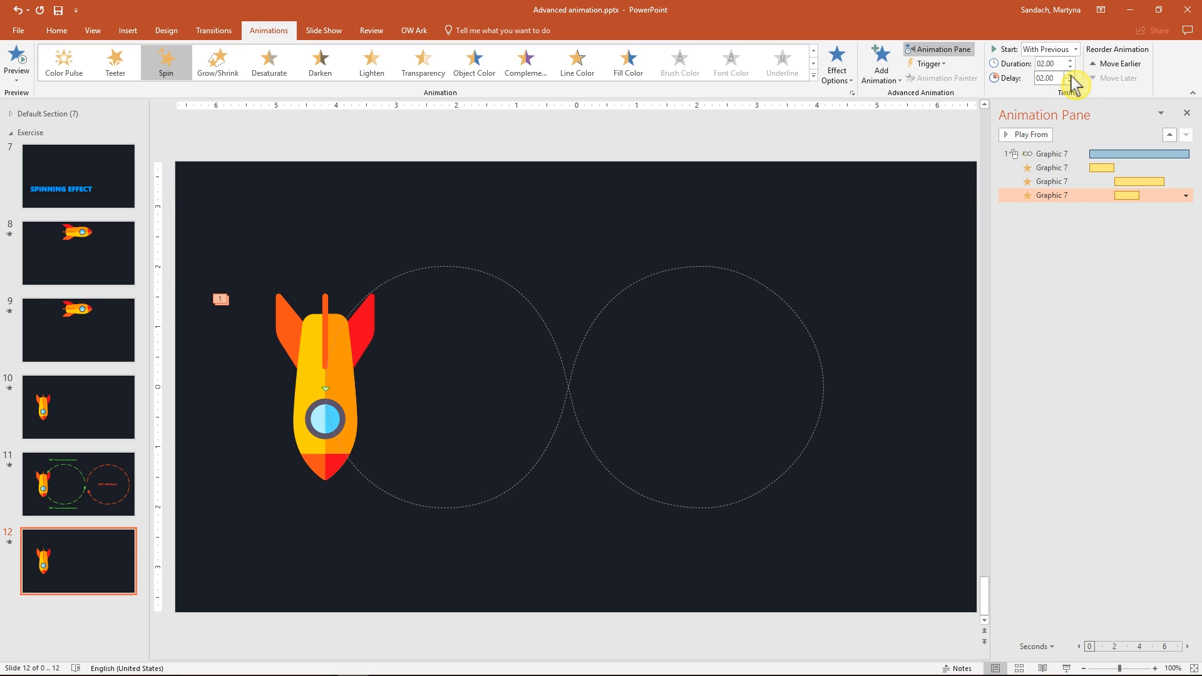
pyautogui.tripleClick(1048, 78)
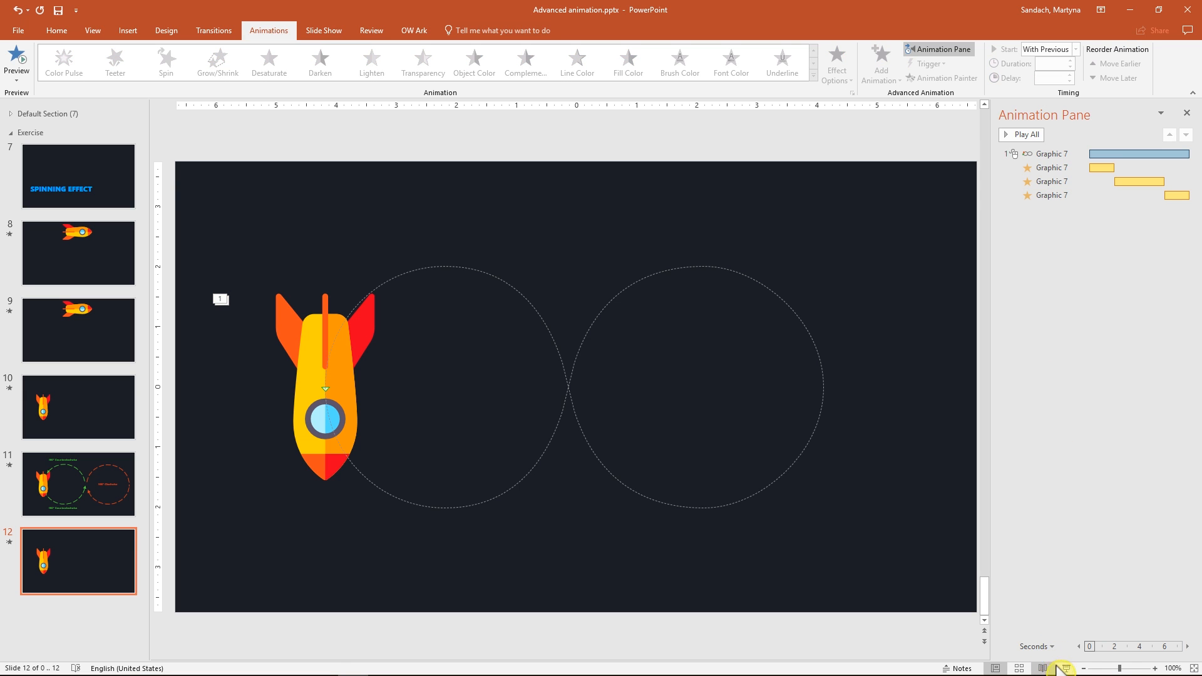
# Play slide 12 as a slide show to watch the figure-8 path and spins.
pyautogui.click(55, 31)
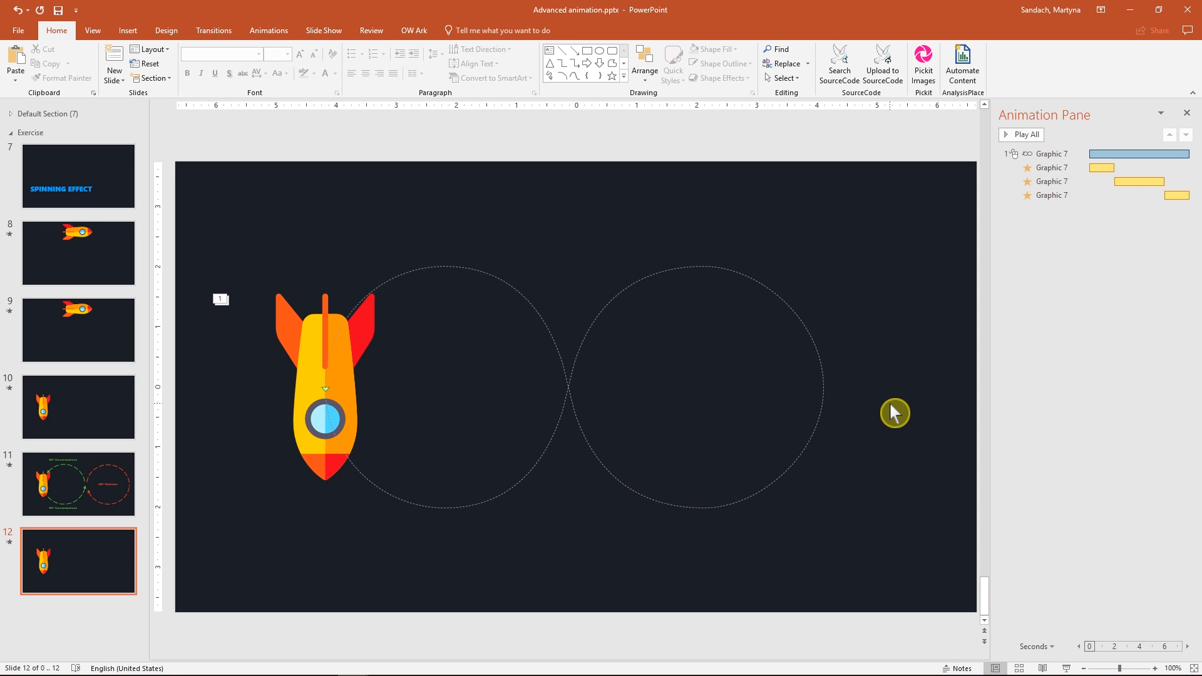
pyautogui.moveTo(944, 372)
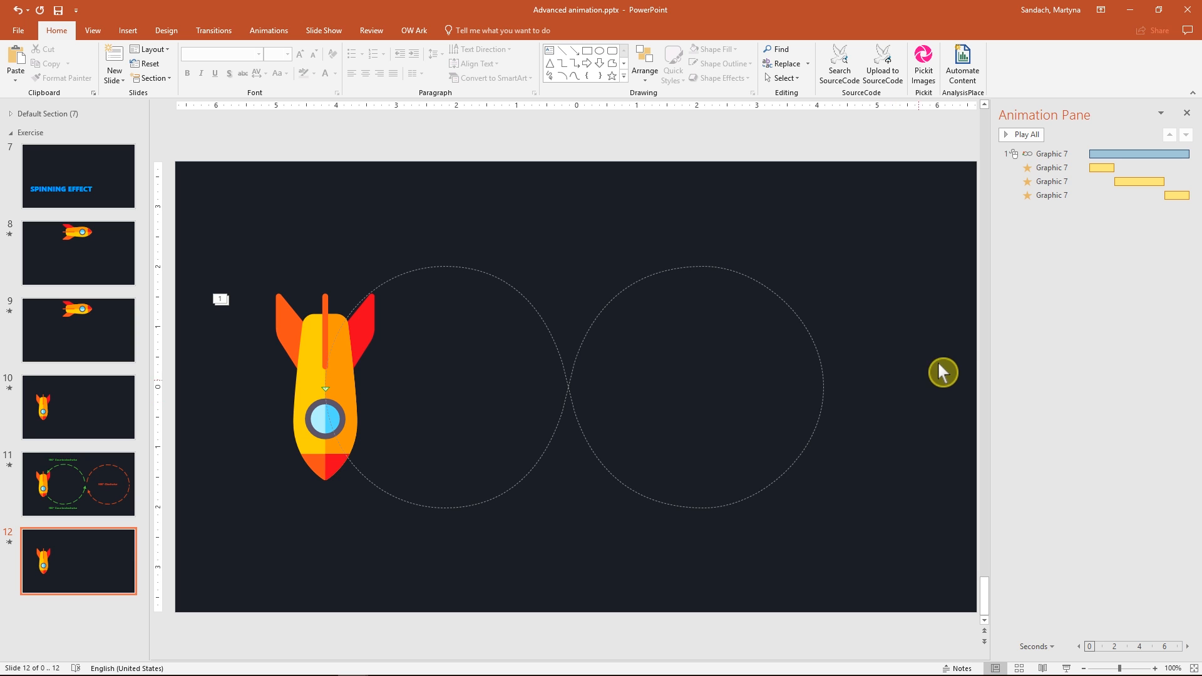
# Set the first spin to repeat Until End of Slide in its Timing settings.
pyautogui.click(1186, 167)
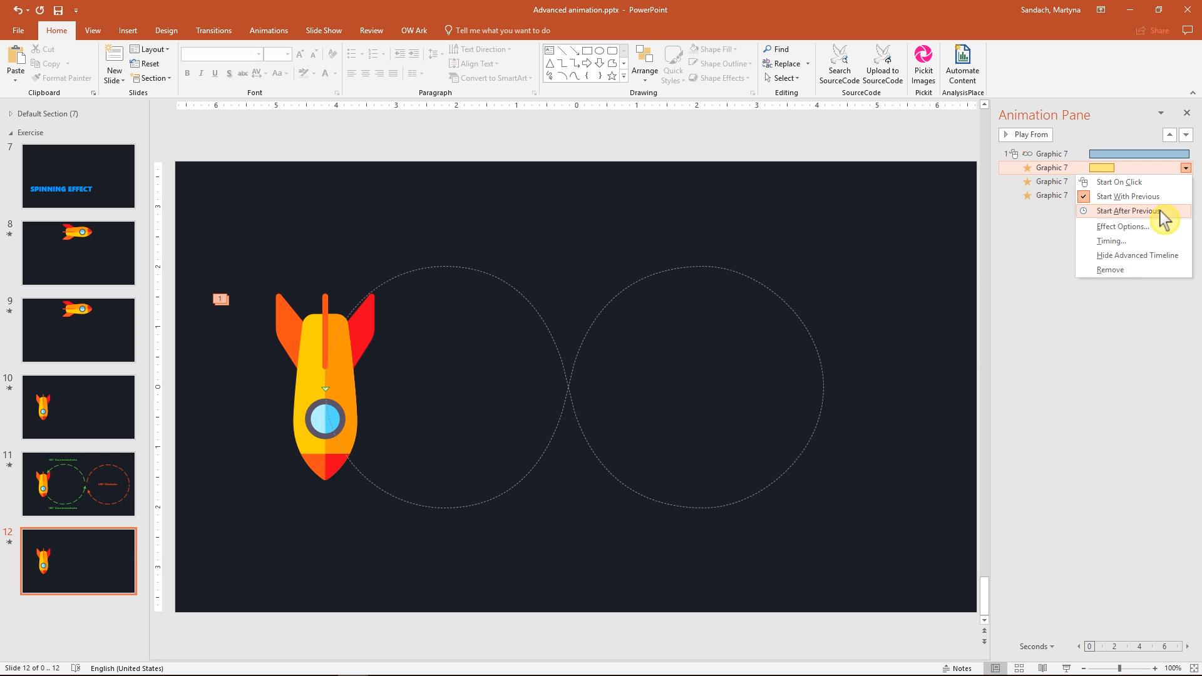
pyautogui.click(1111, 241)
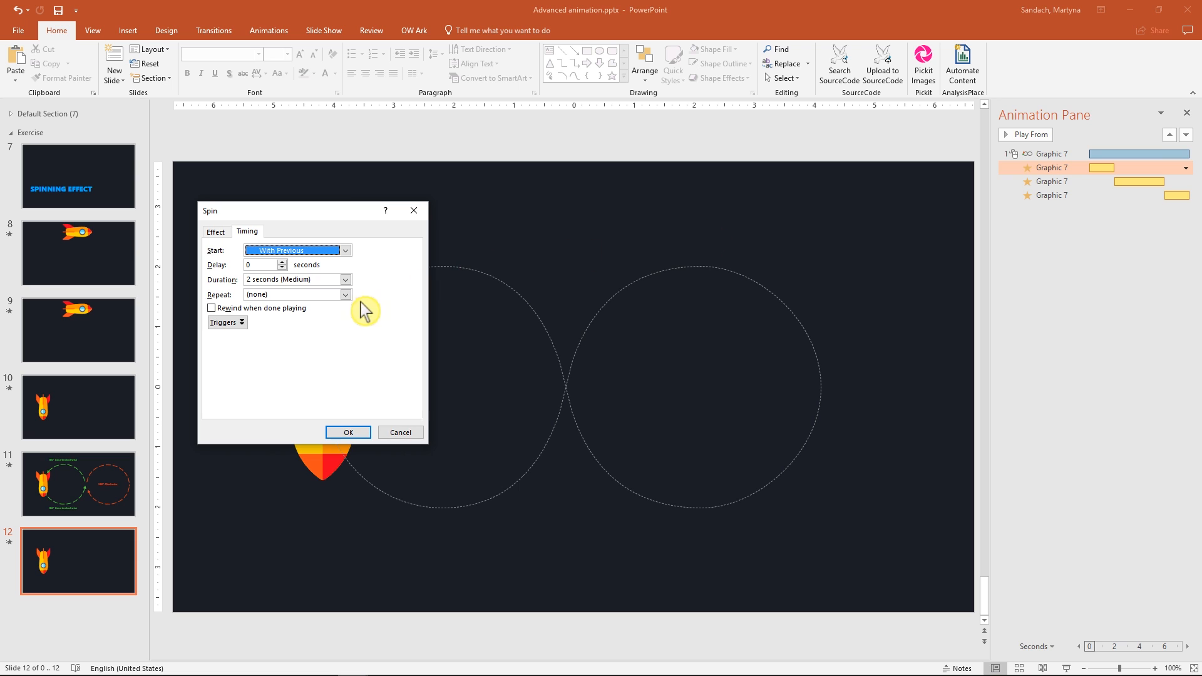
pyautogui.click(345, 294)
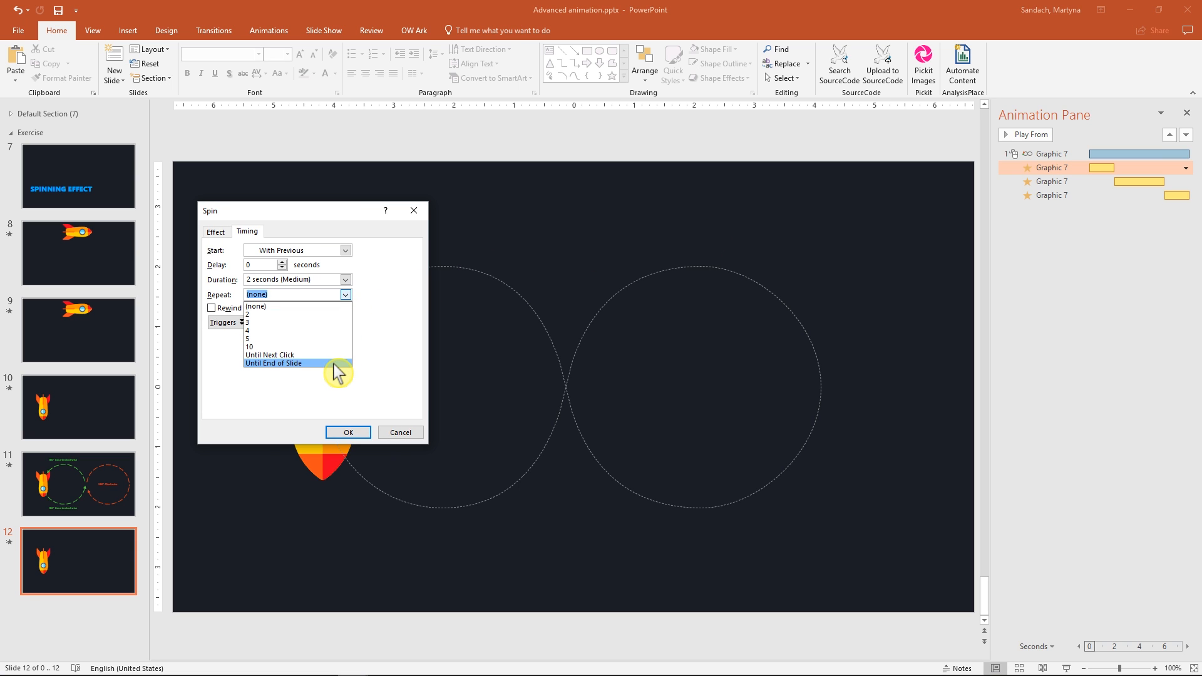
pyautogui.click(348, 432)
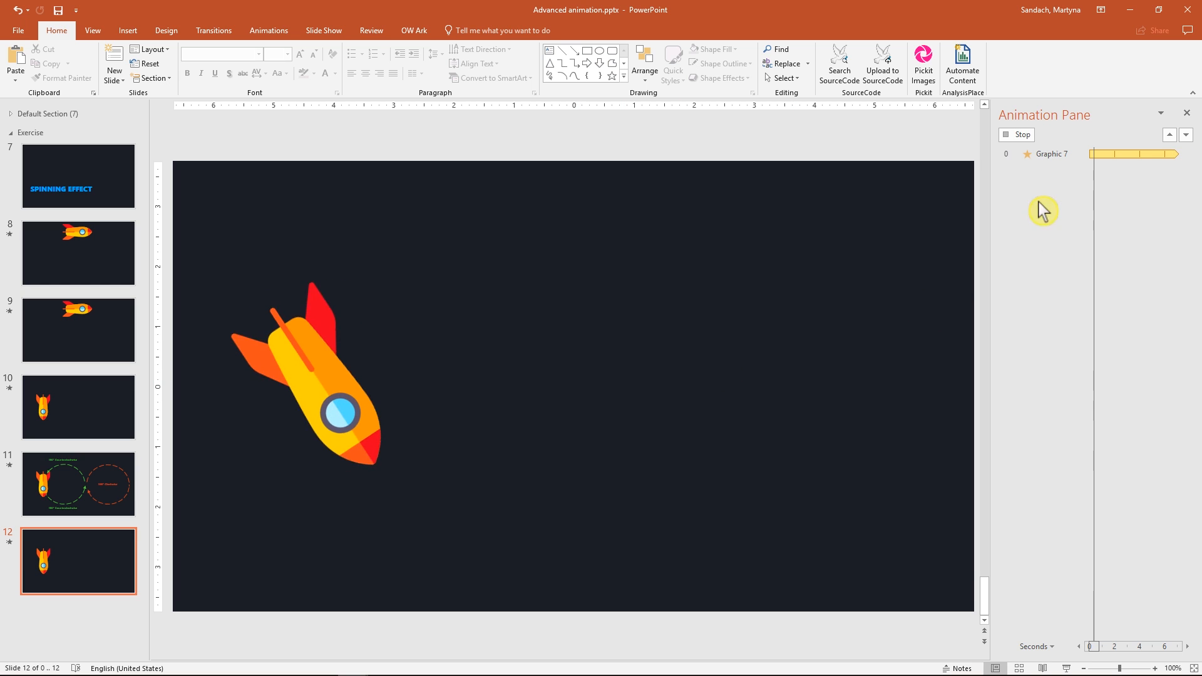
# Open the middle spin's timing settings, then run the slide show with F5.
pyautogui.click(1184, 182)
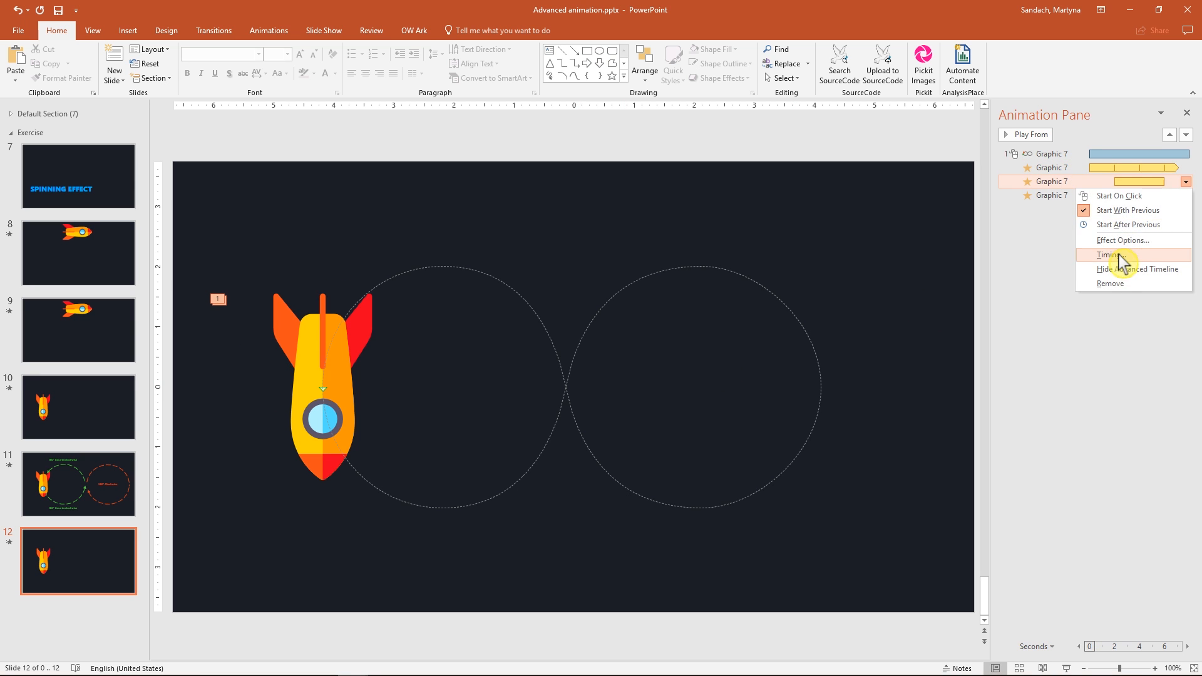
pyautogui.click(1107, 255)
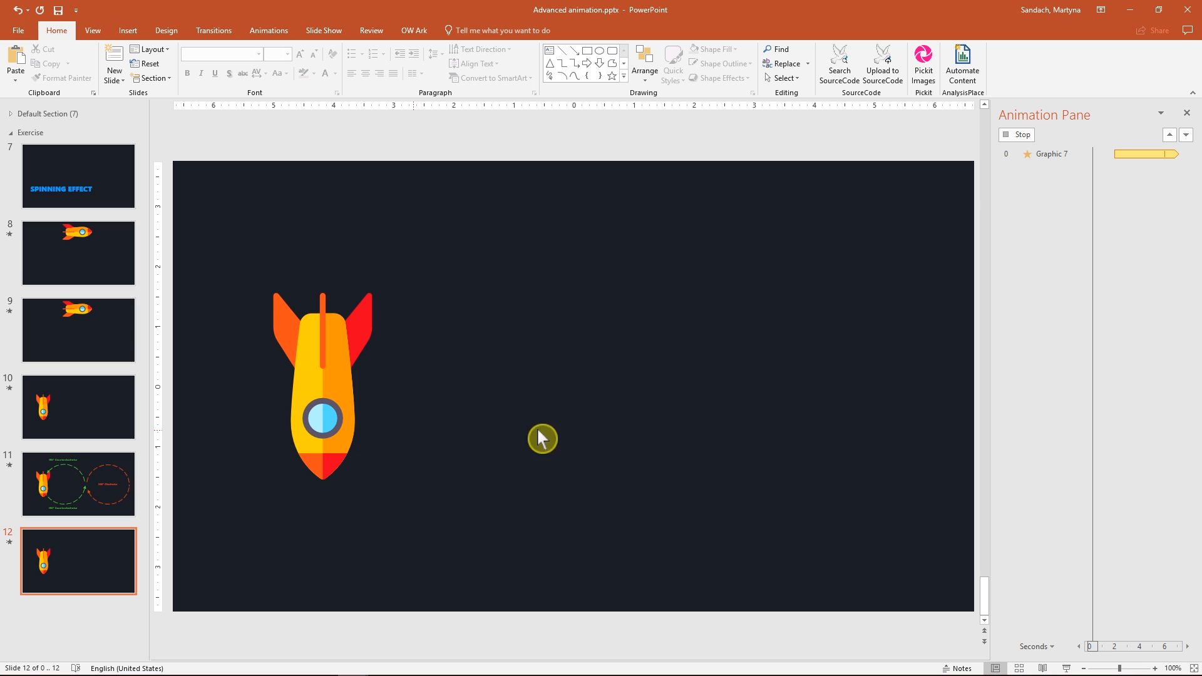
pyautogui.press('F5')
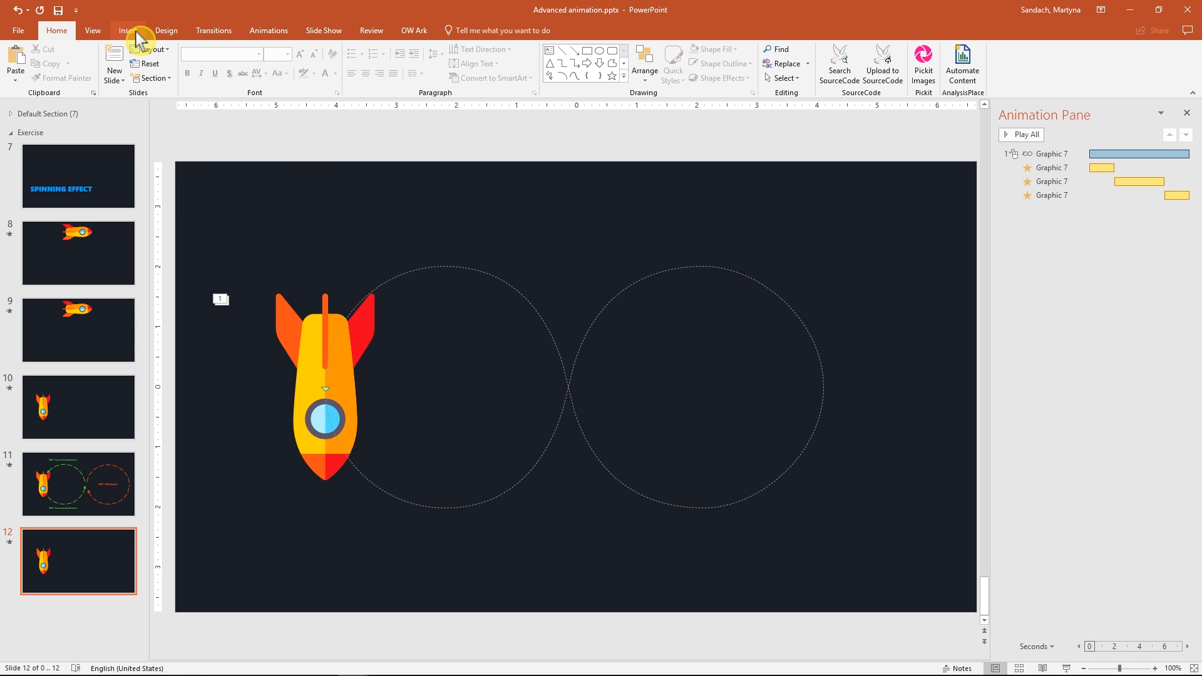
# Record a short sound clip with Insert > Audio > Record Audio and insert it.
pyautogui.click(128, 30)
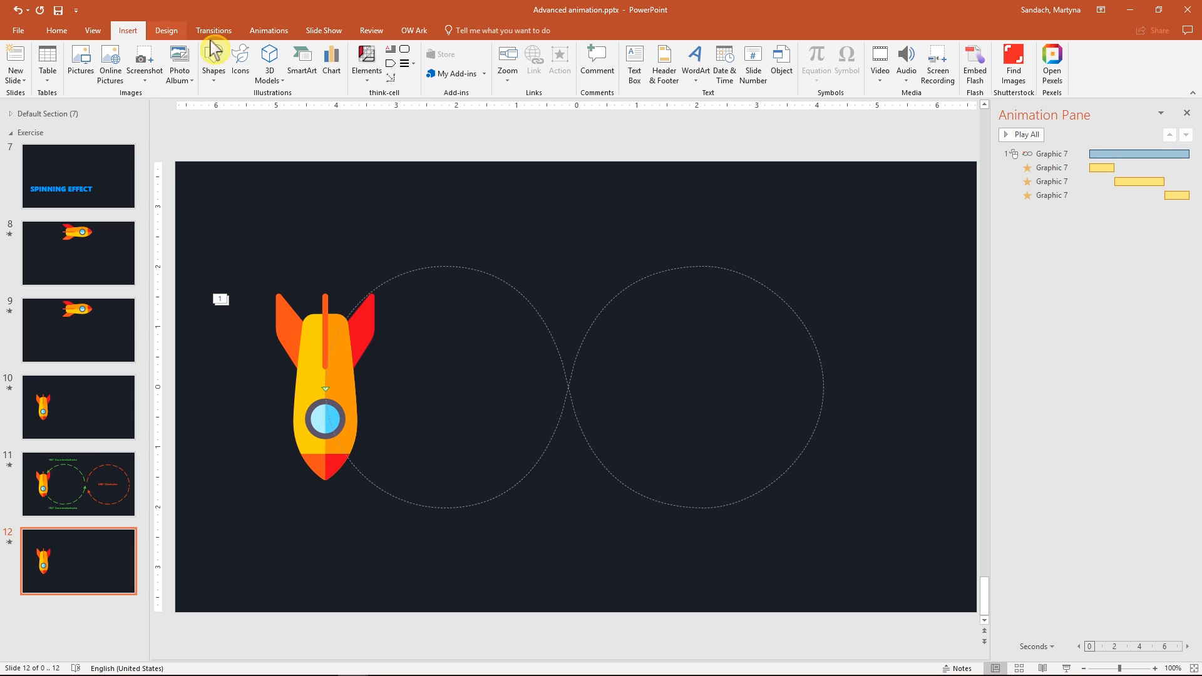
pyautogui.click(905, 62)
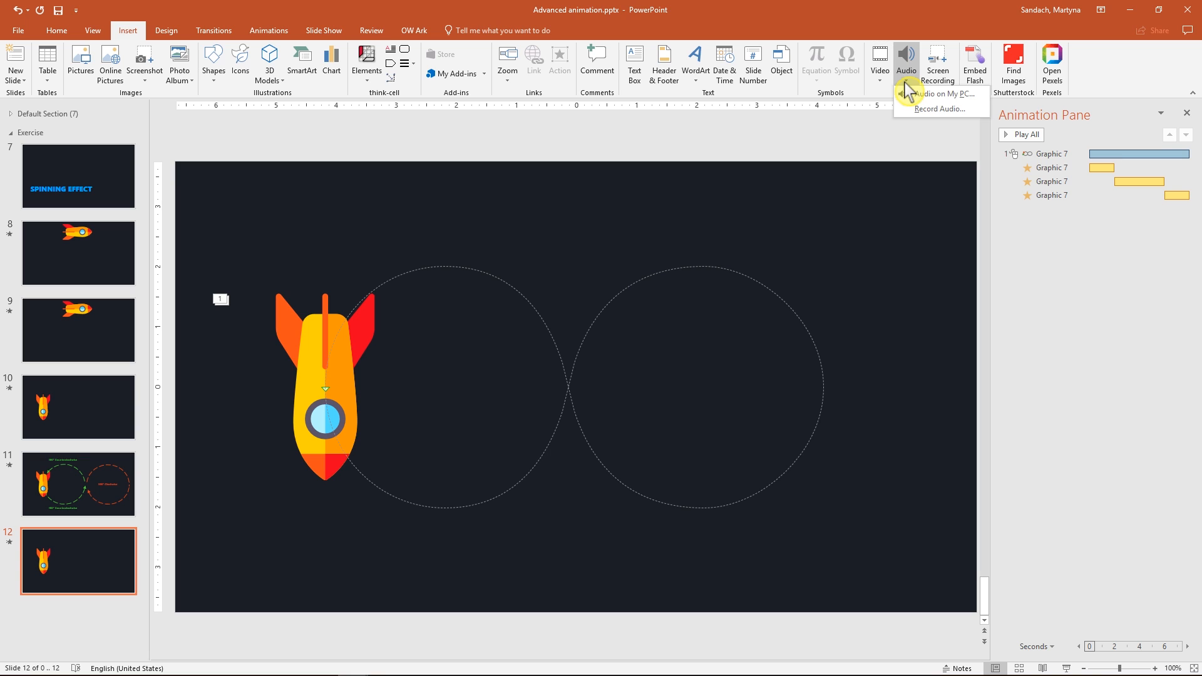
pyautogui.click(940, 108)
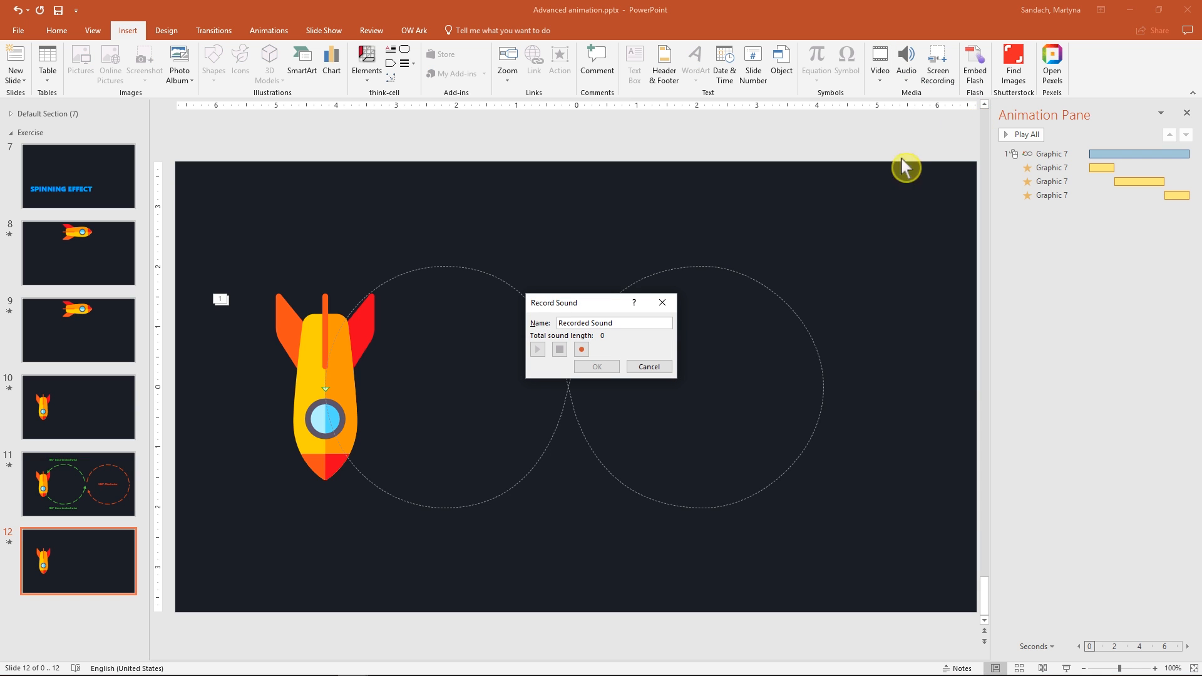
pyautogui.click(581, 349)
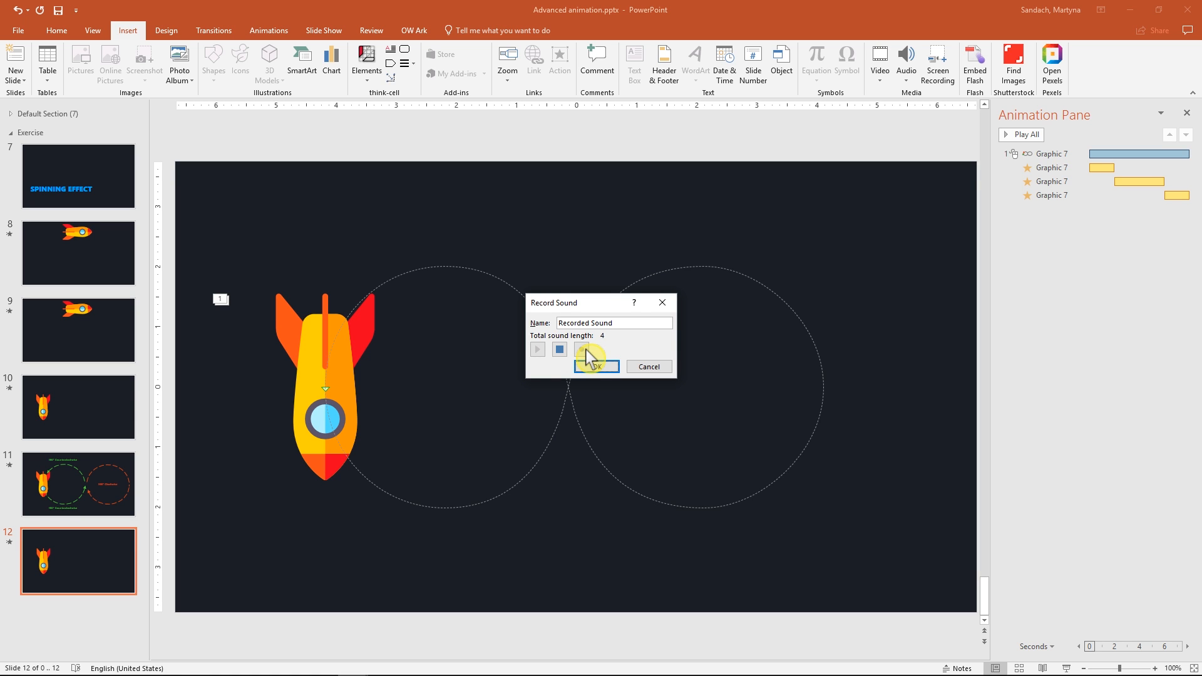
pyautogui.click(559, 351)
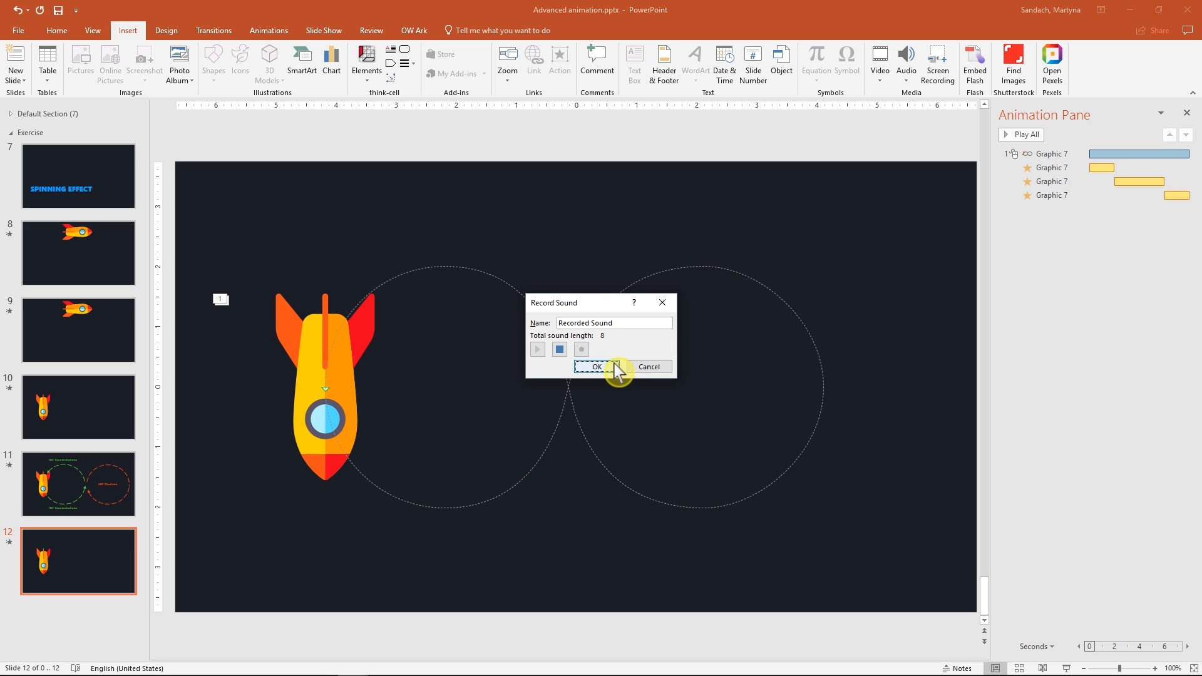
pyautogui.click(597, 366)
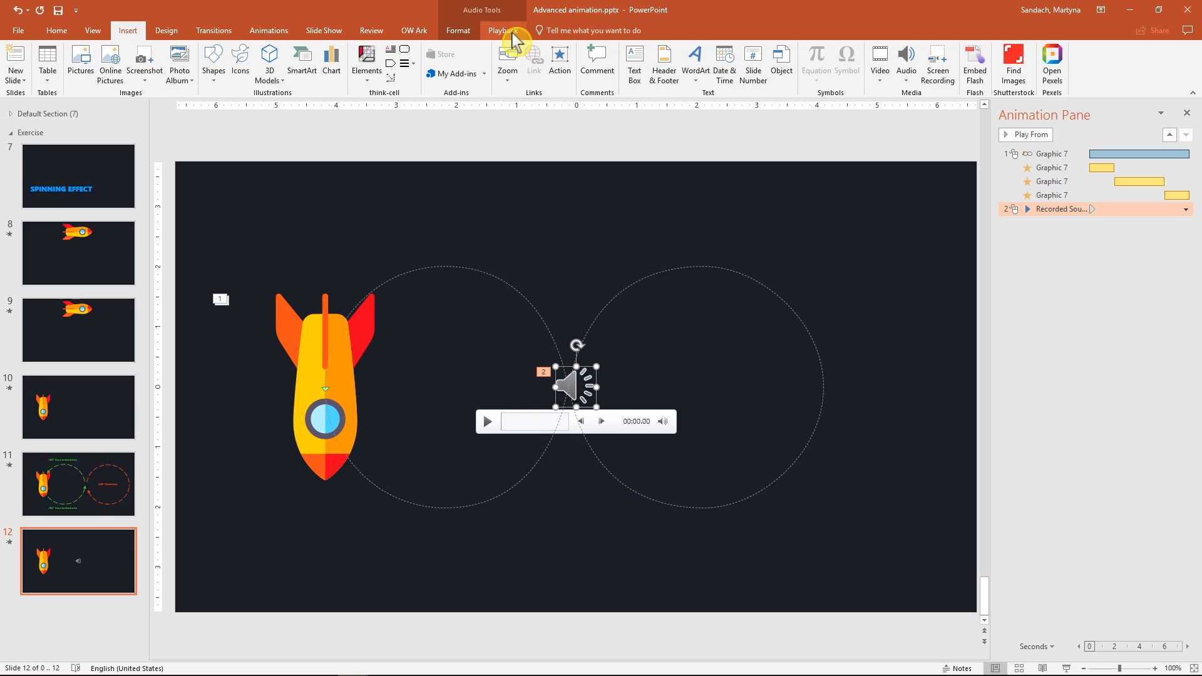
# Set the recorded sound to start Automatically, hide during show, and play muted.
pyautogui.click(504, 30)
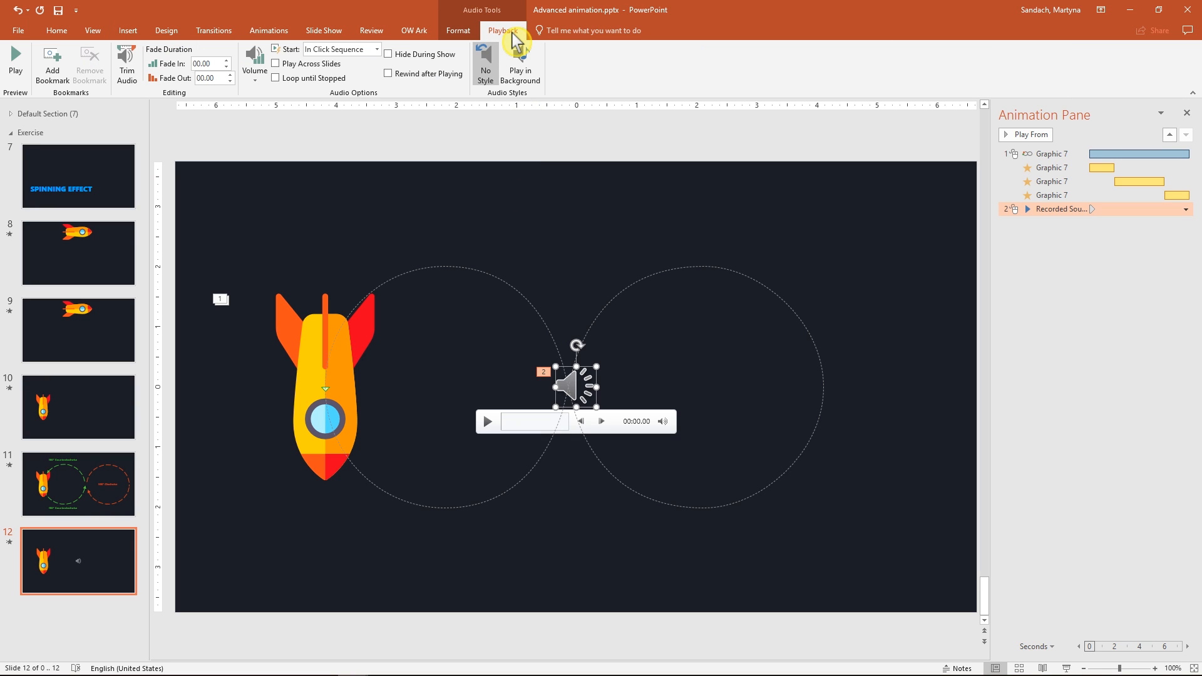
pyautogui.click(377, 49)
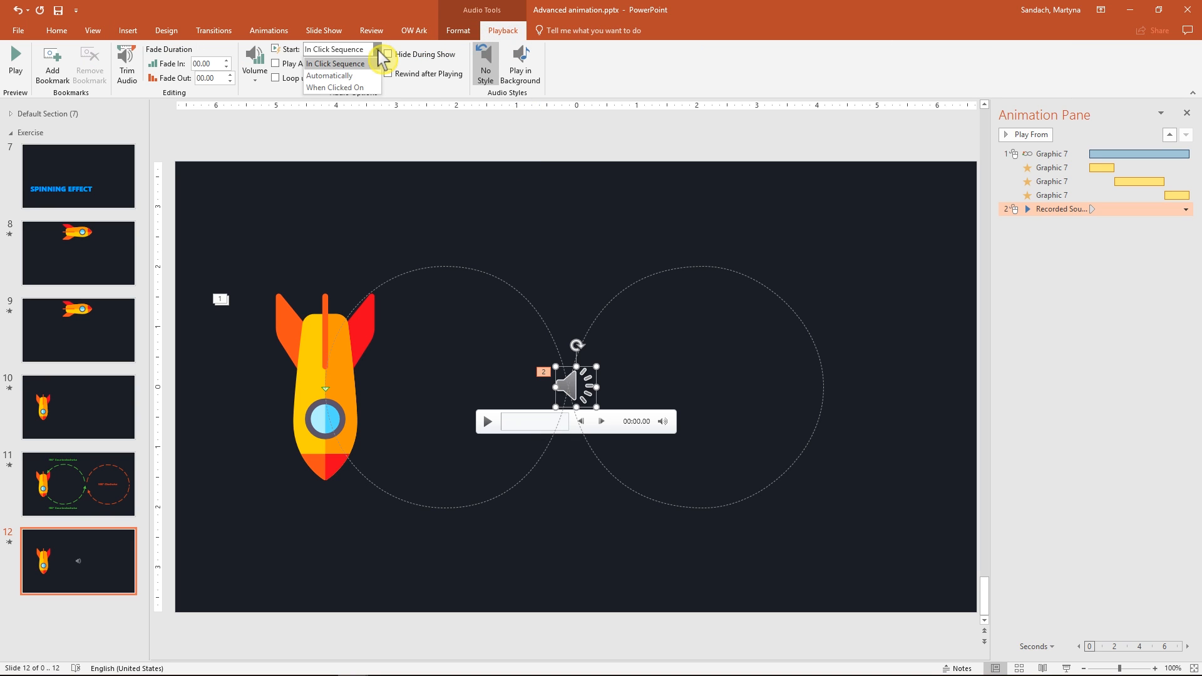
pyautogui.click(328, 76)
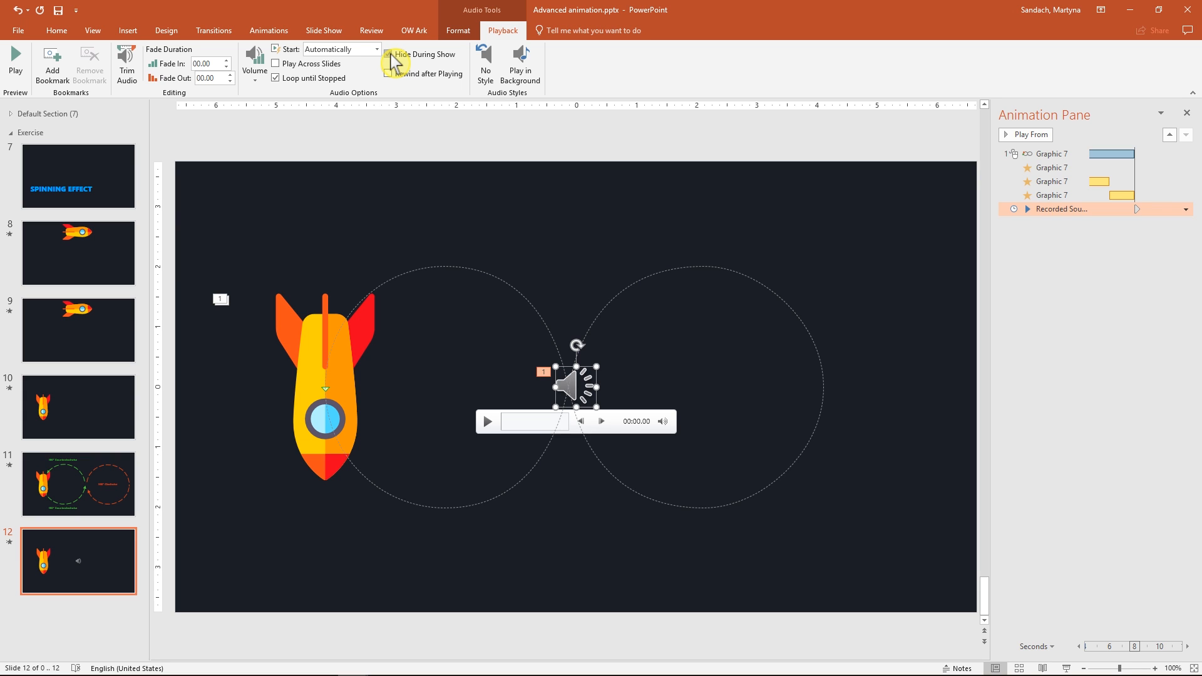
pyautogui.click(254, 62)
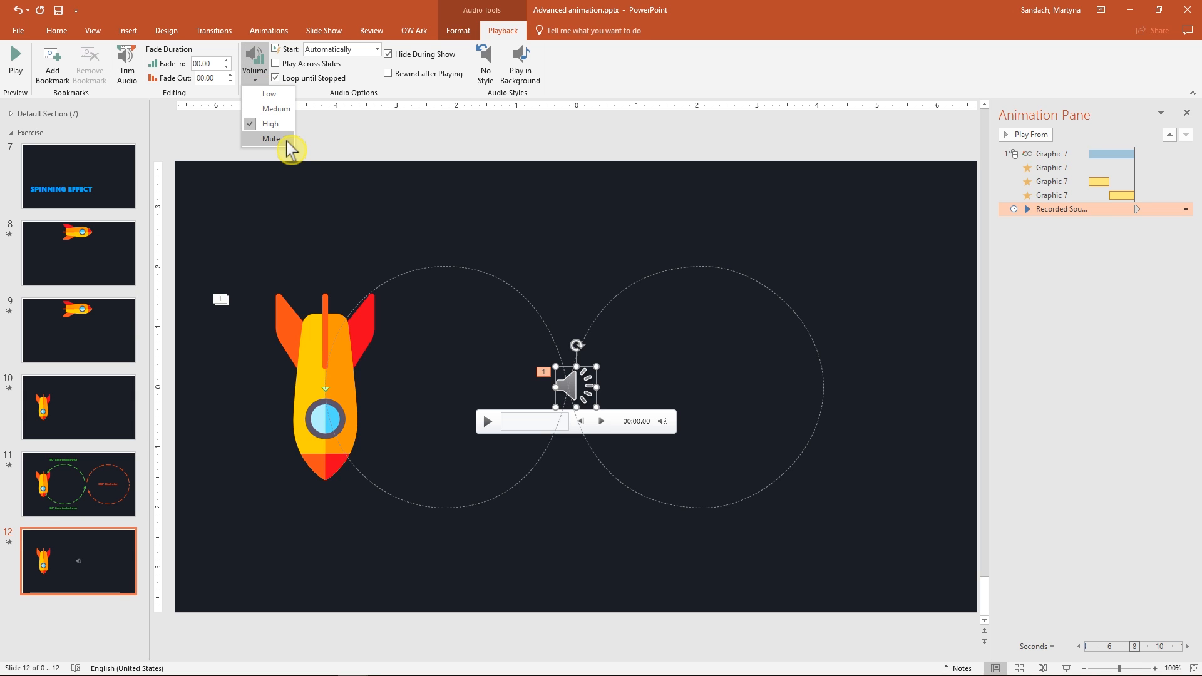
pyautogui.click(271, 139)
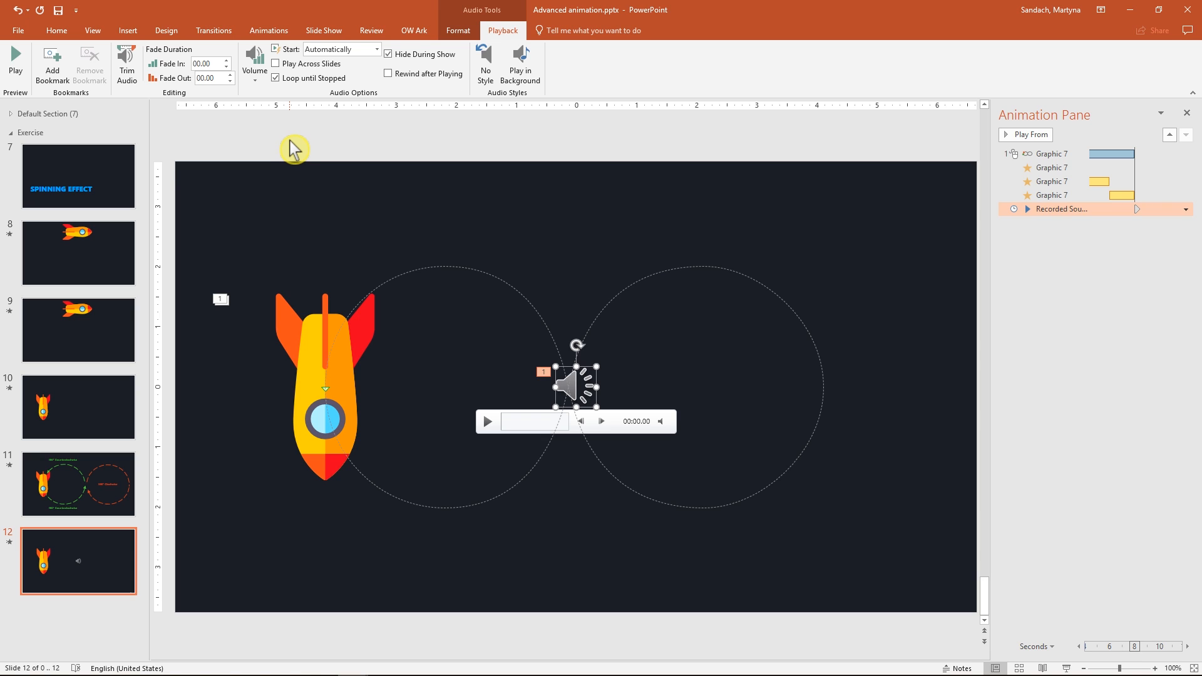
pyautogui.moveTo(247, 138)
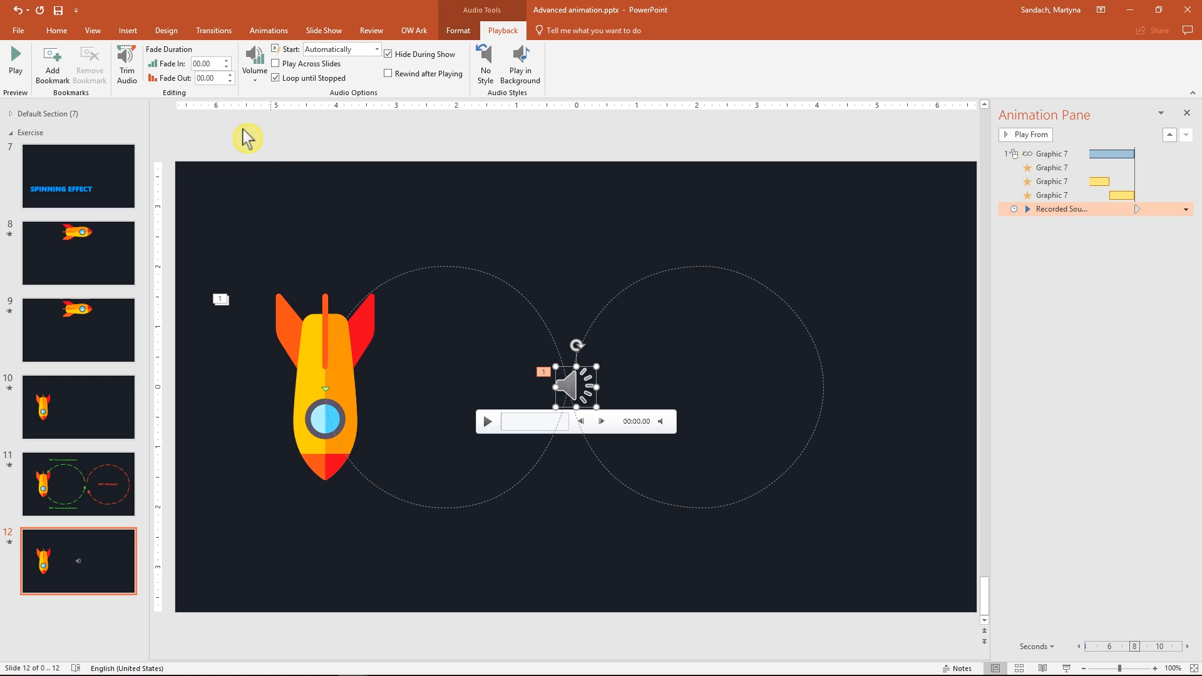
pyautogui.click(127, 63)
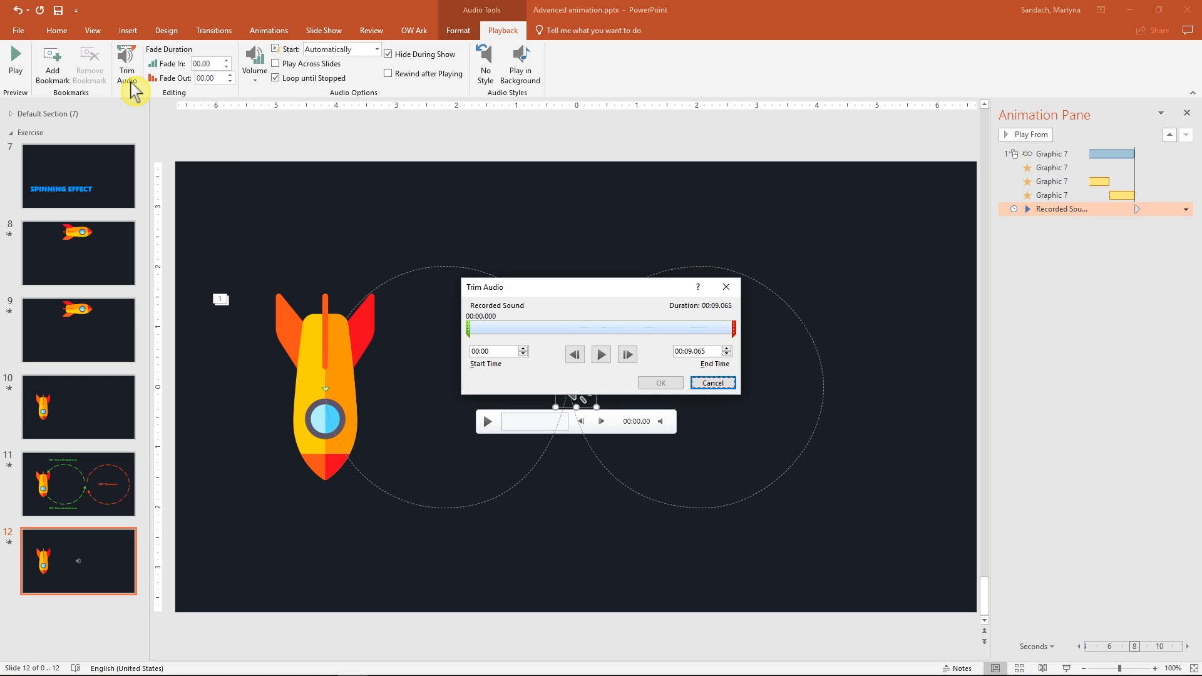
# Add a bookmark at the clip start and select the sound icon above the path.
pyautogui.tripleClick(693, 351)
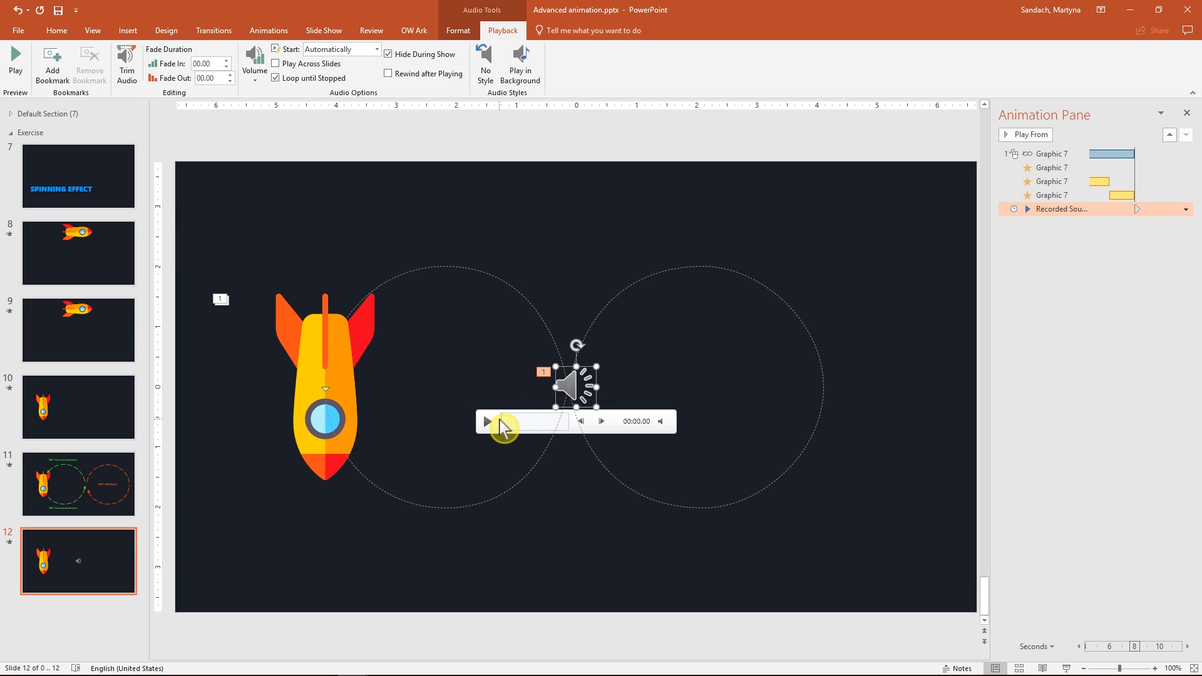
pyautogui.moveTo(52, 64)
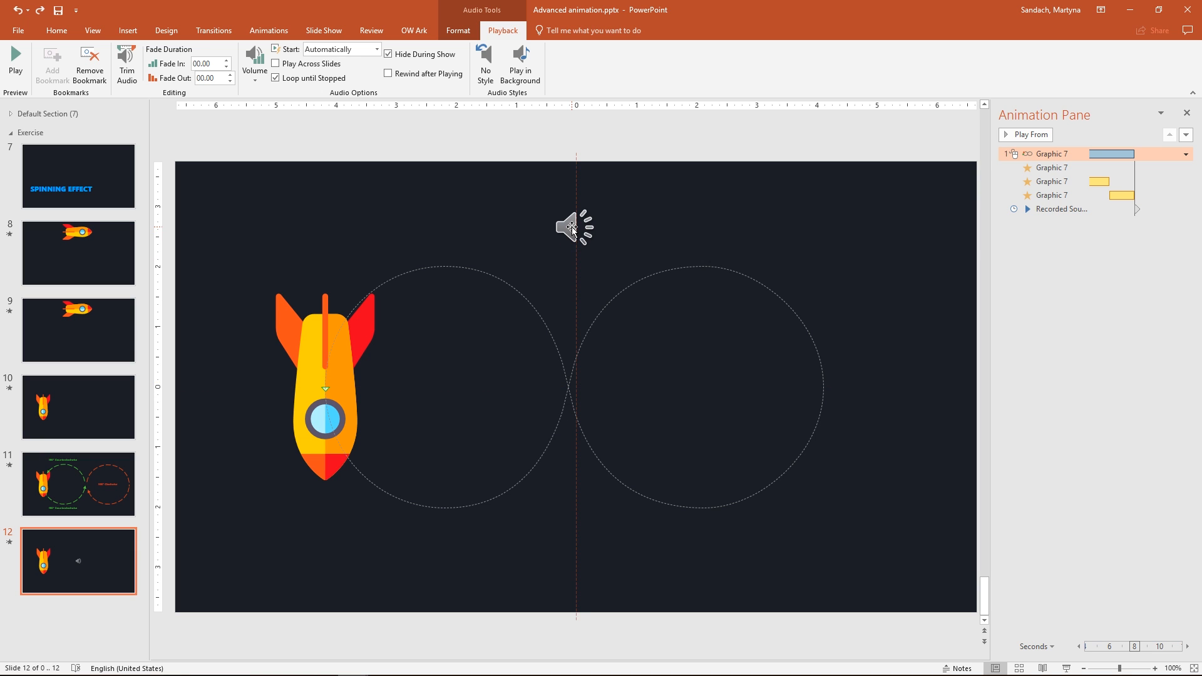
pyautogui.click(574, 226)
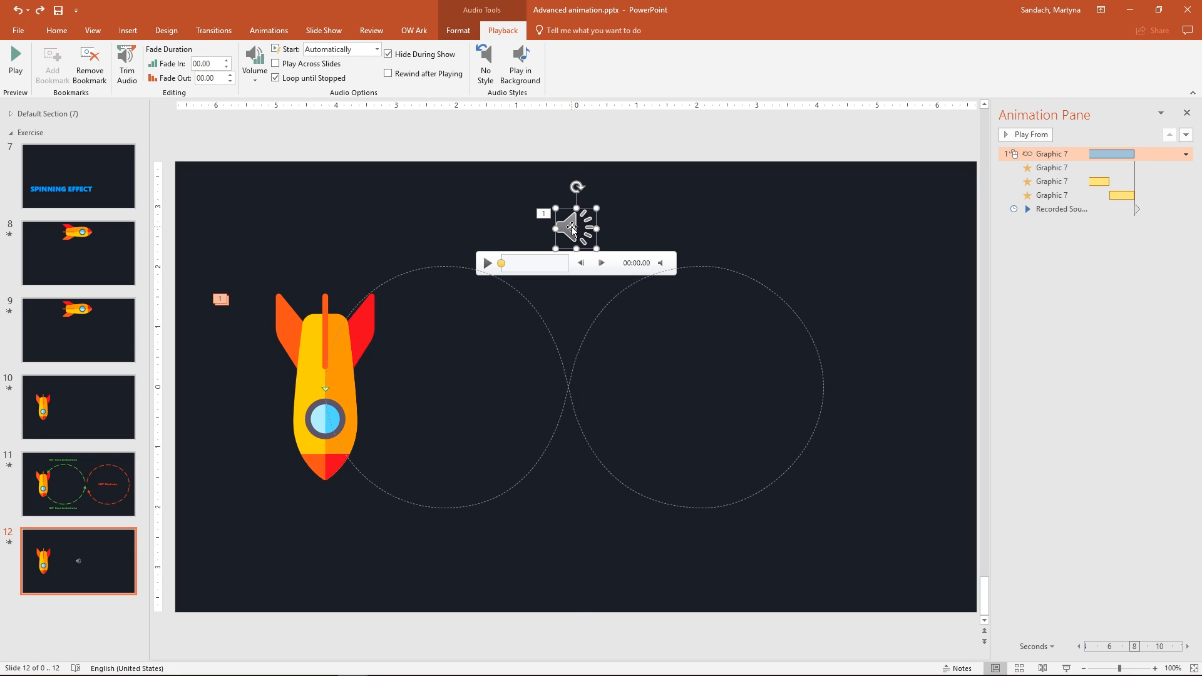
pyautogui.moveTo(974, 201)
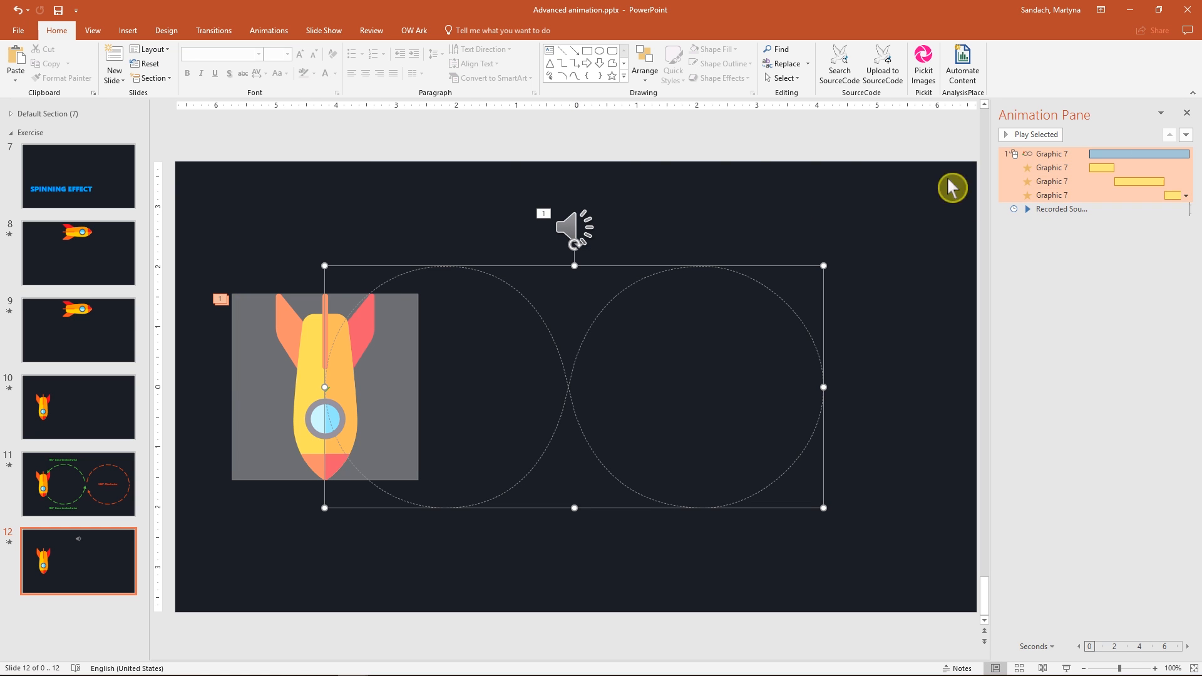
# Set the rocket's animations to trigger On Bookmark > Recorded Sound > Bookmark 1.
pyautogui.click(268, 30)
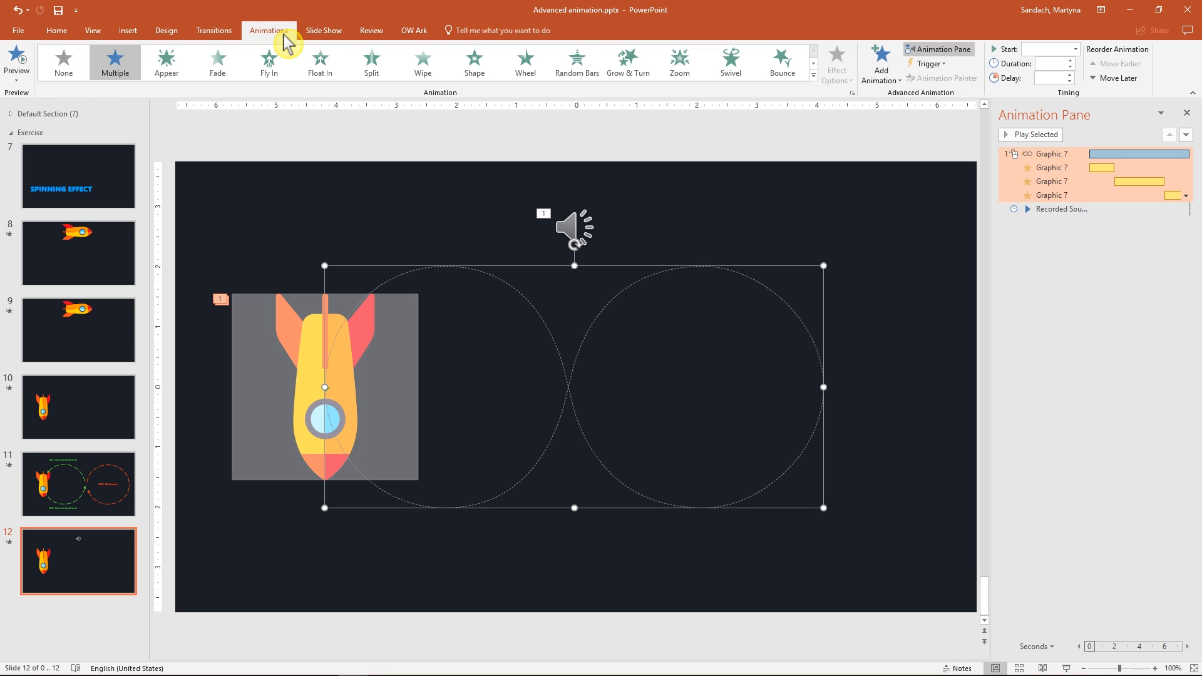
pyautogui.click(928, 64)
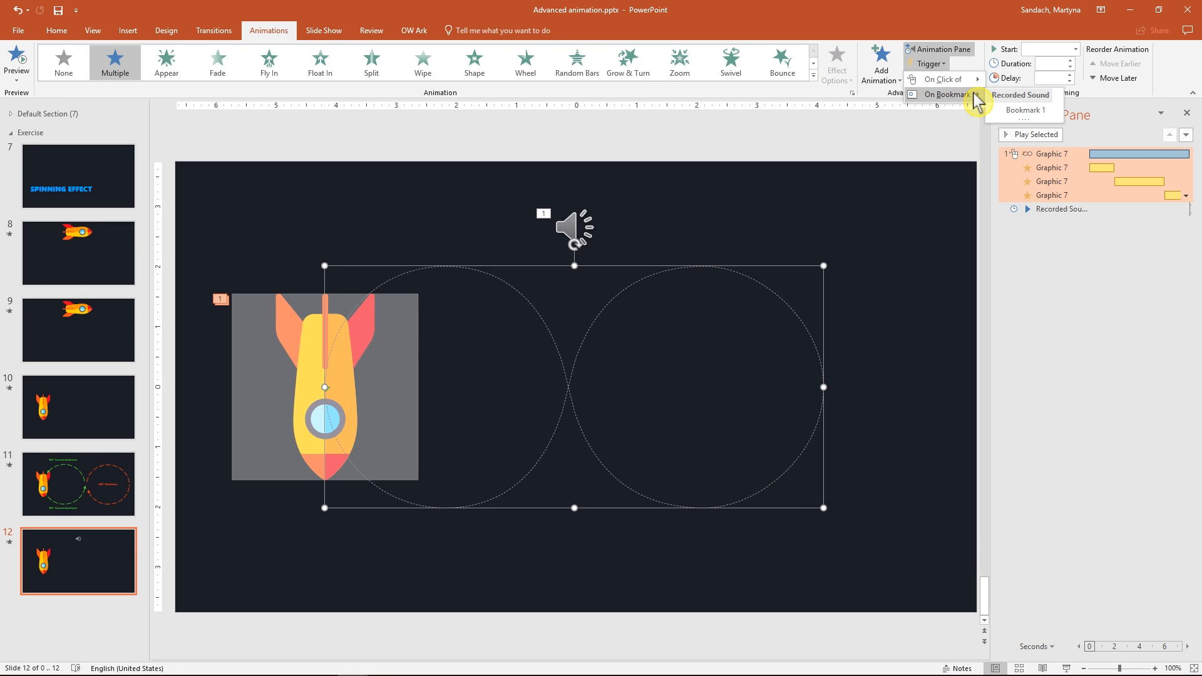
pyautogui.click(1026, 110)
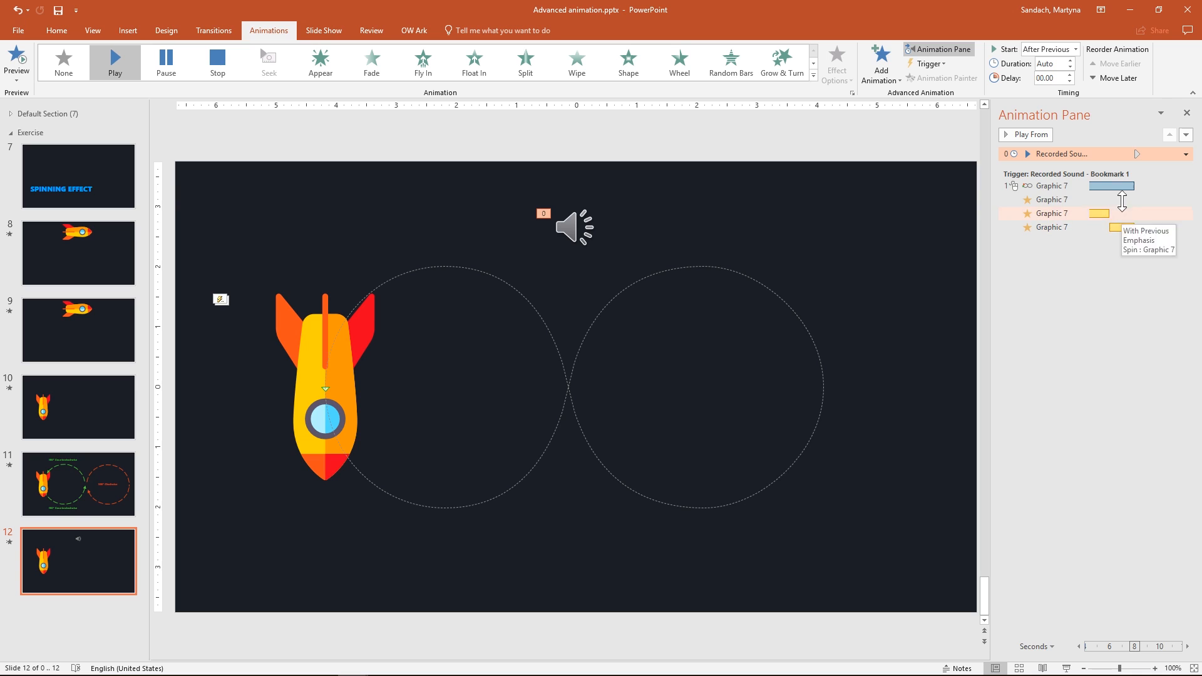
pyautogui.moveTo(1052, 185)
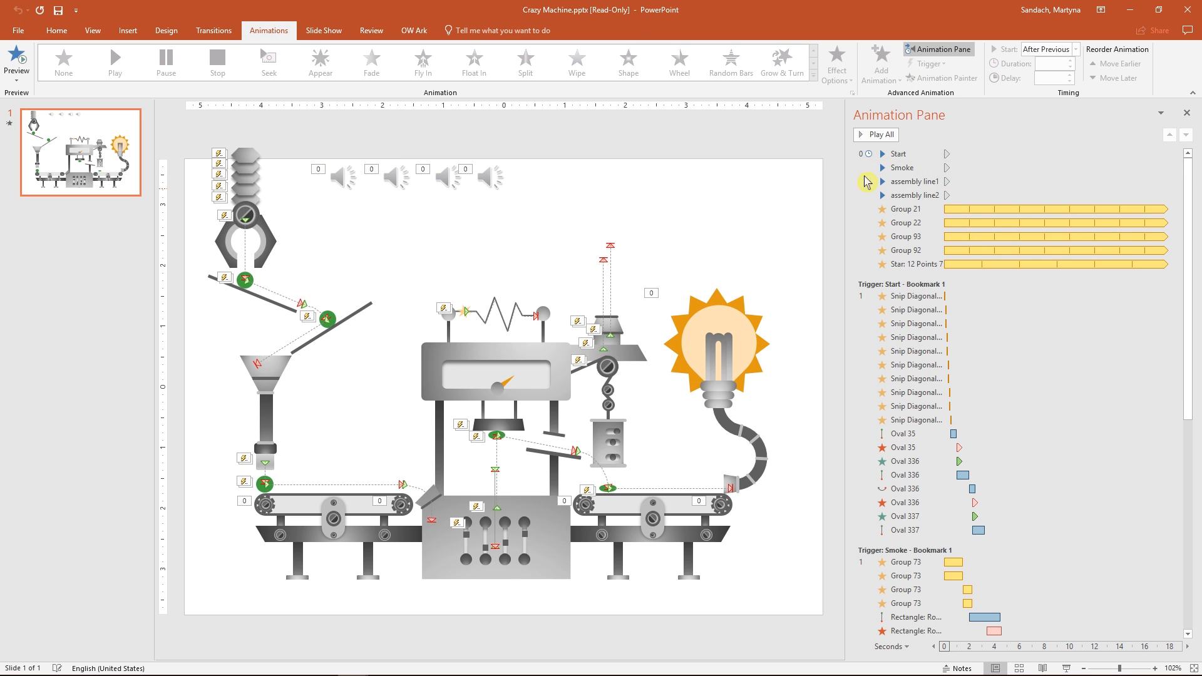
pyautogui.moveTo(916, 296)
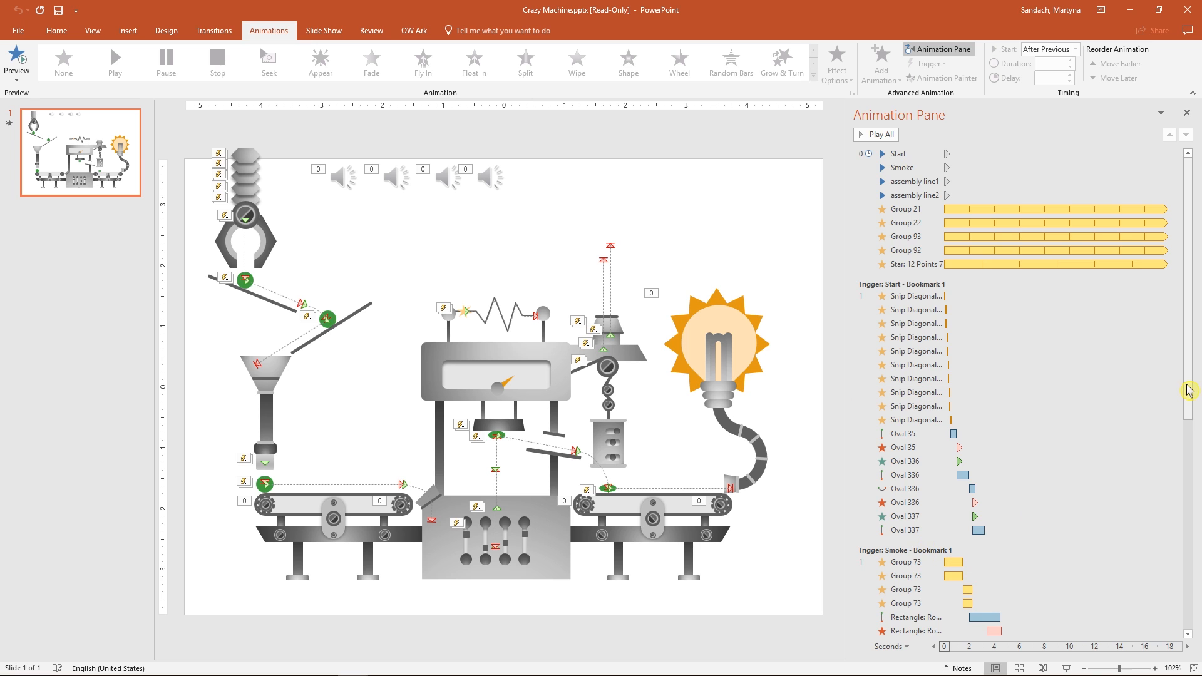
# Scroll the Crazy Machine Animation Pane to review its bookmark-triggered sequences.
pyautogui.scroll(-3)
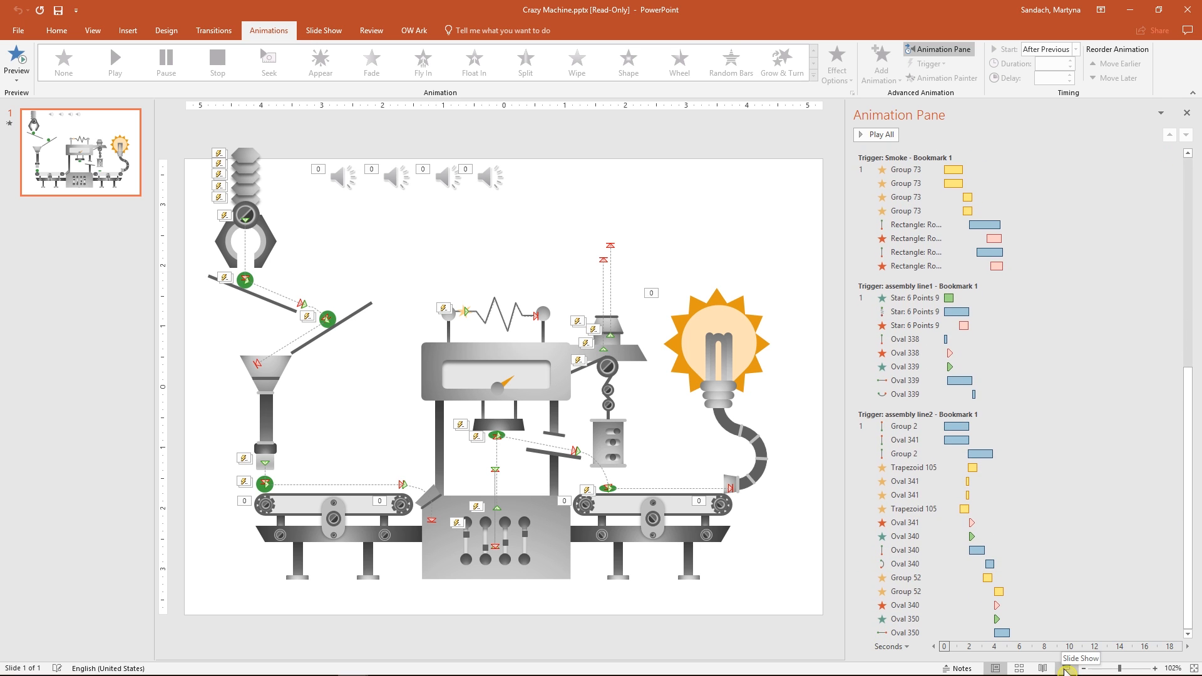